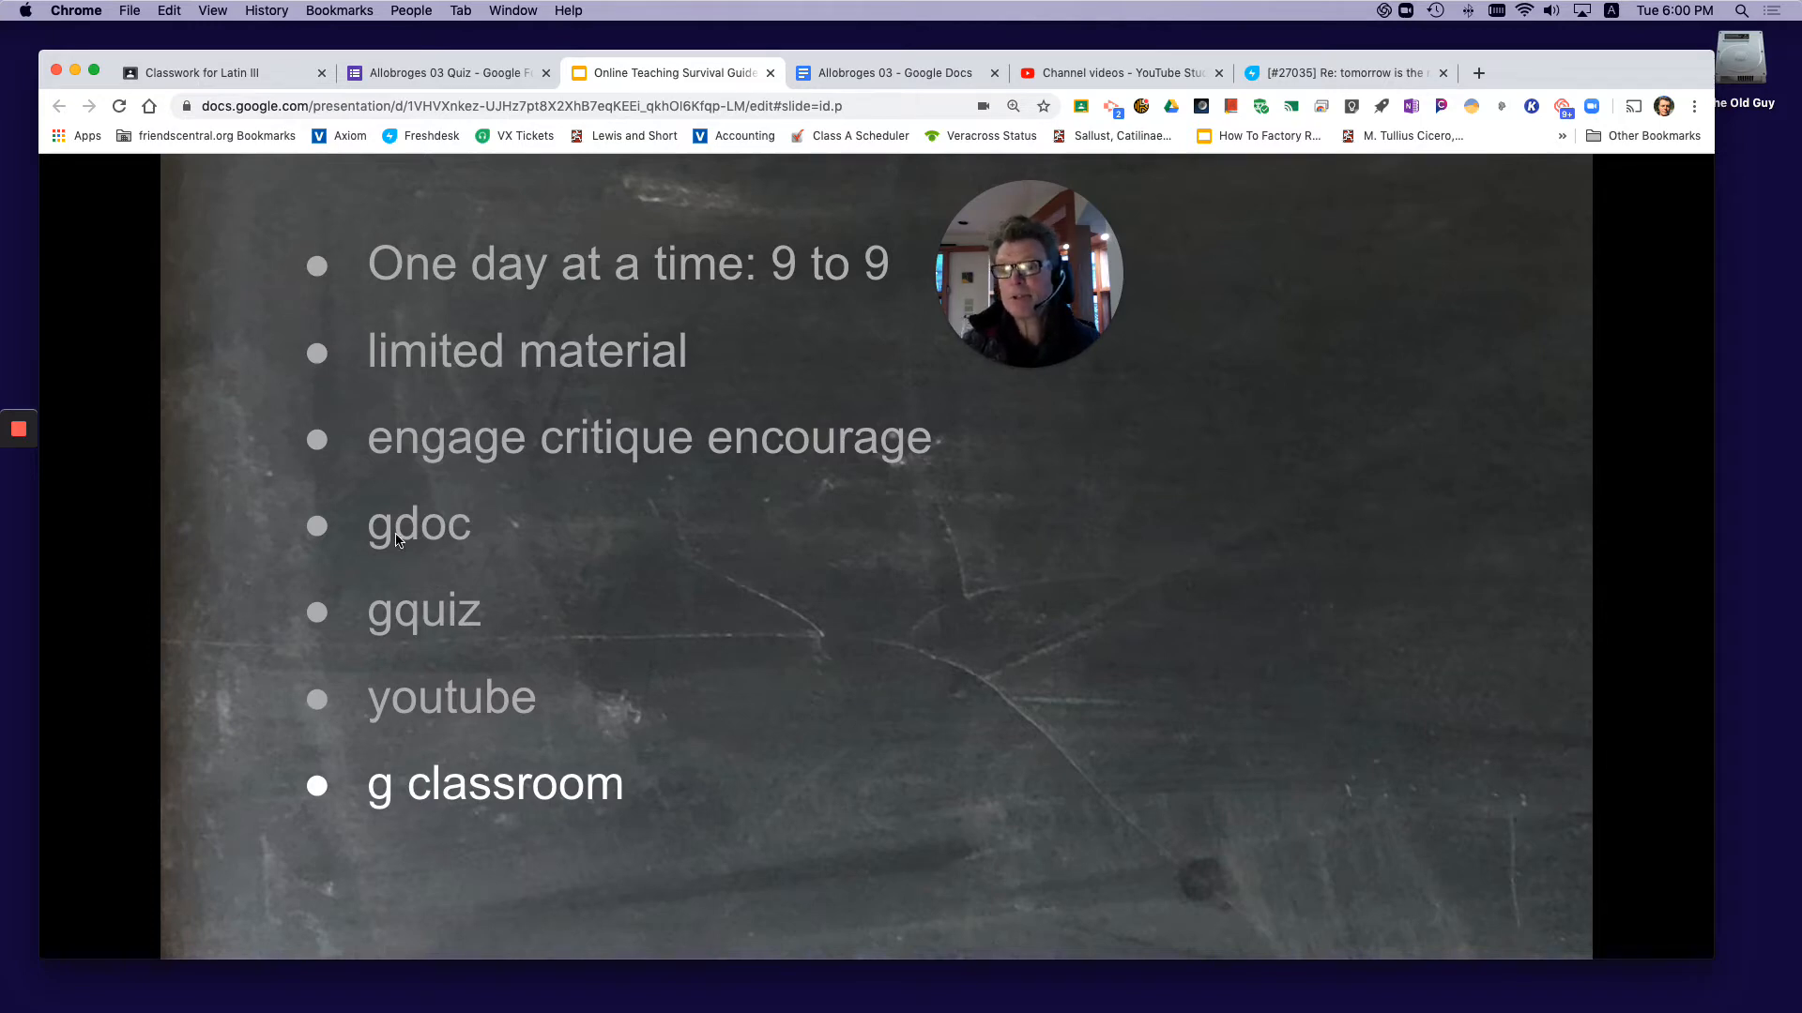
- Switch from the Slides presentation to the Classwork for Latin III browser tab
{"action": "left_click", "coordinate": [225, 72]}
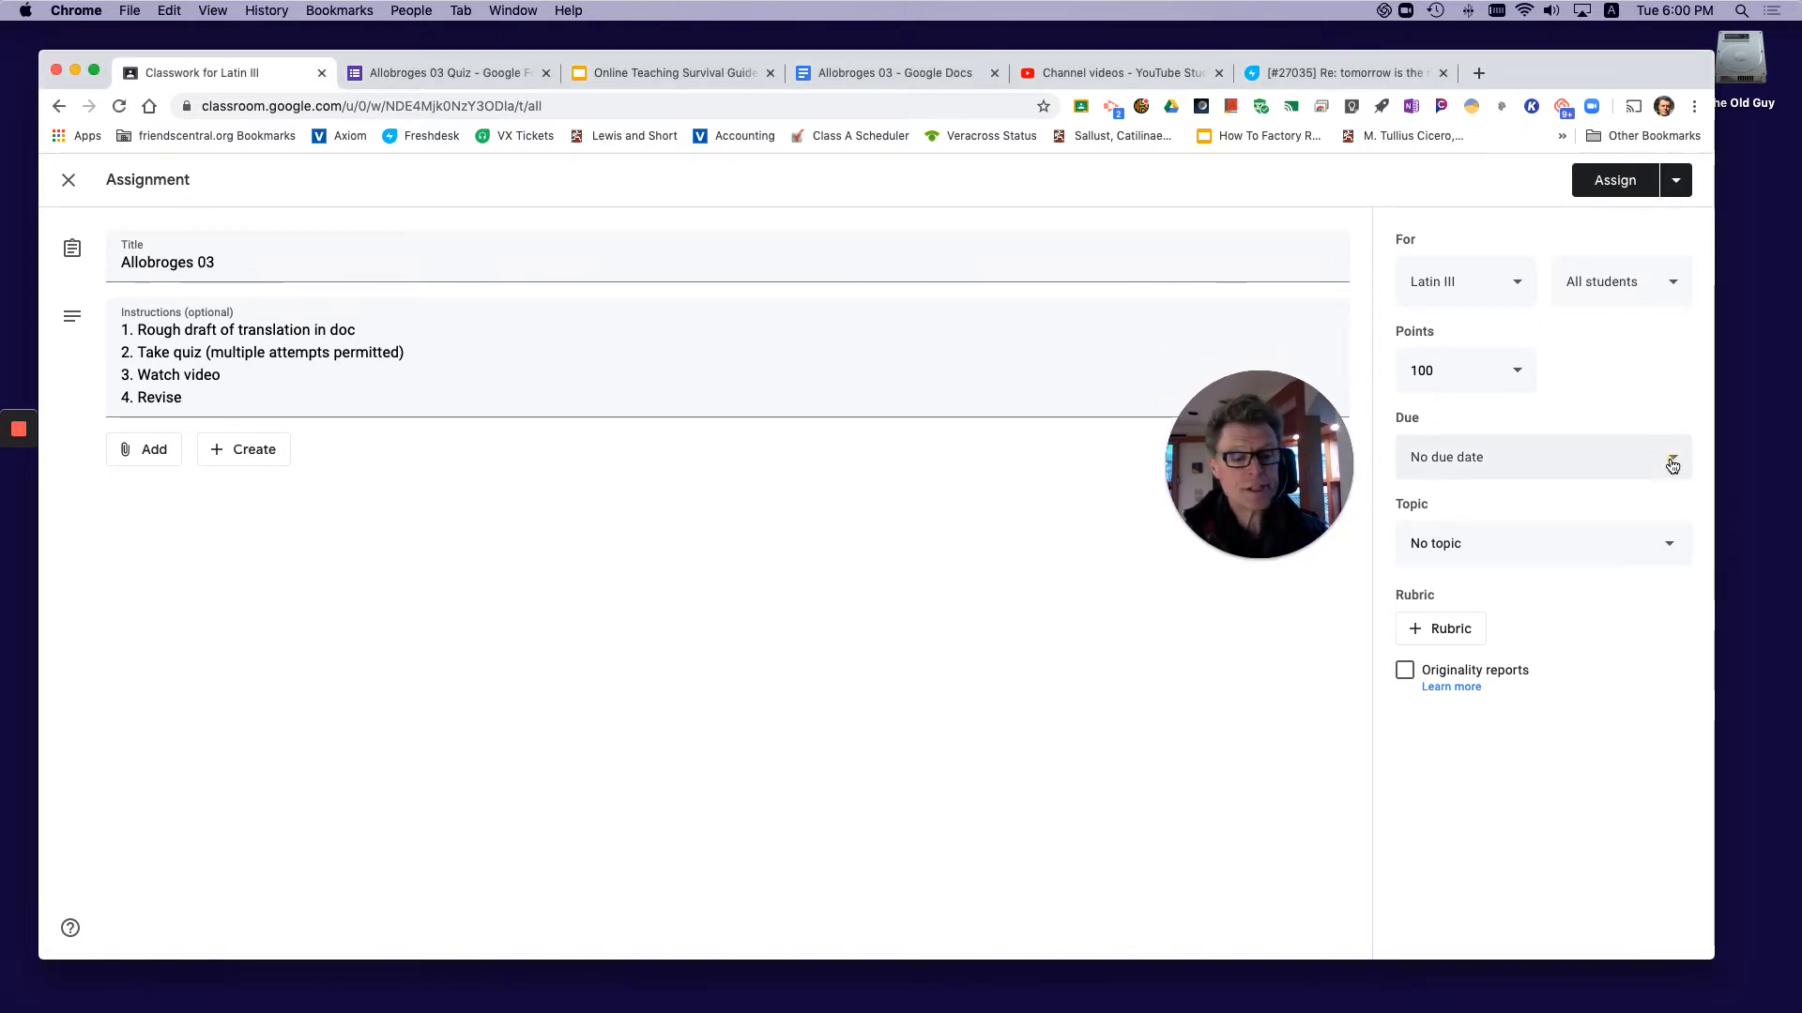
- Set the Allobroges 03 due date to Thursday, April 2 at 9:00 AM
{"action": "left_click", "coordinate": [1542, 456]}
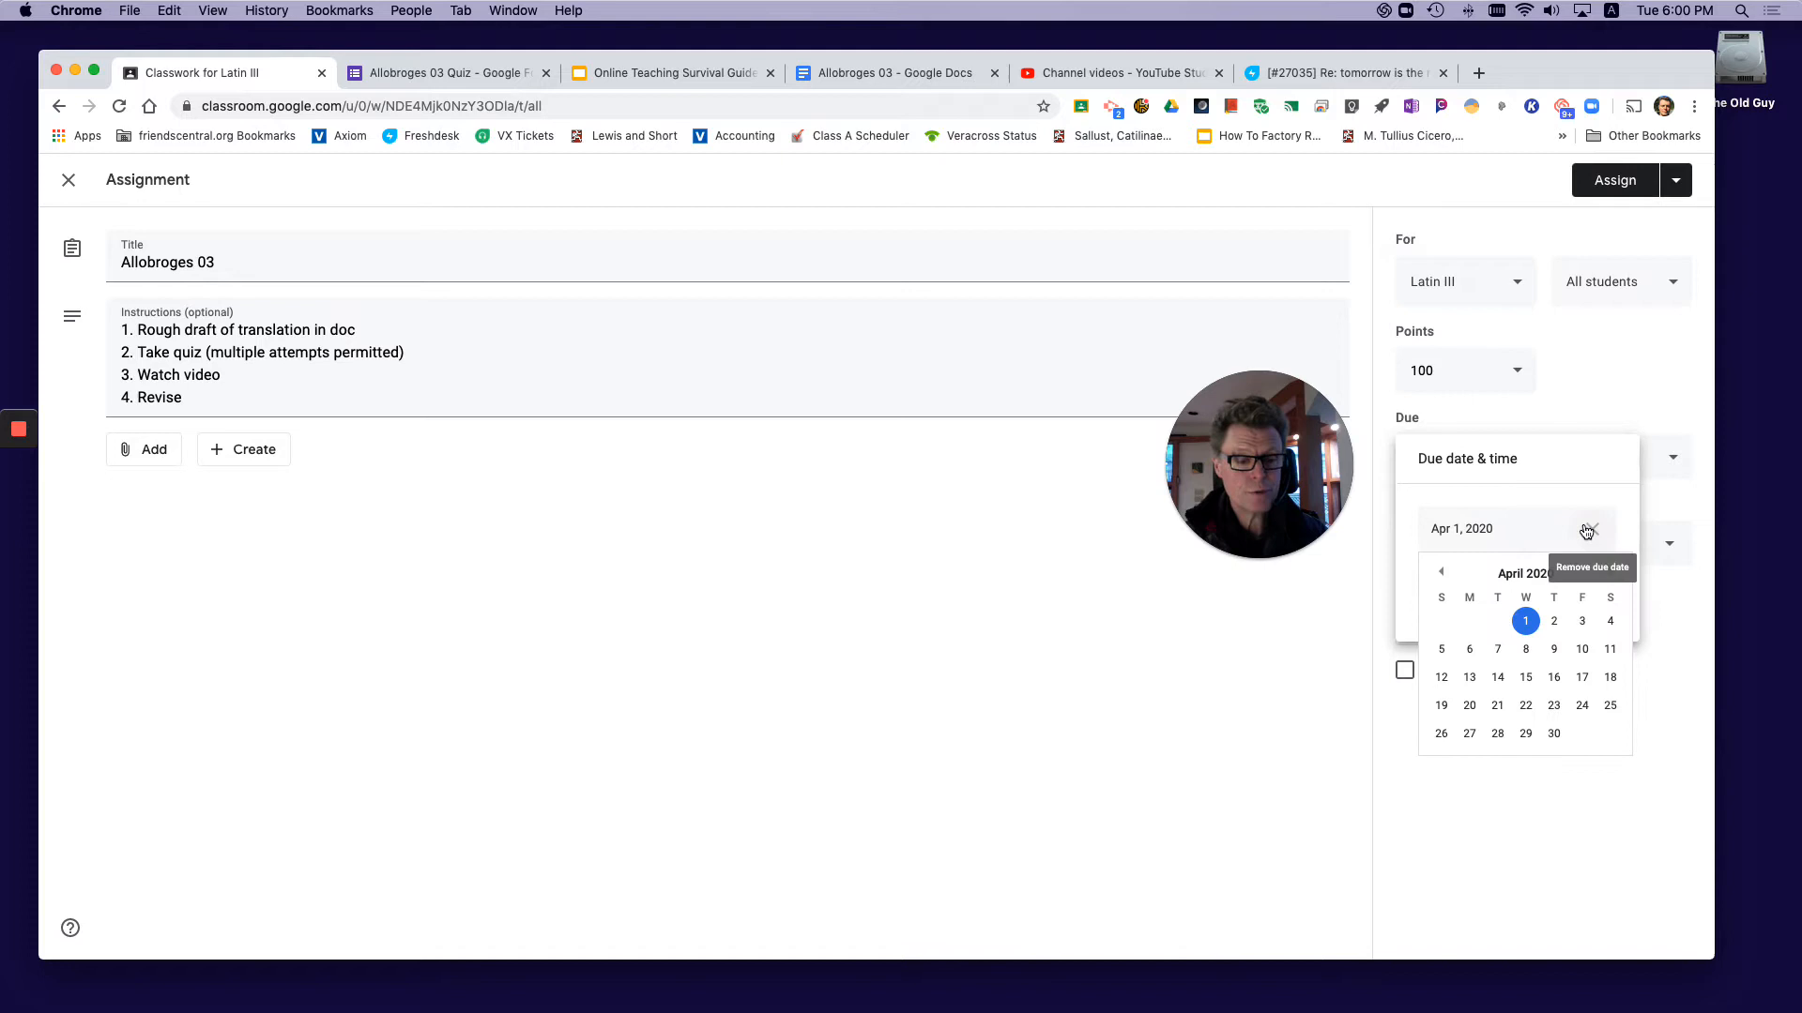
{"action": "left_click", "coordinate": [1552, 620]}
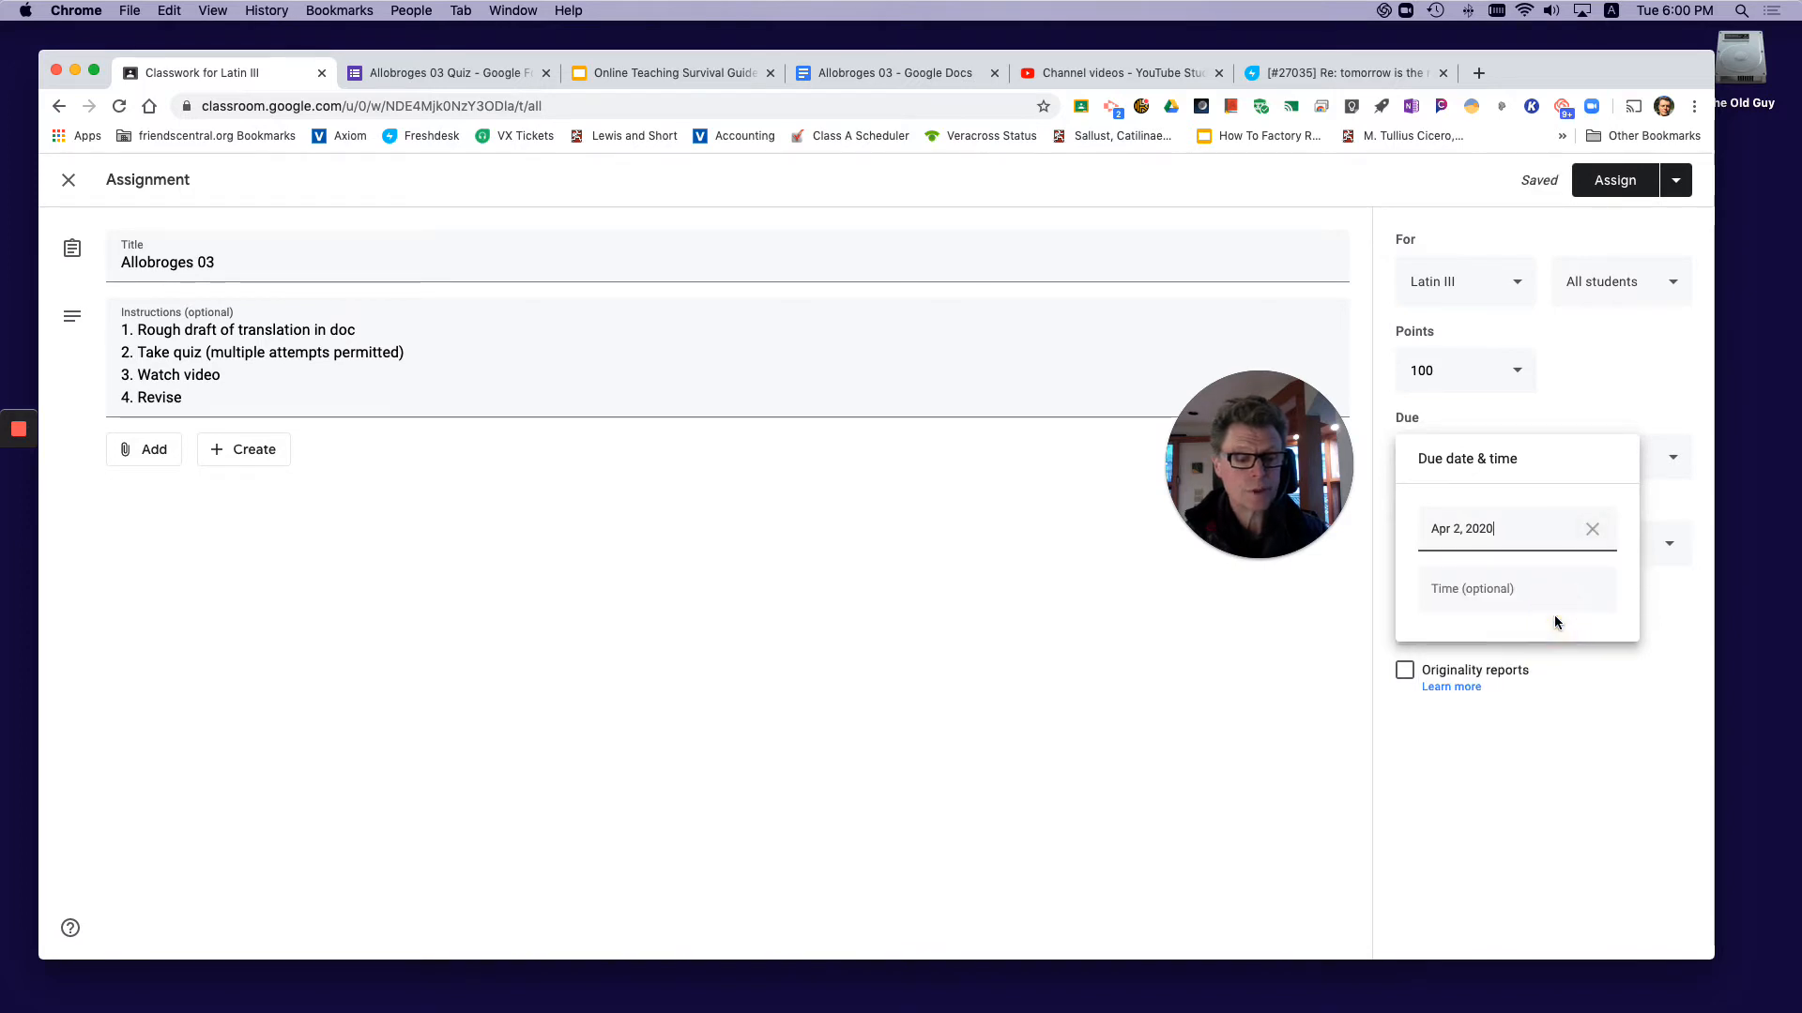
{"action": "left_click", "coordinate": [1483, 589]}
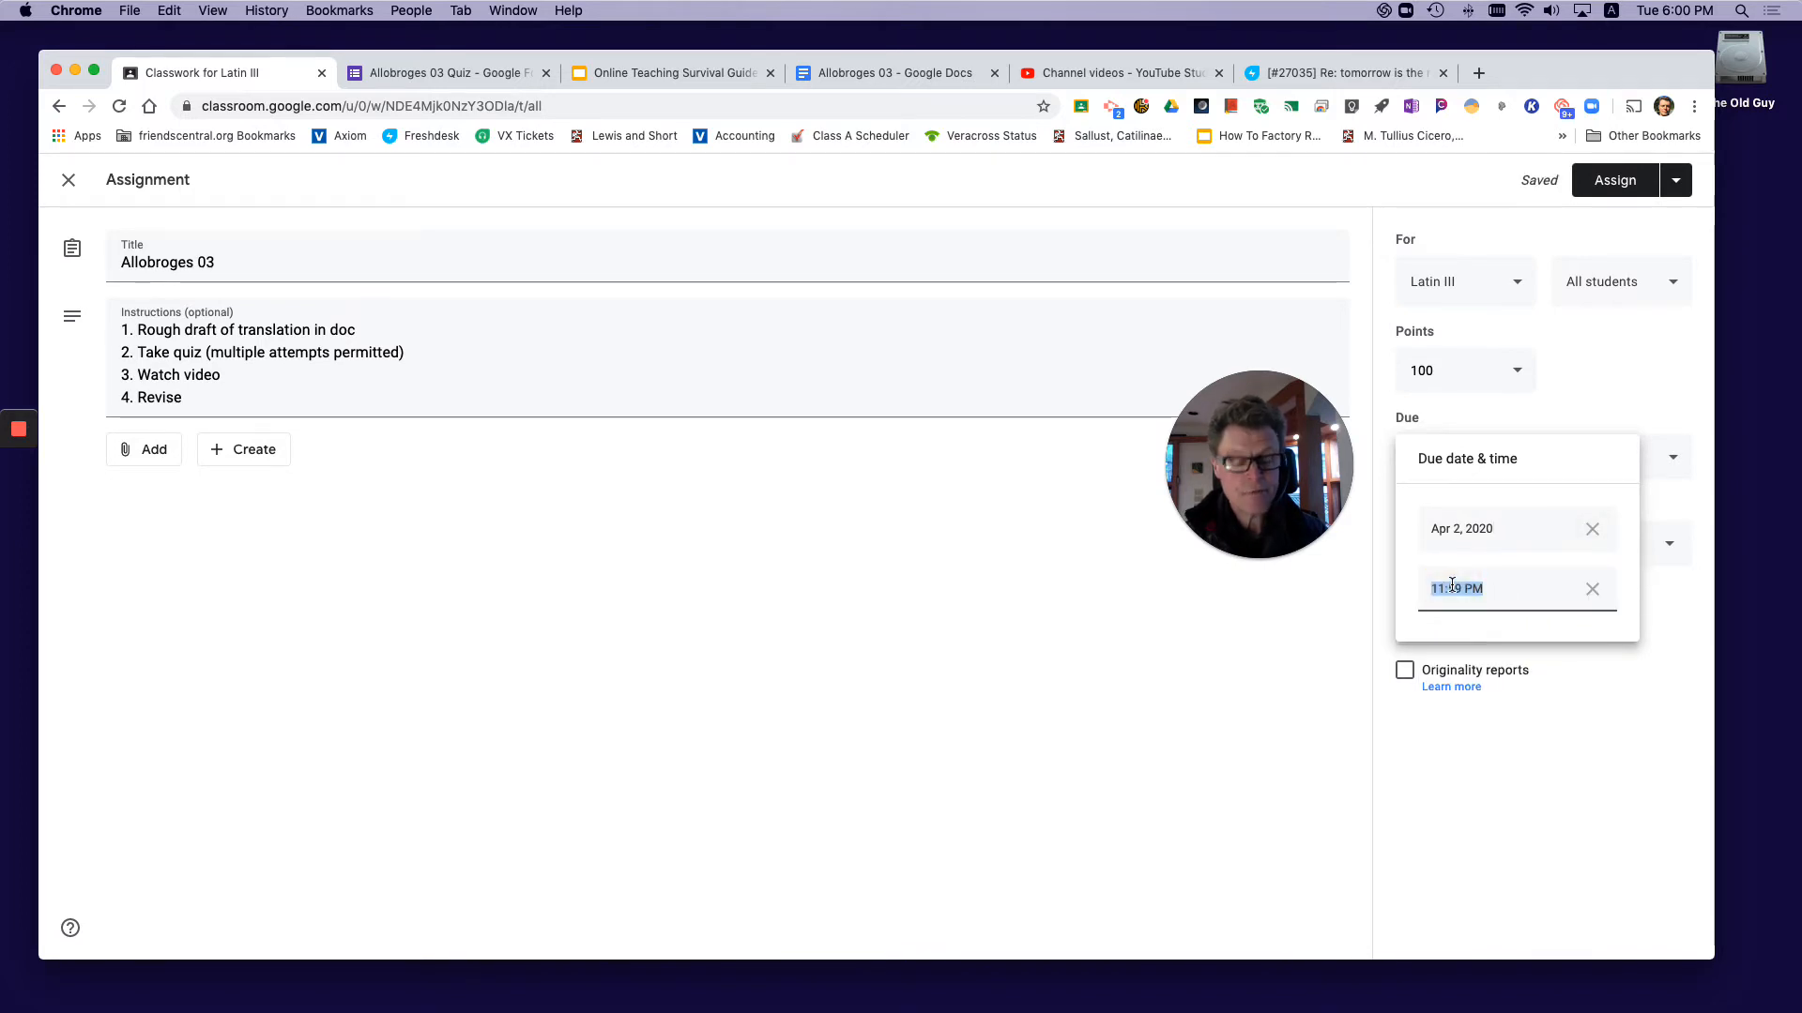
{"action": "type", "text": "9"}
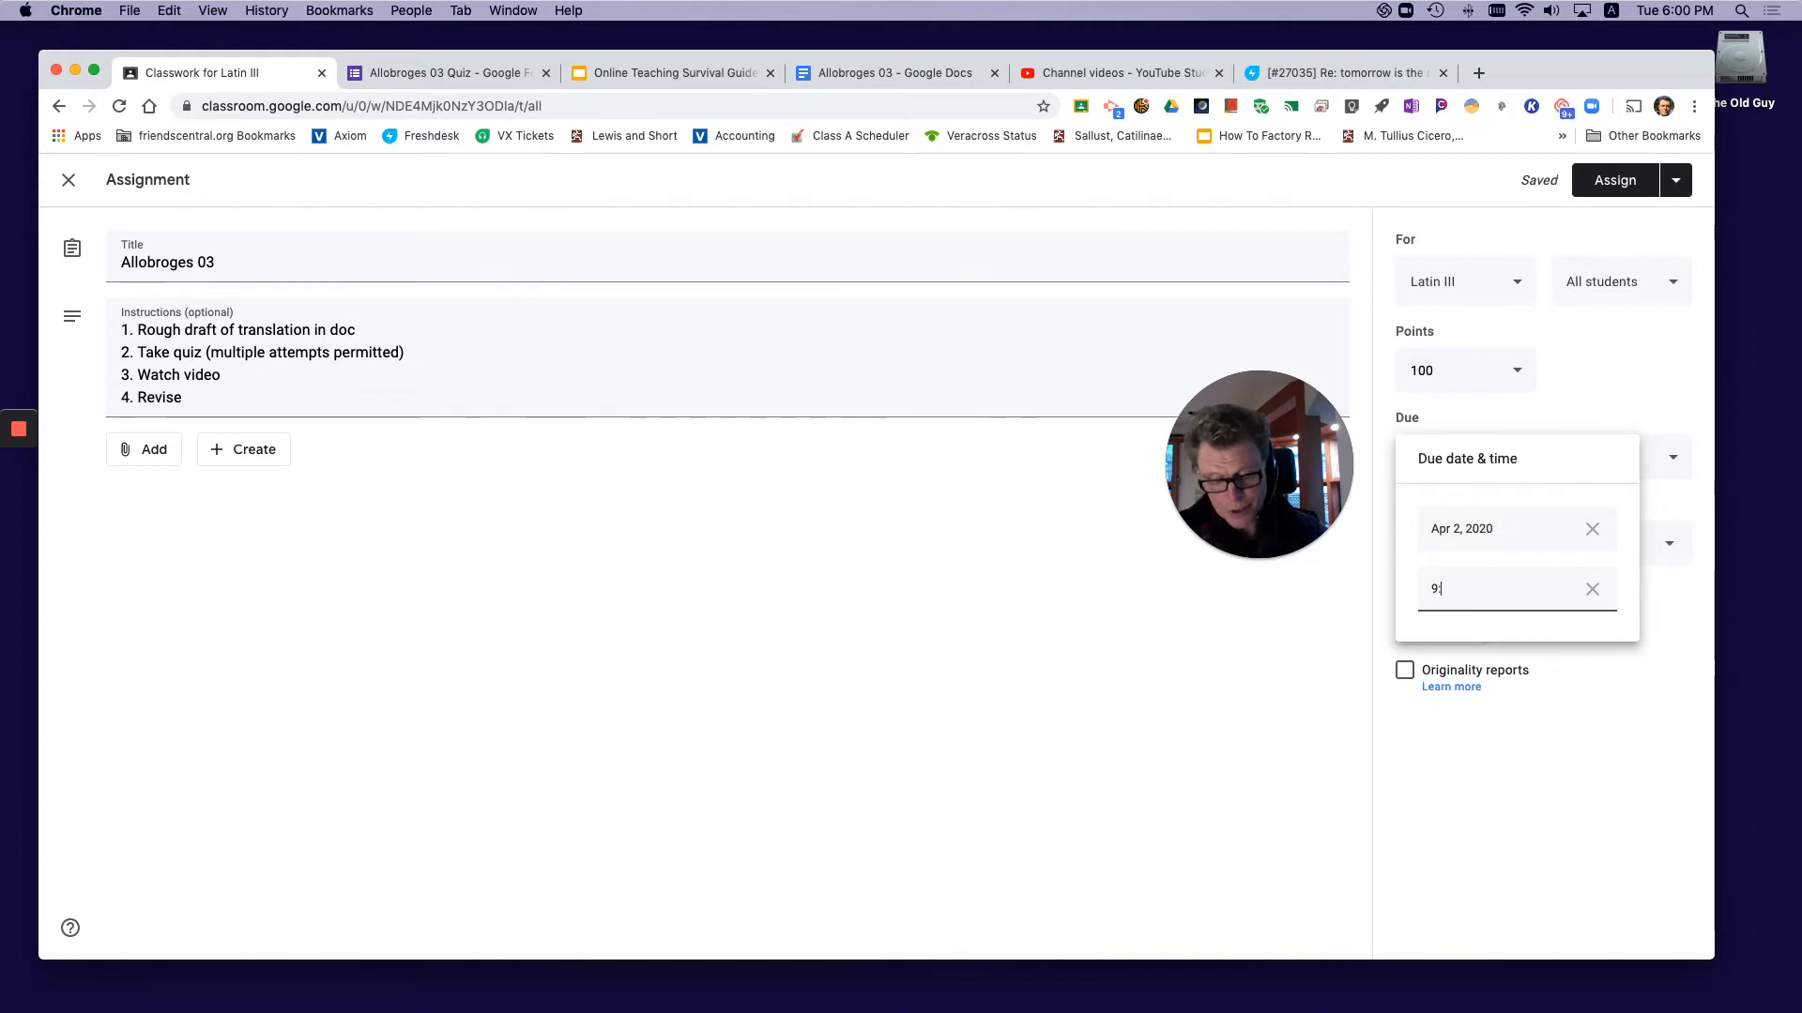
{"action": "type", "text": ":00 am"}
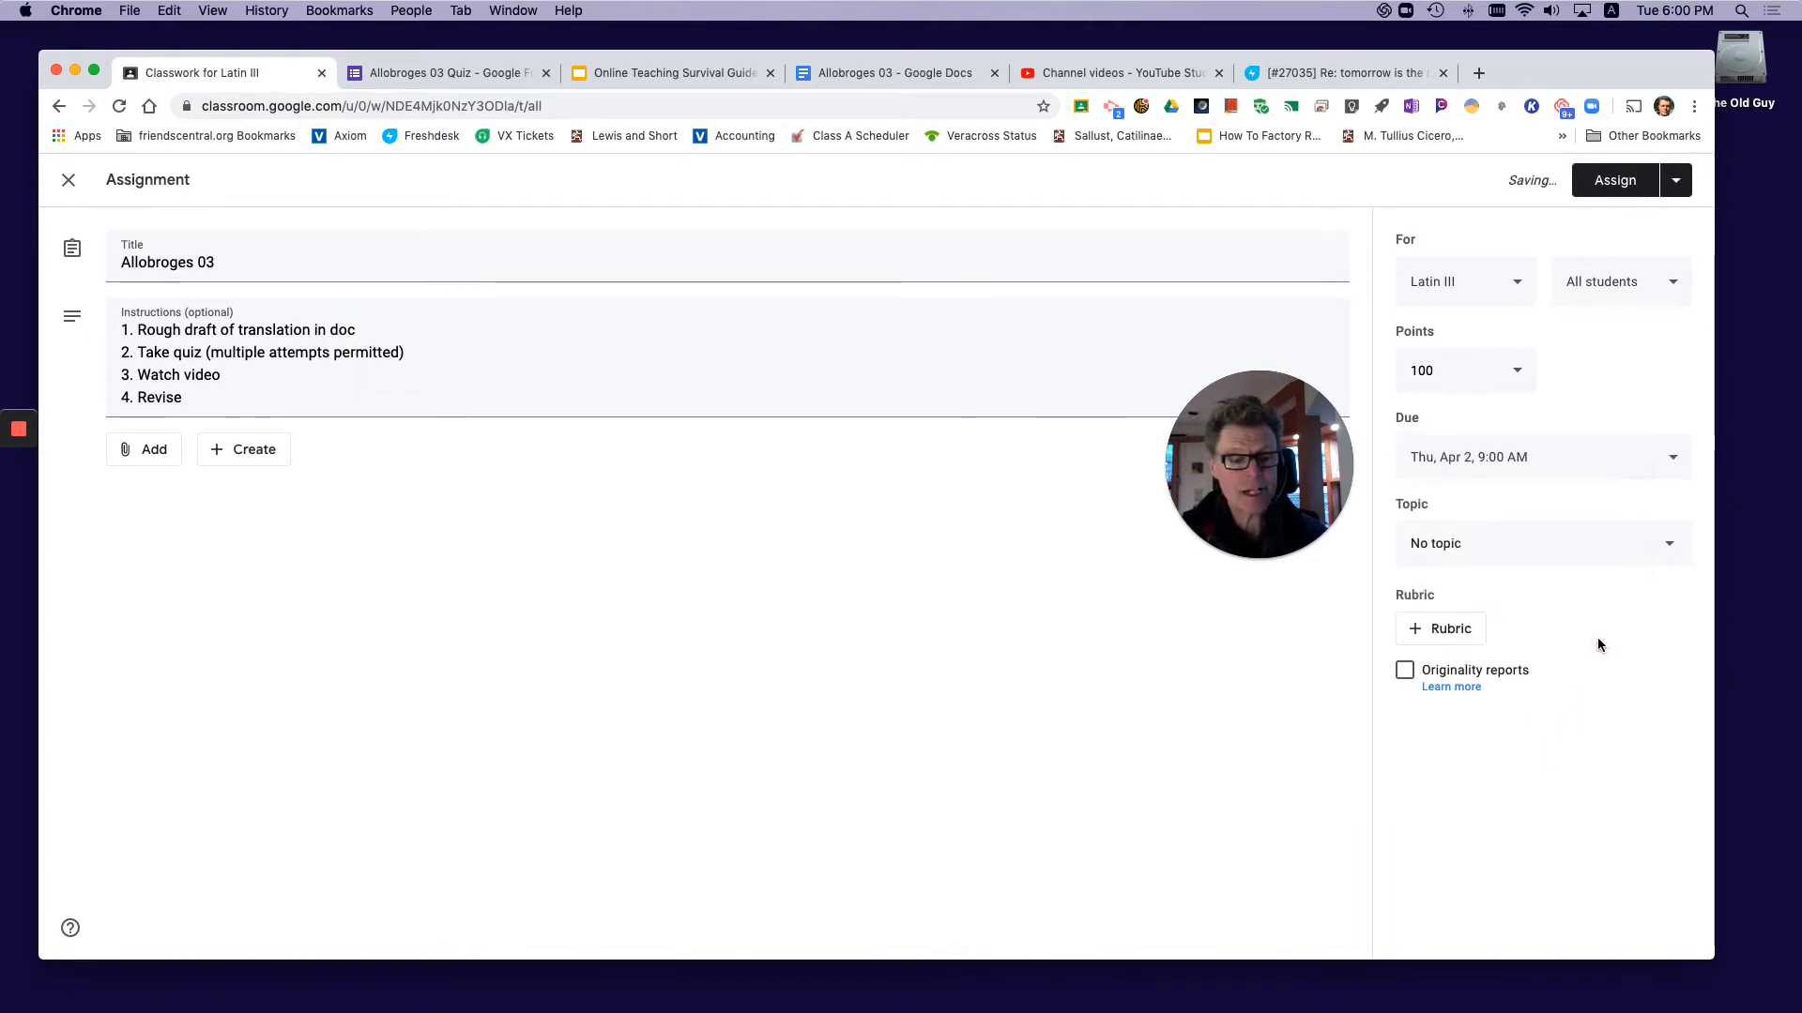
{"action": "left_click", "coordinate": [1541, 542]}
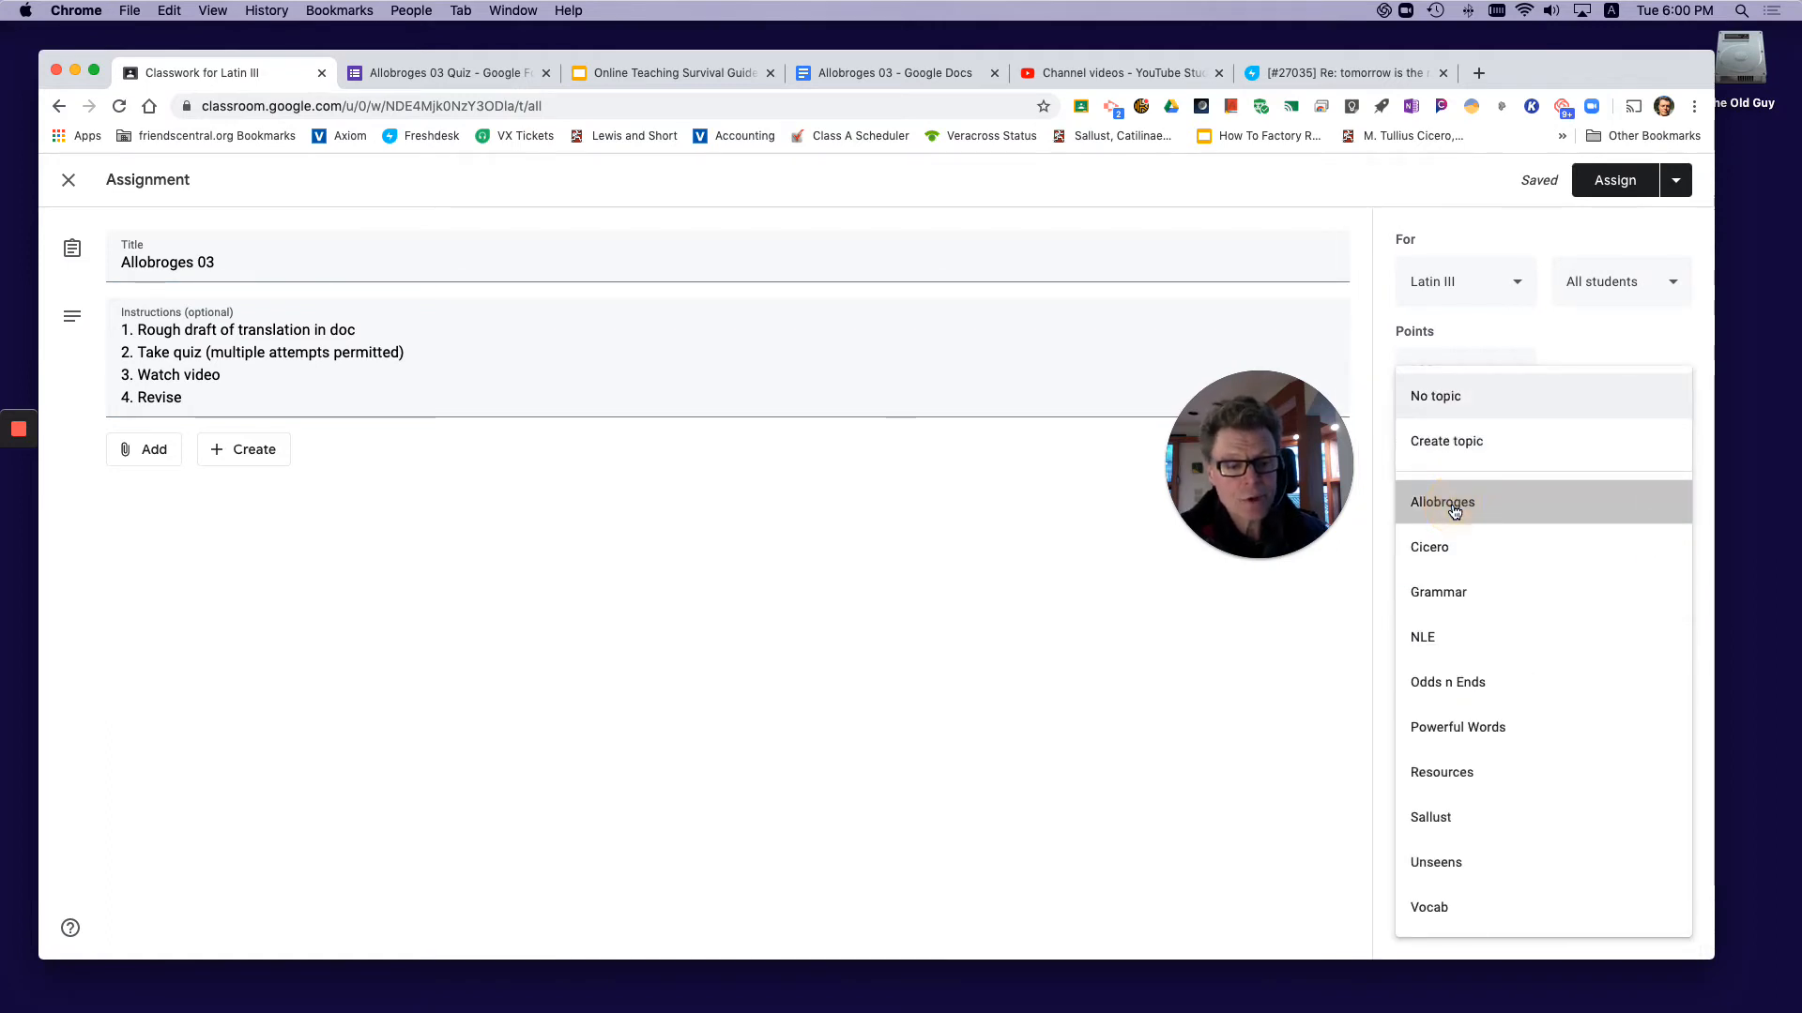
- File the assignment under the Allobroges topic and attach the Allobroges 03 doc from Drive
{"action": "left_click", "coordinate": [1442, 502]}
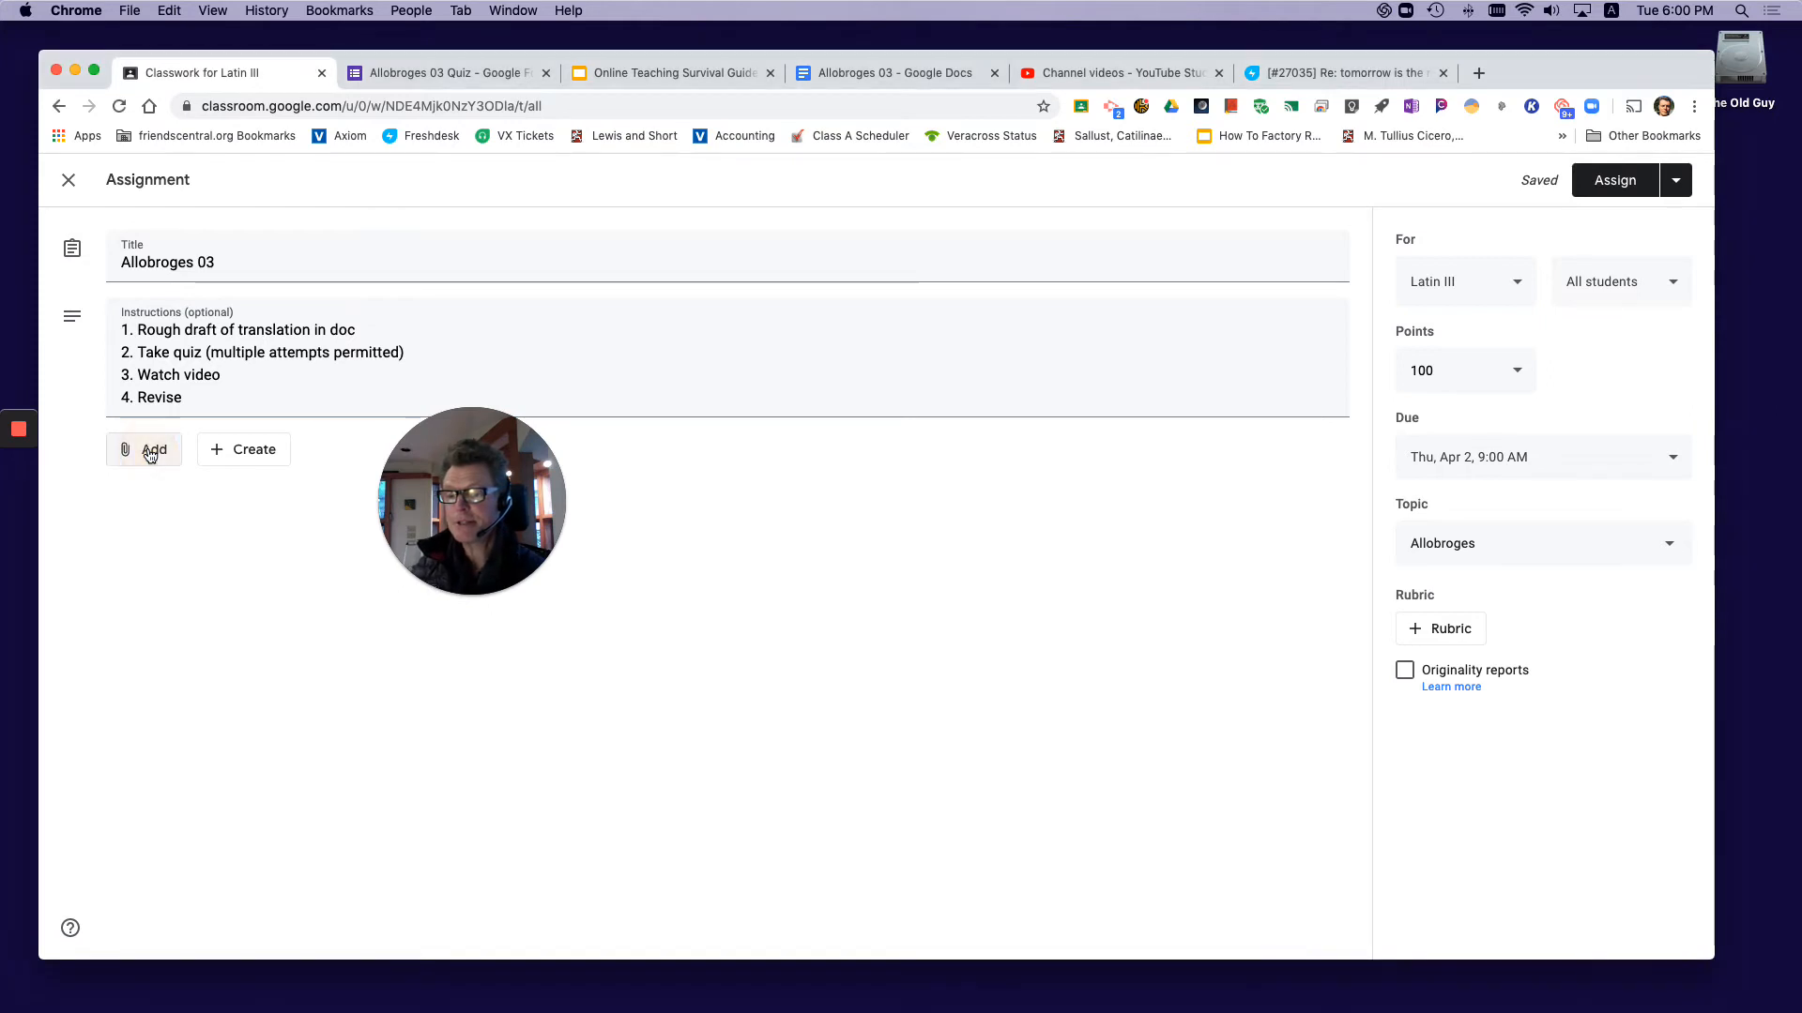
{"action": "left_click", "coordinate": [144, 449]}
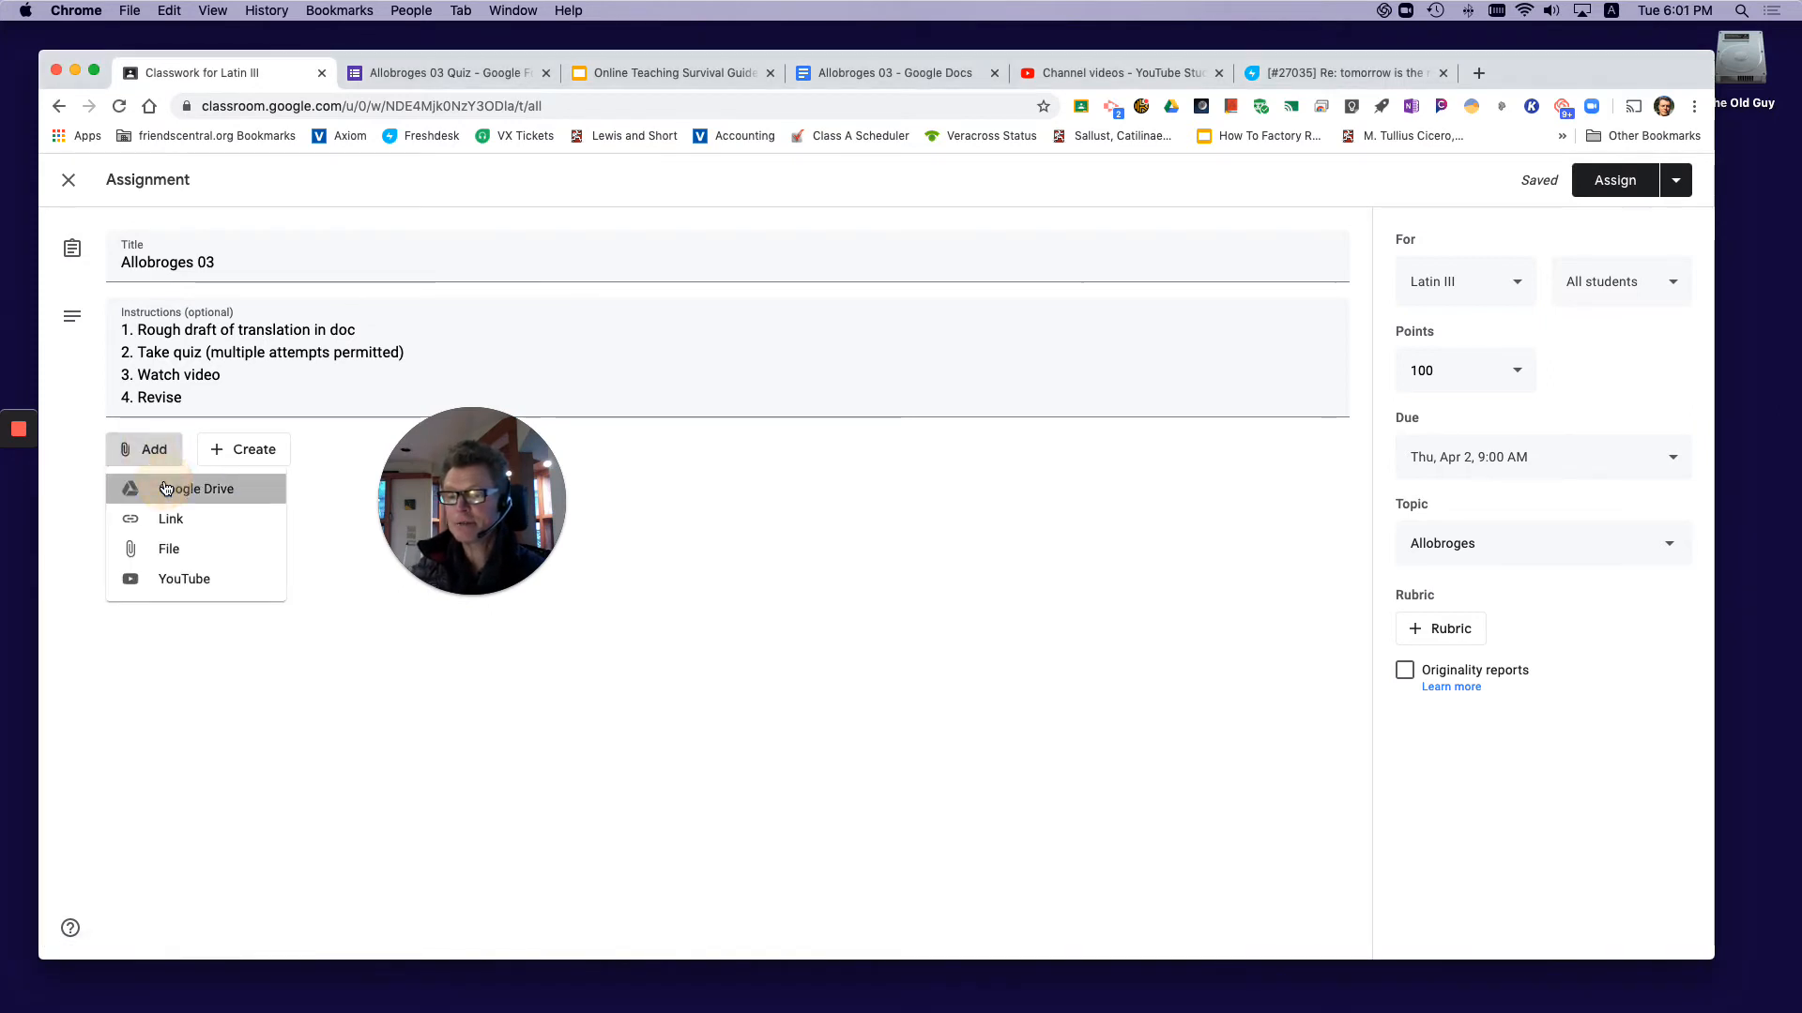
{"action": "left_click", "coordinate": [196, 488]}
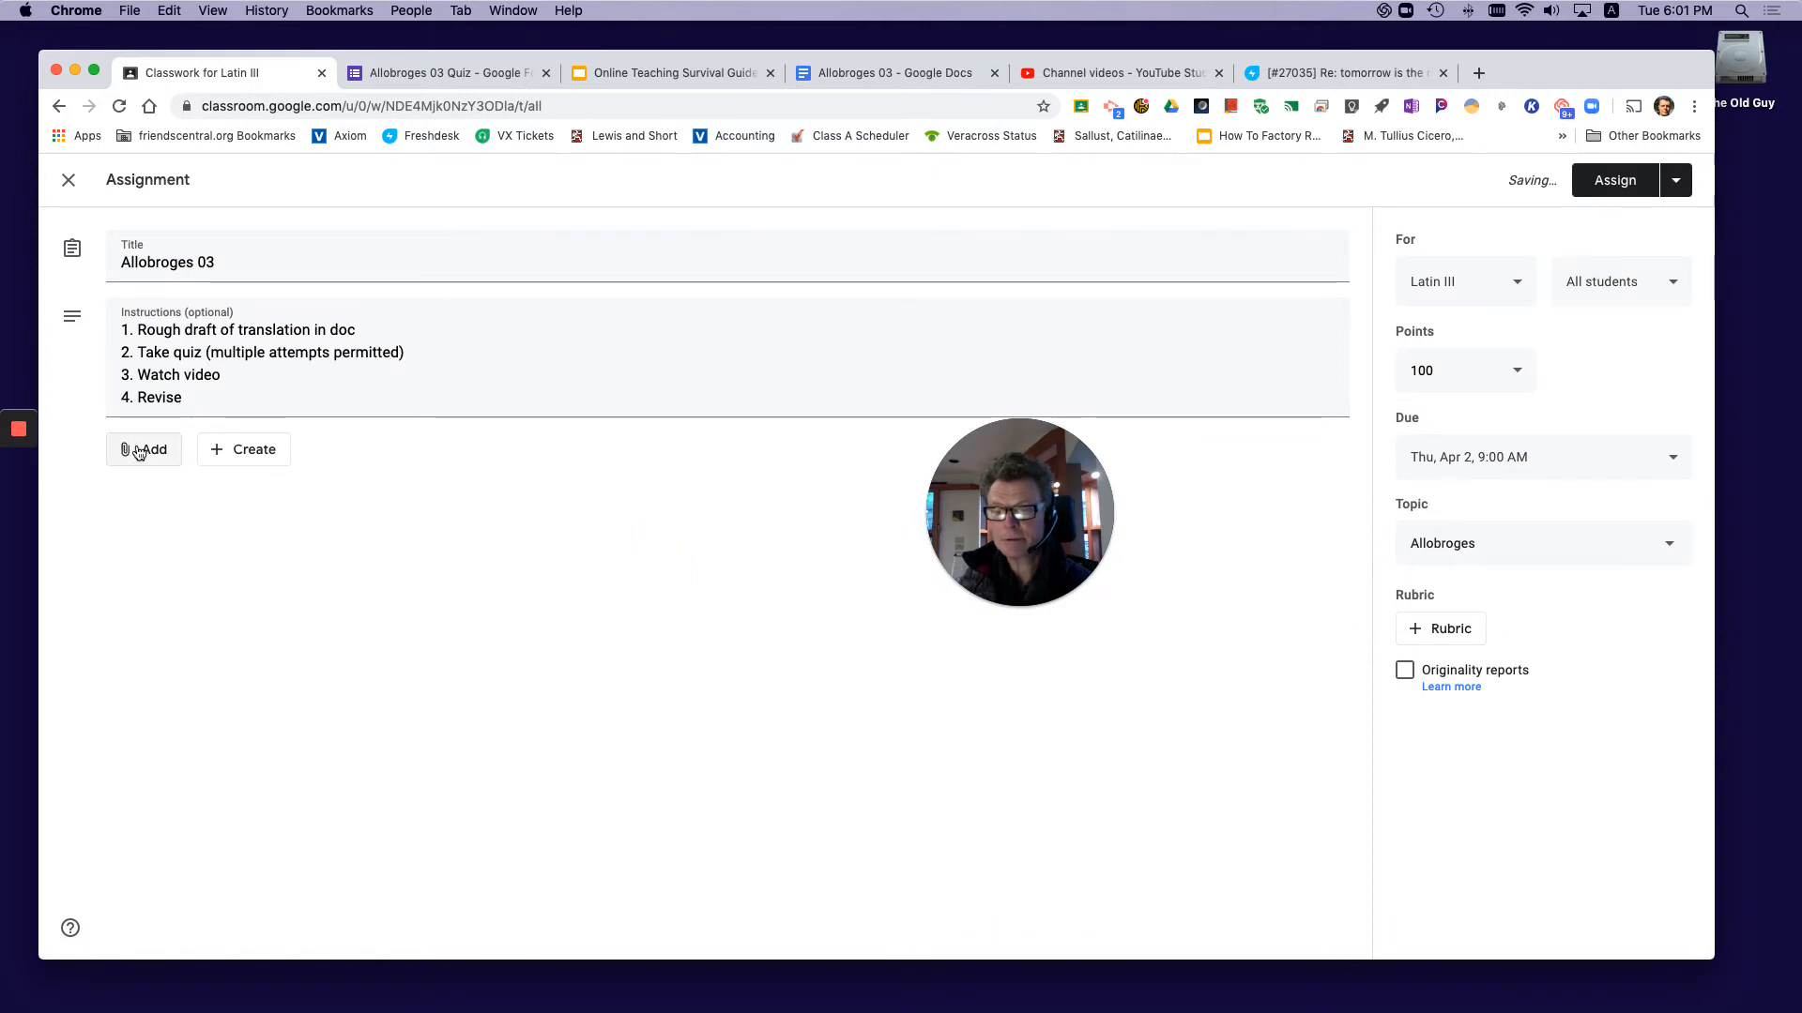
{"action": "left_click", "coordinate": [143, 449]}
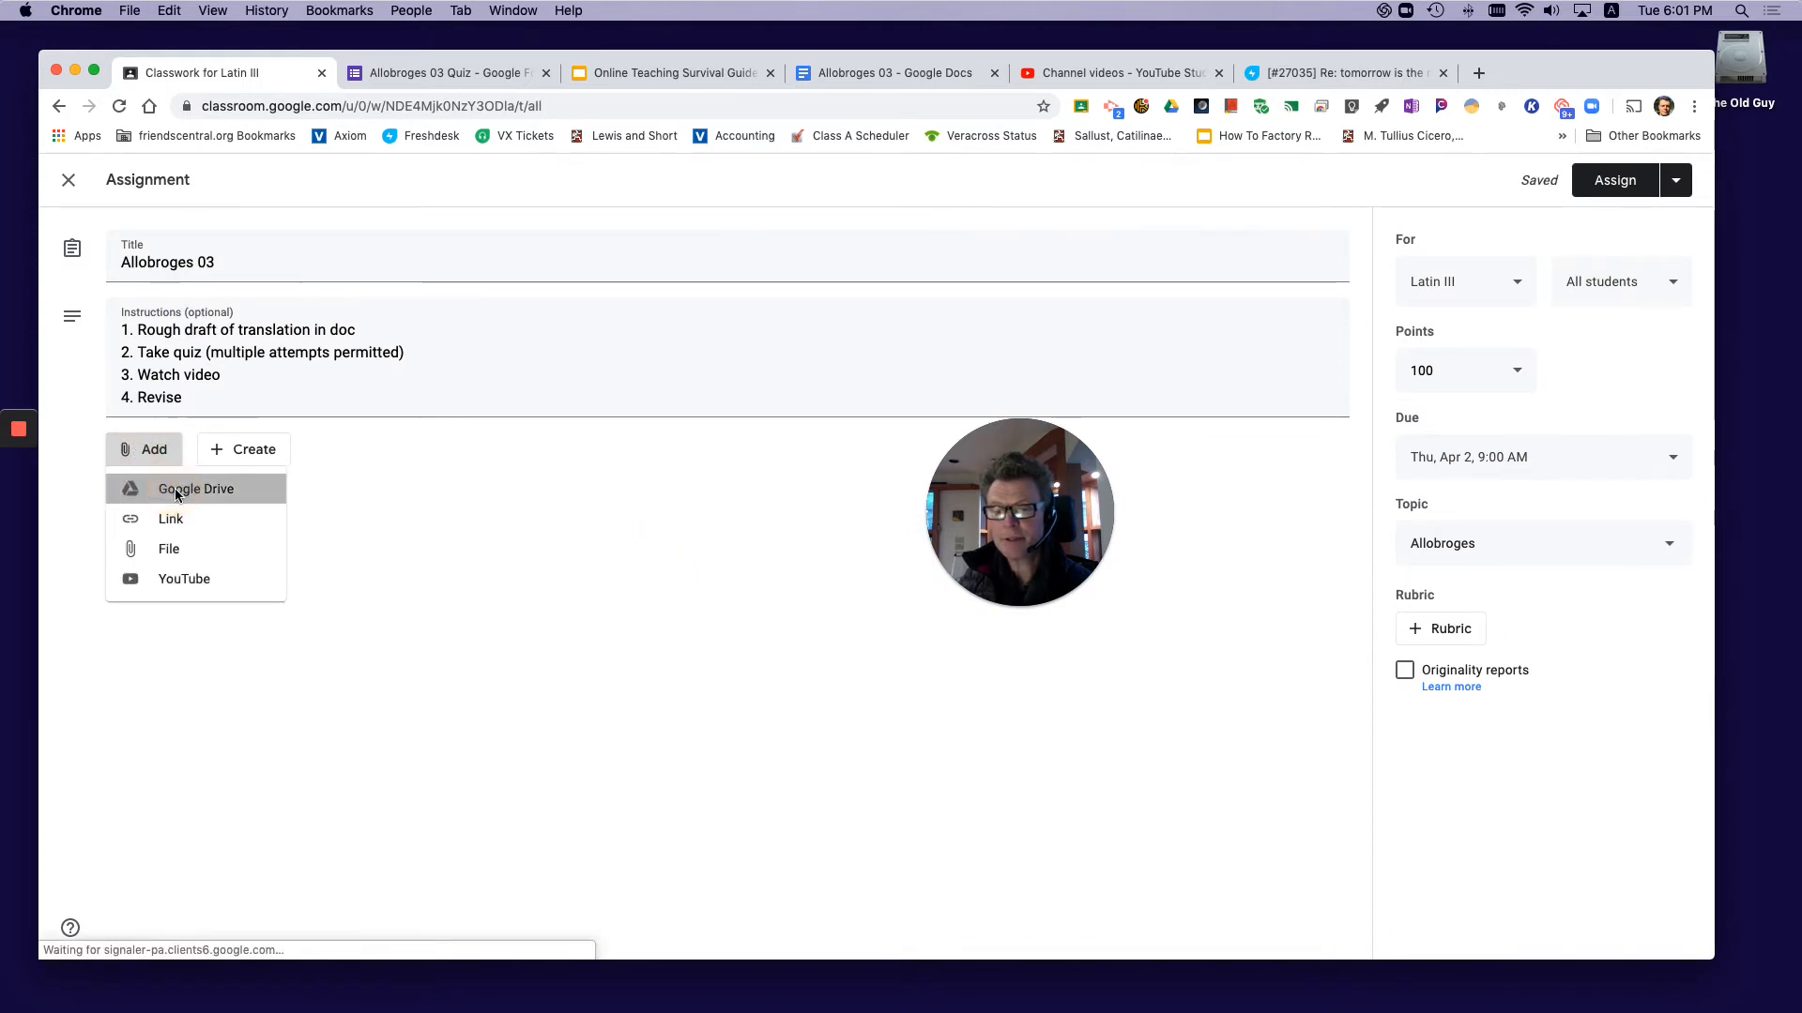
{"action": "left_click", "coordinate": [194, 487]}
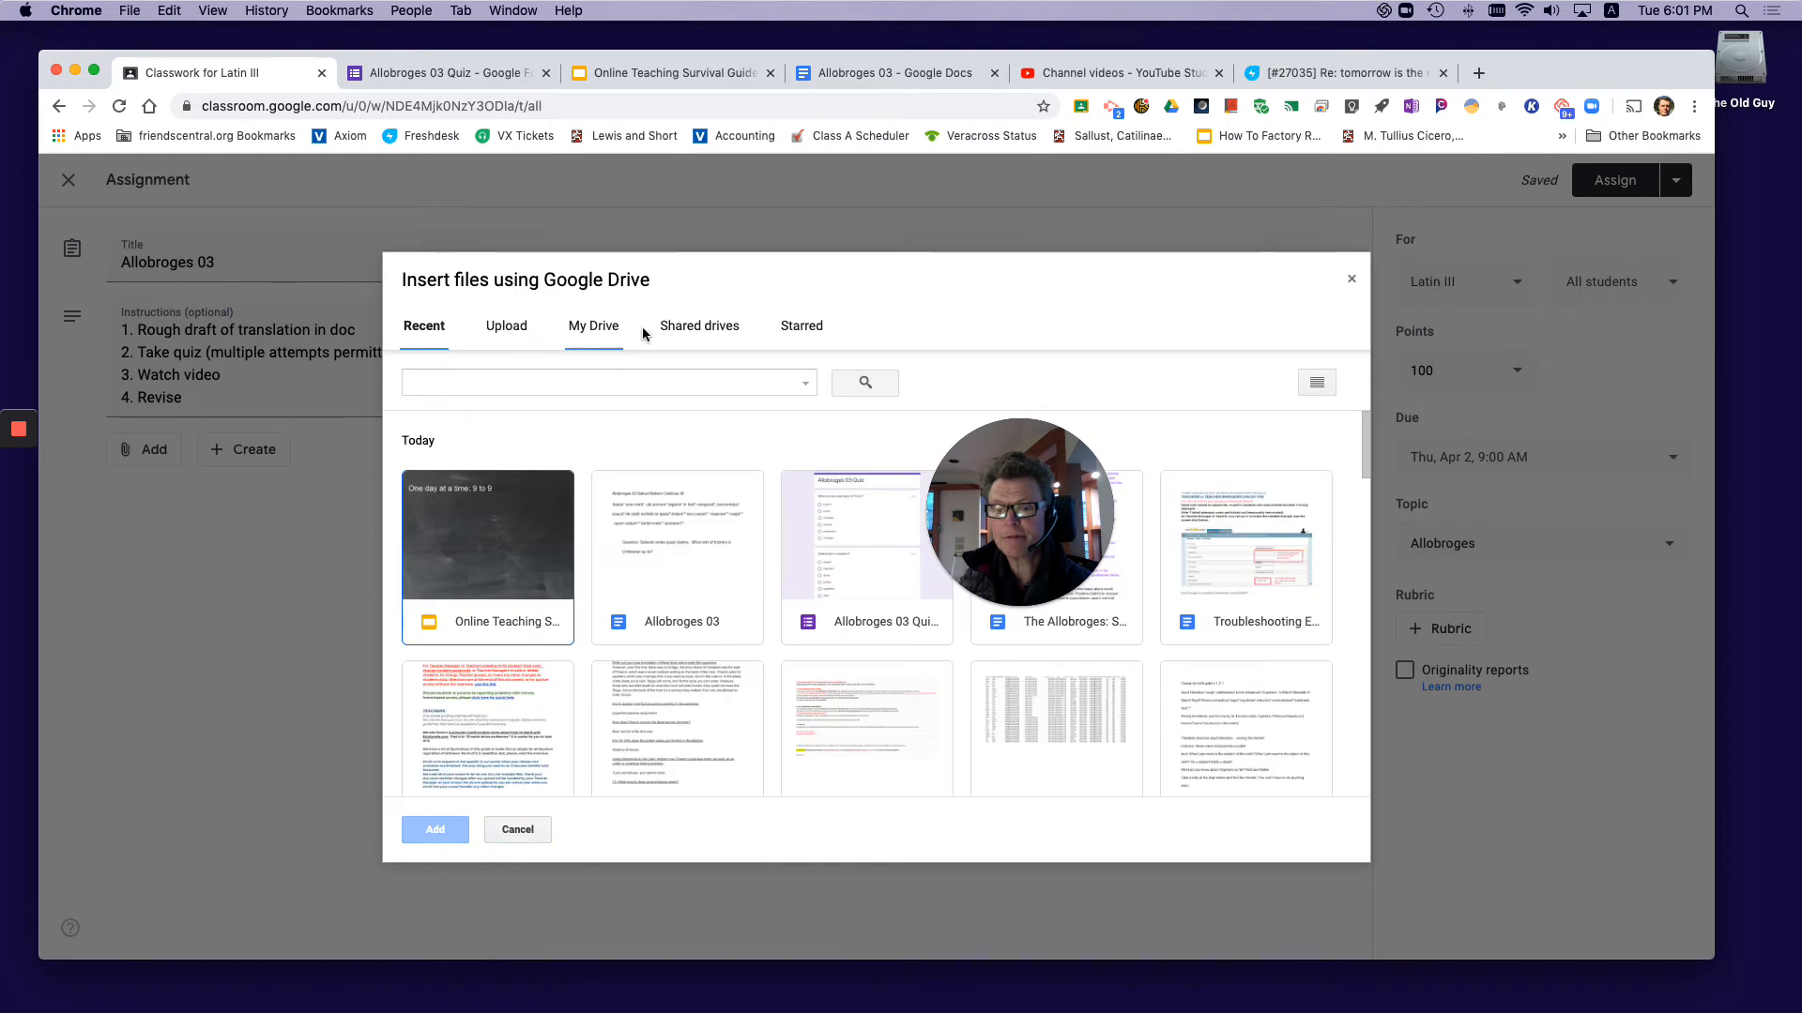
{"action": "left_click", "coordinate": [677, 621]}
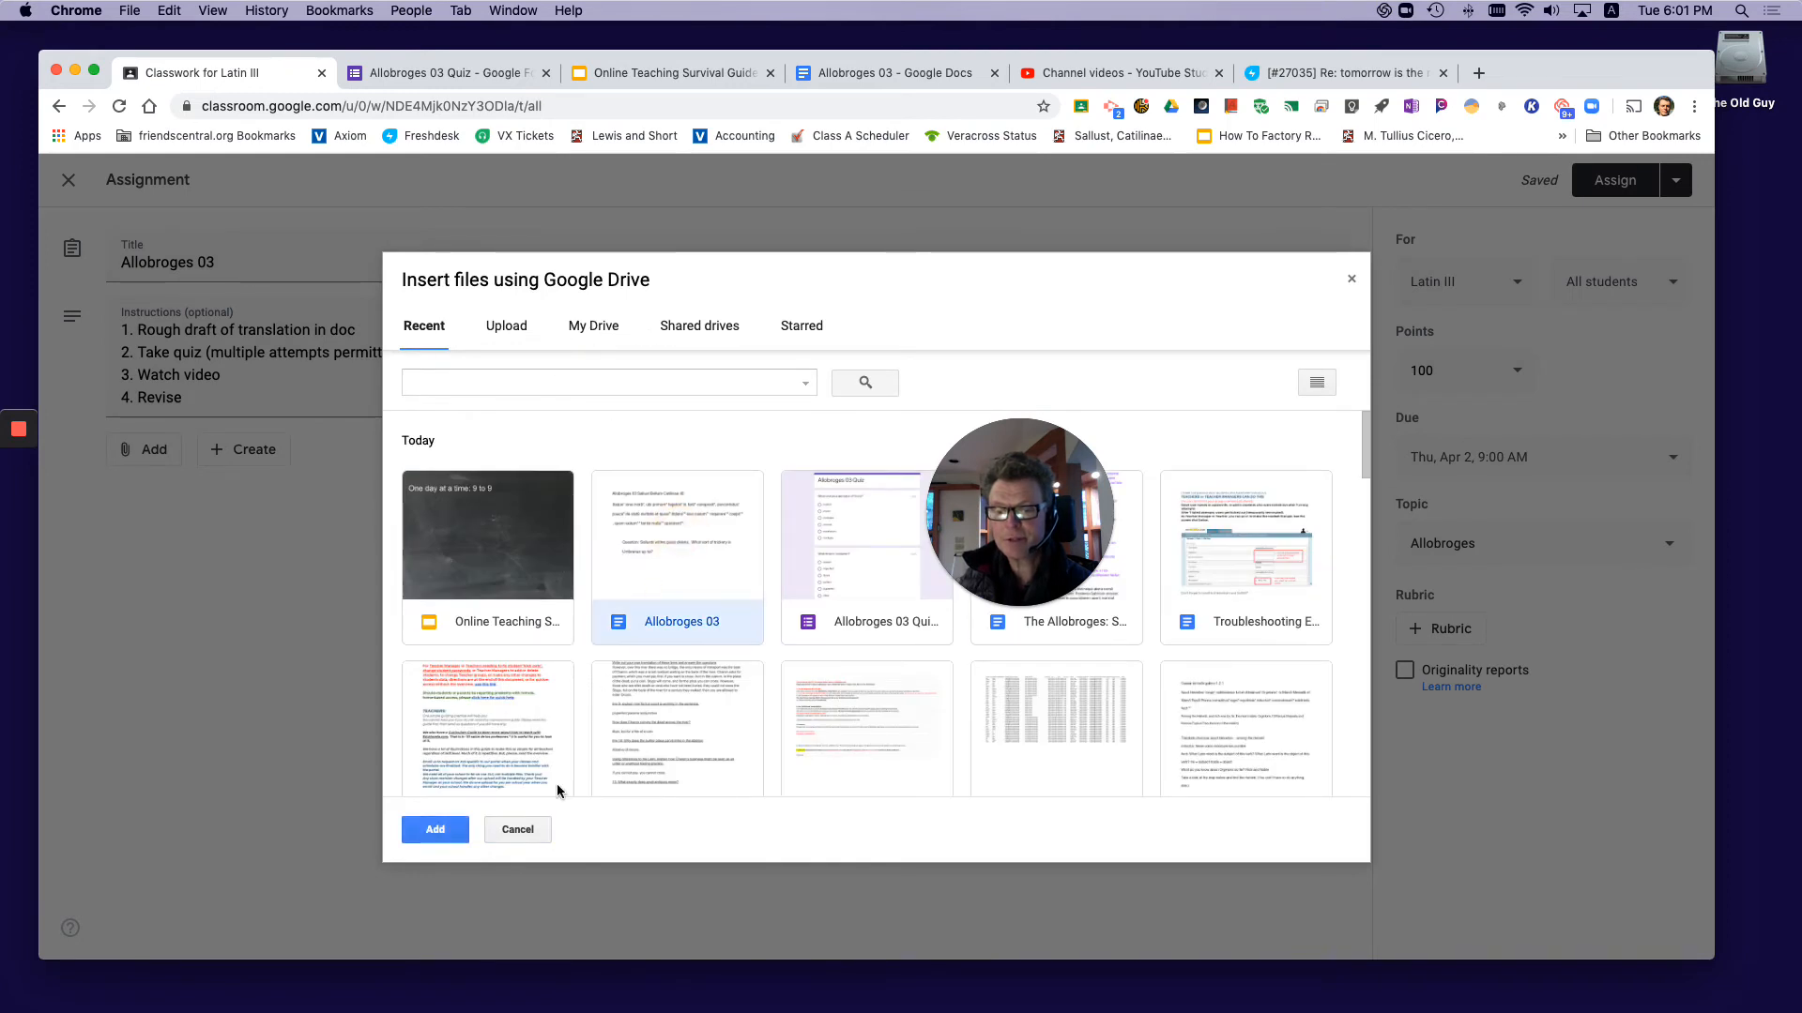
{"action": "left_click", "coordinate": [435, 830]}
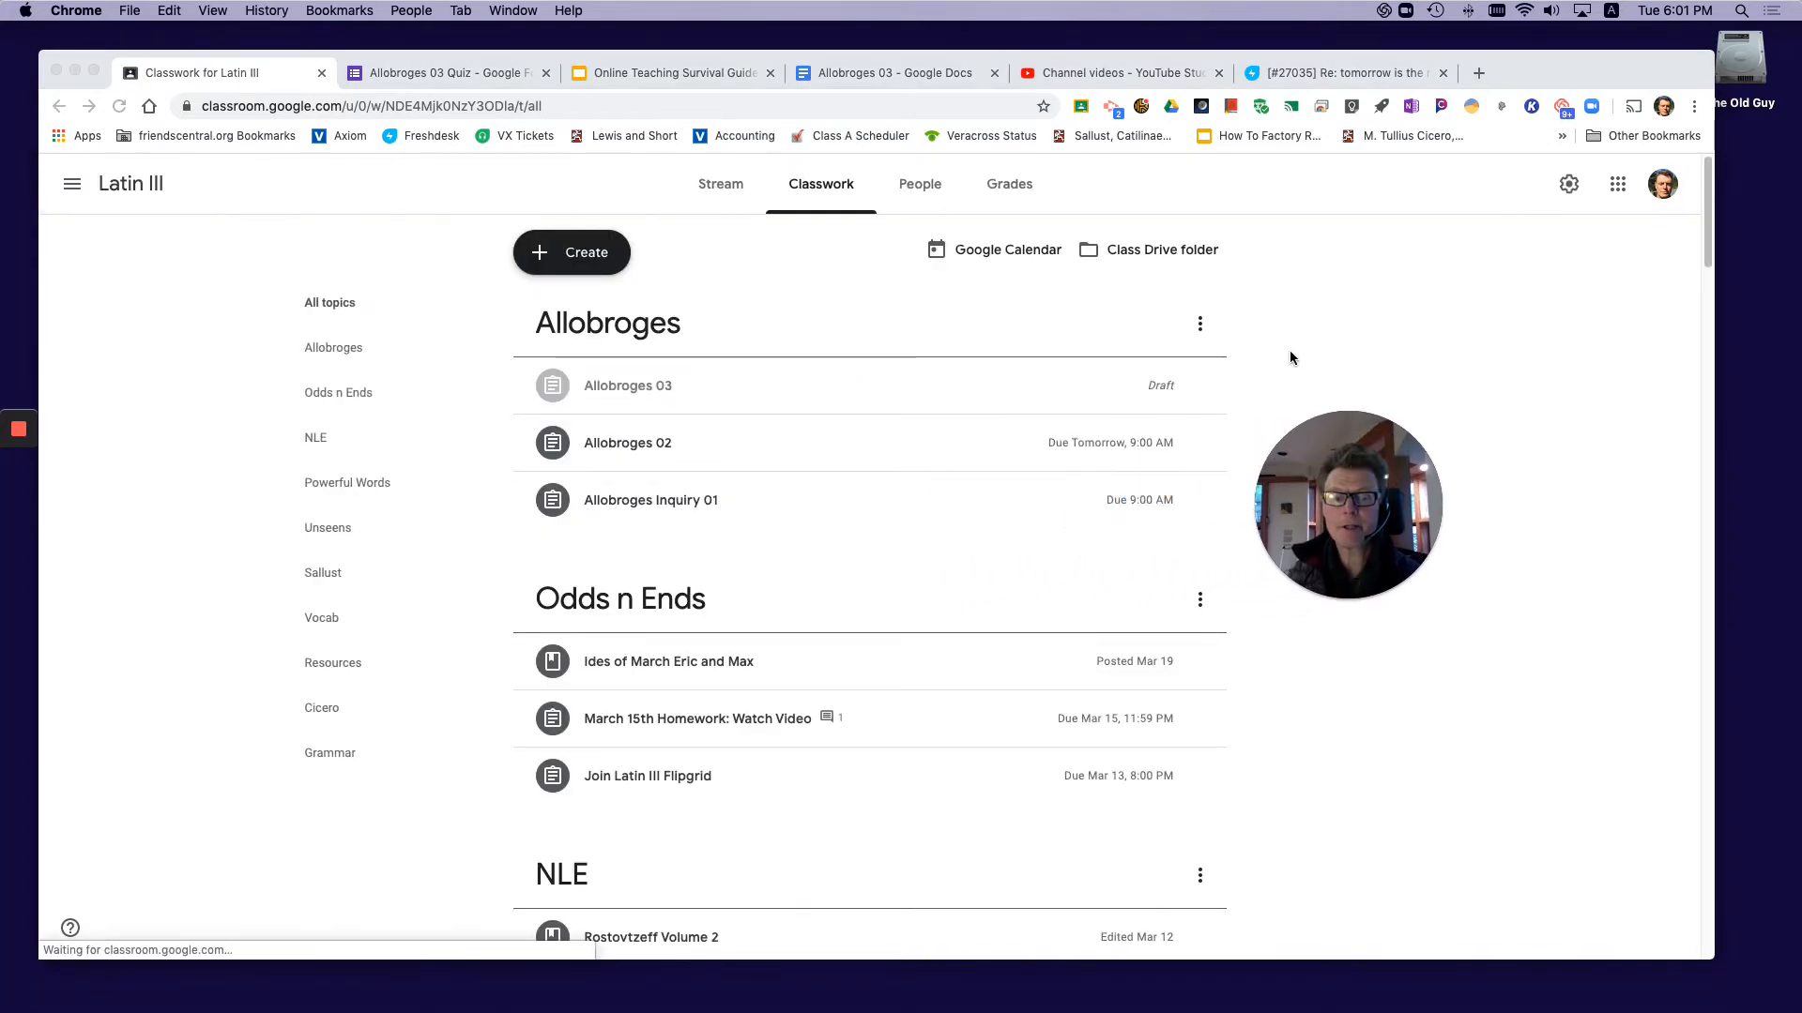
- Reopen the Allobroges 03 draft and set its doc to Make a copy for each student
{"action": "left_click", "coordinate": [1199, 384]}
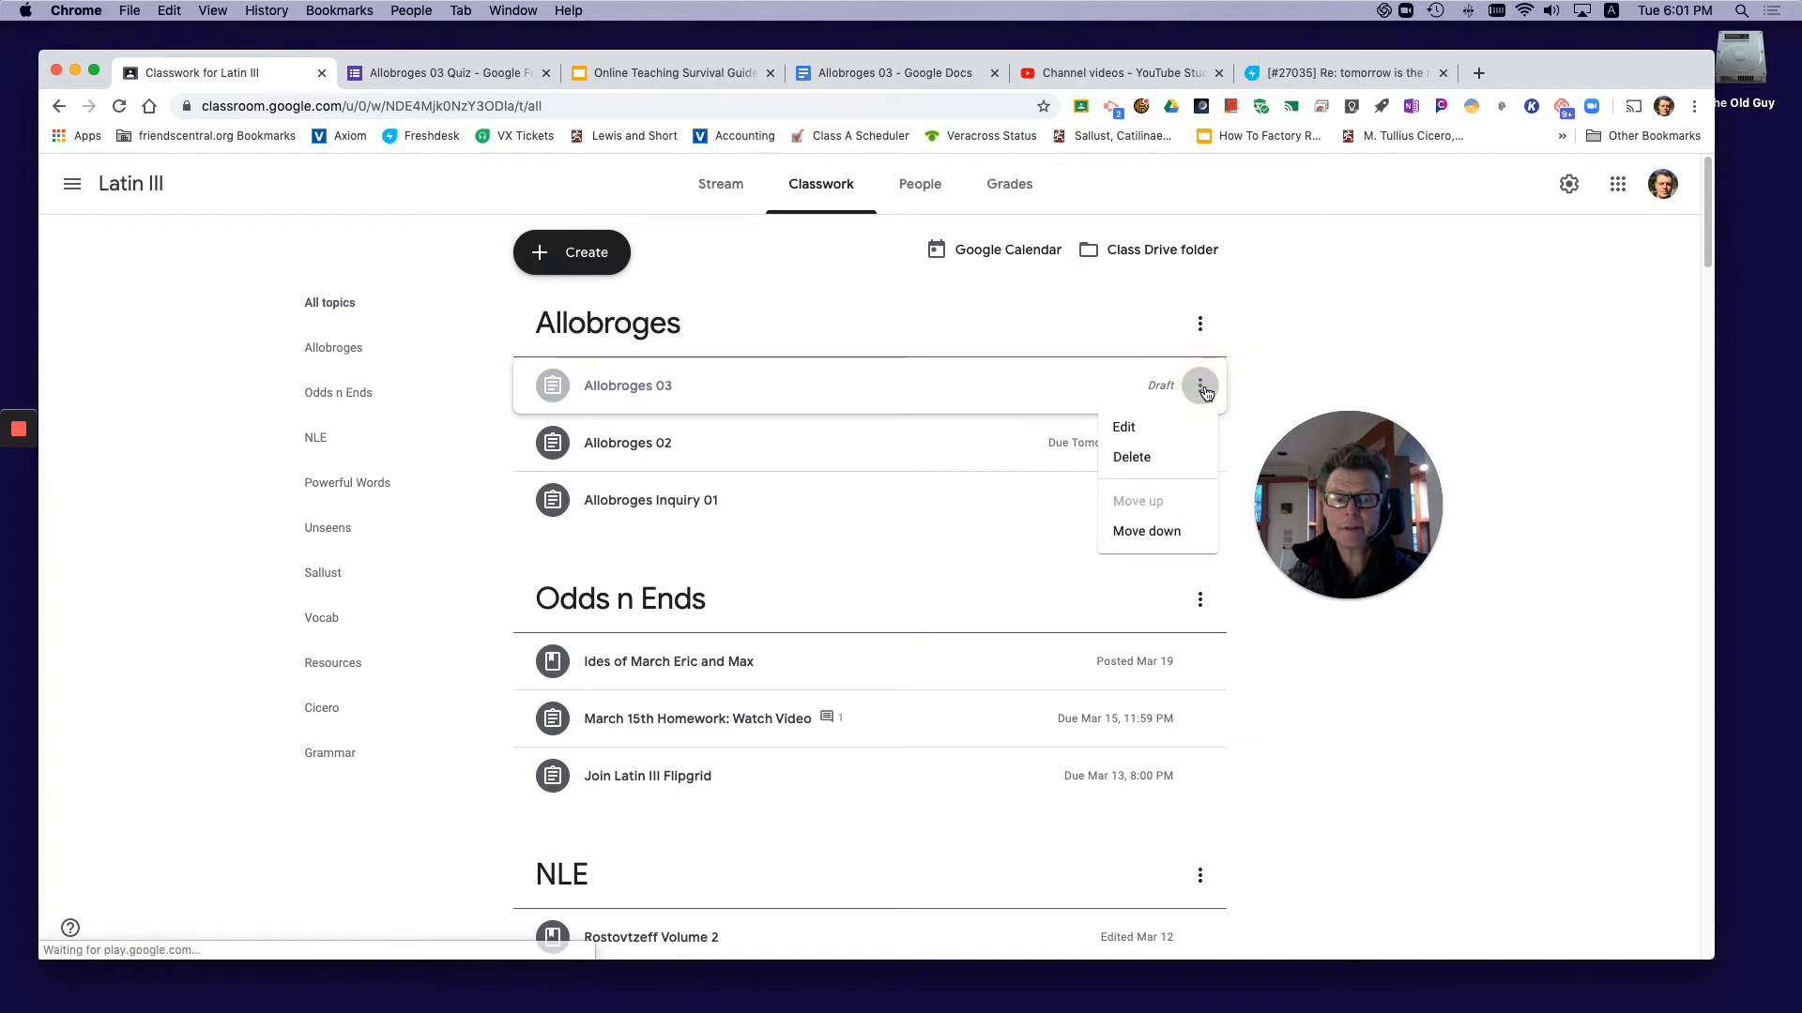
{"action": "left_click", "coordinate": [1122, 428]}
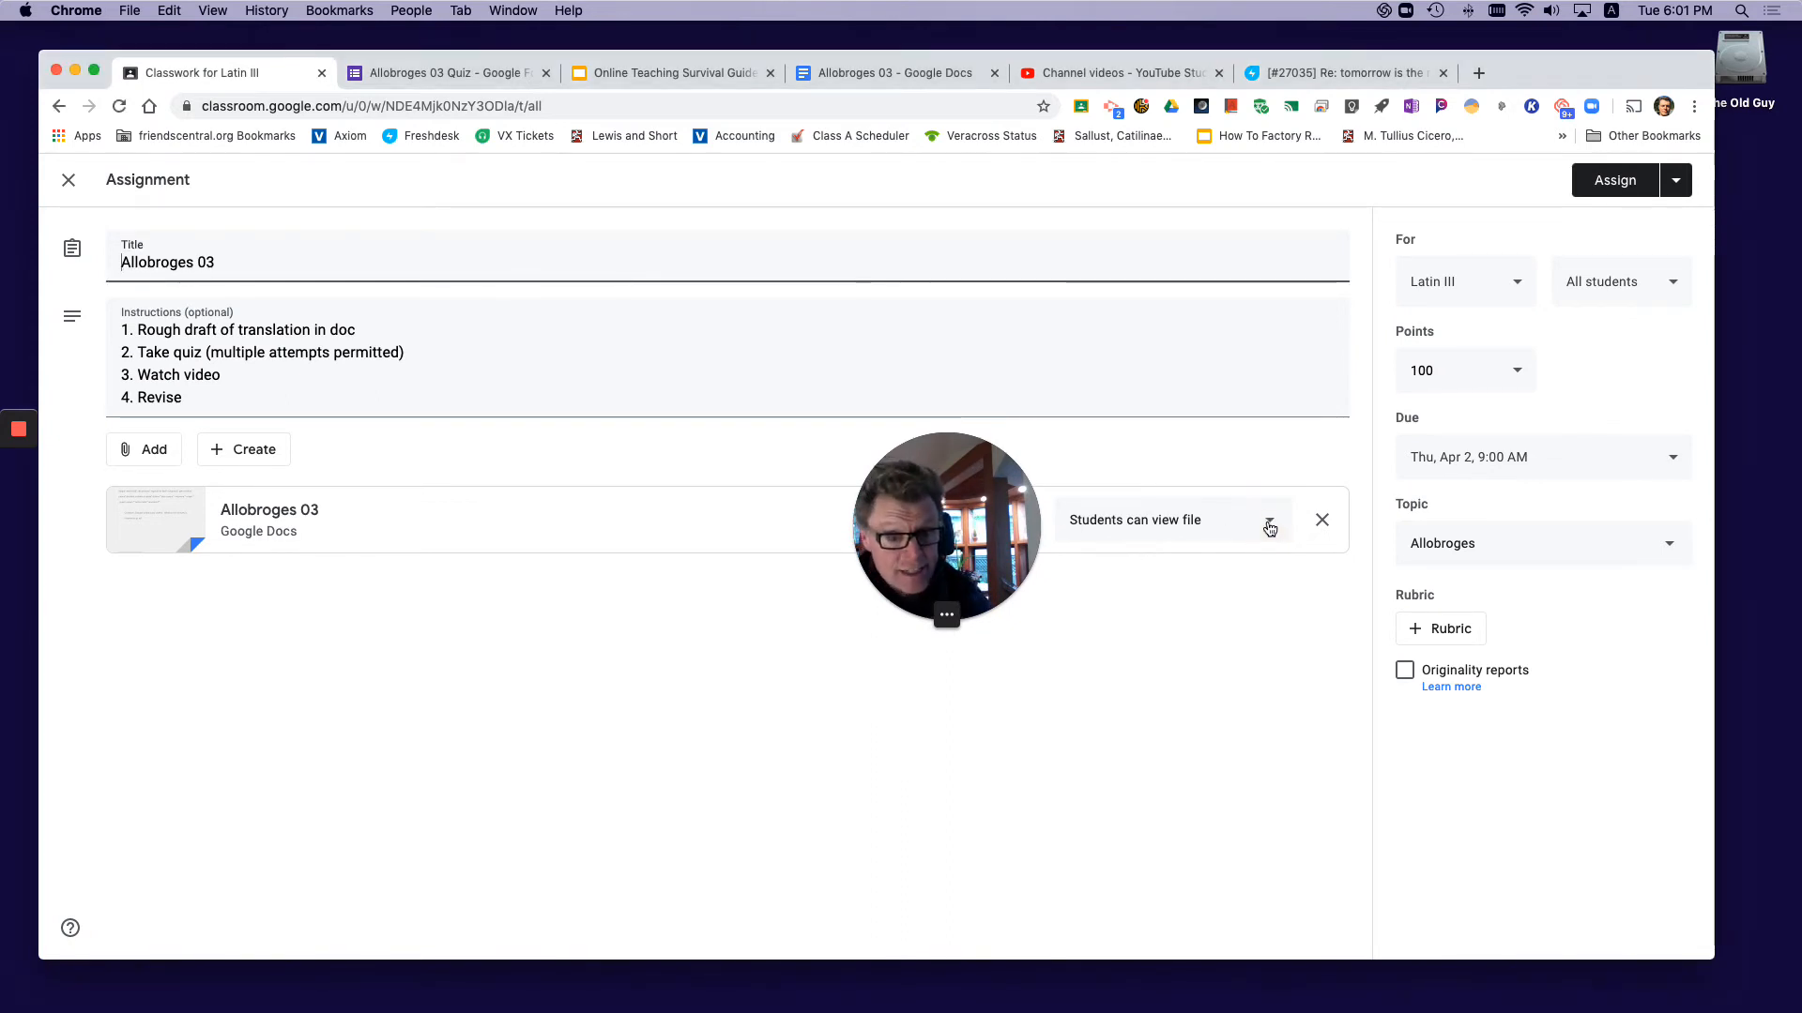
{"action": "left_click", "coordinate": [1268, 519]}
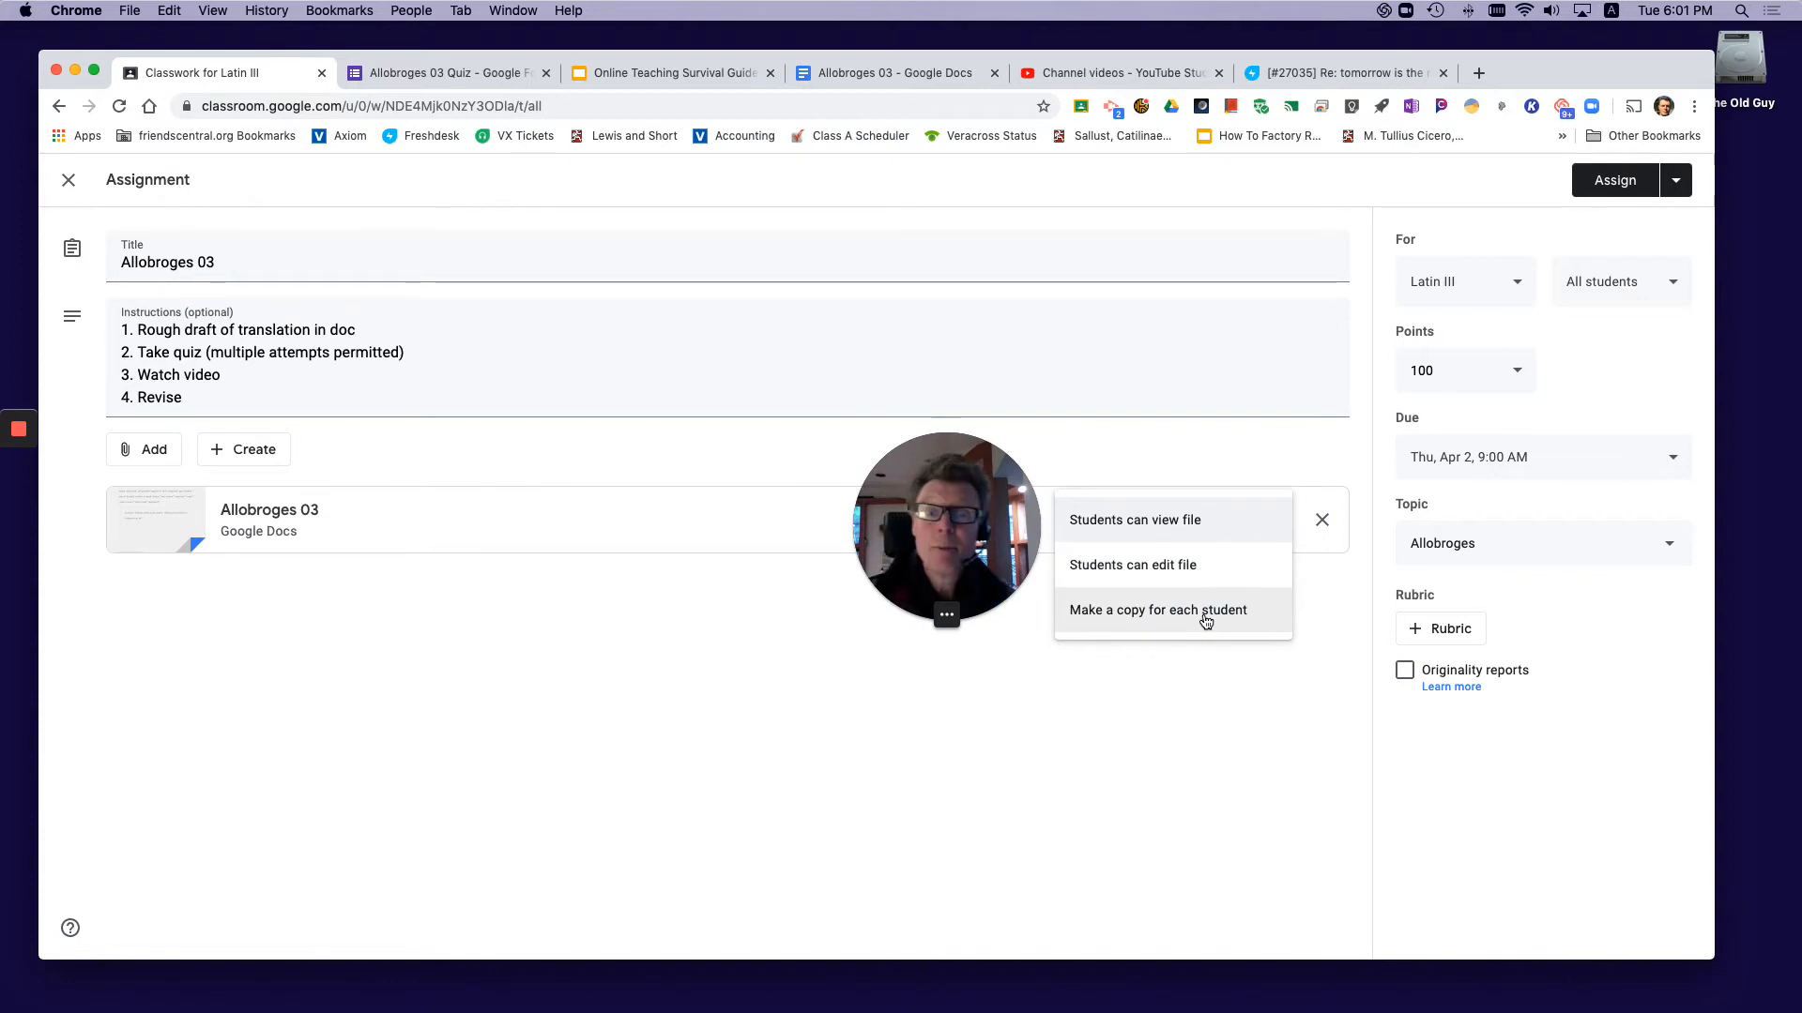
{"action": "left_click", "coordinate": [1157, 610]}
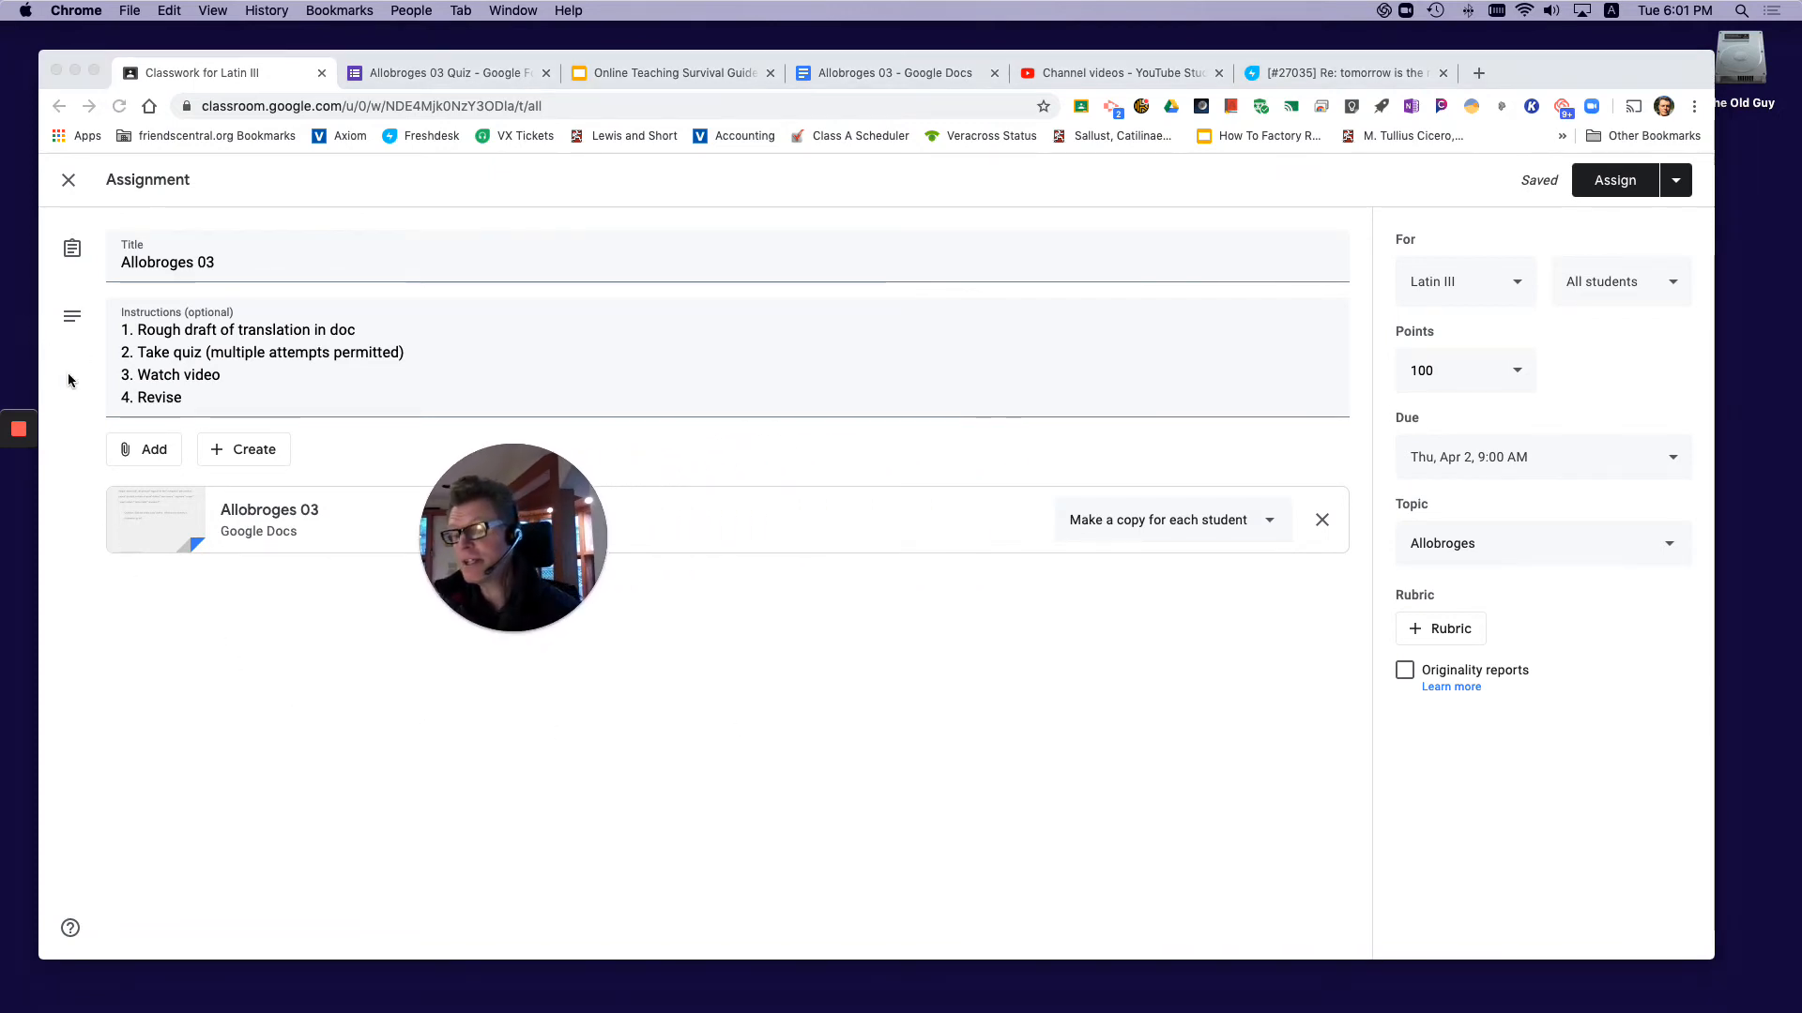
{"action": "left_click", "coordinate": [144, 449]}
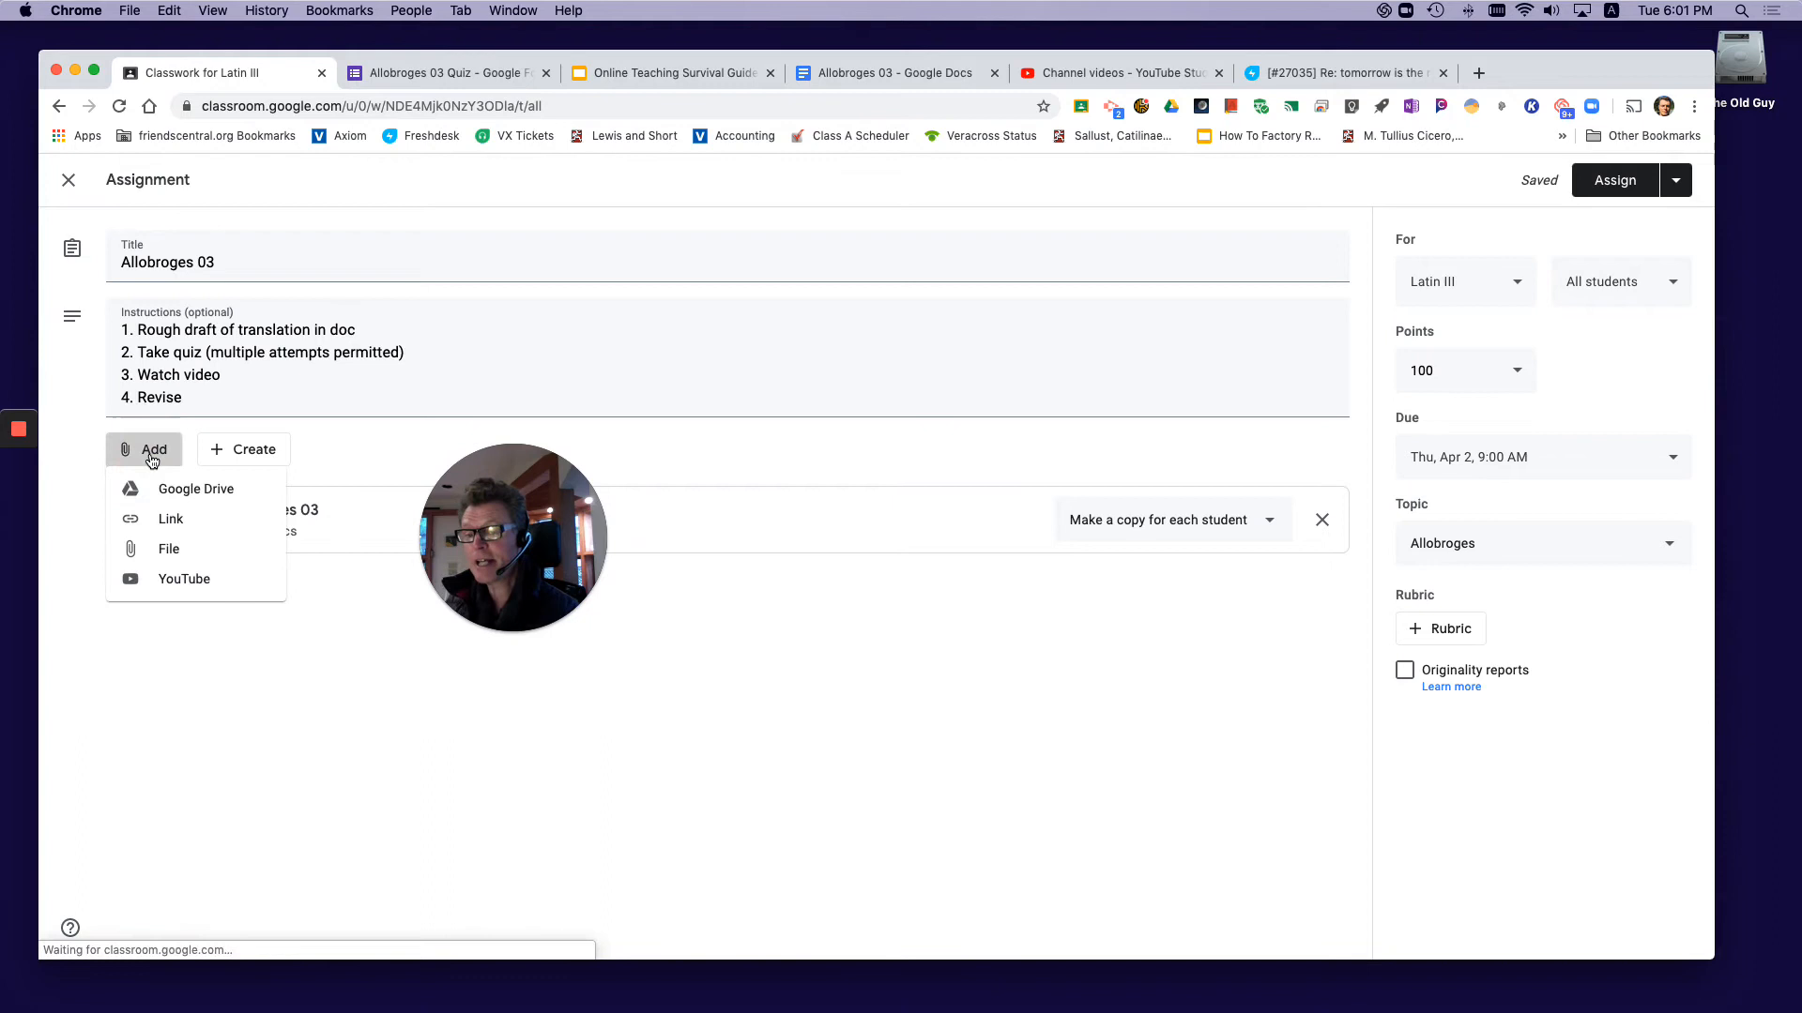
{"action": "mouse_move", "coordinate": [154, 430]}
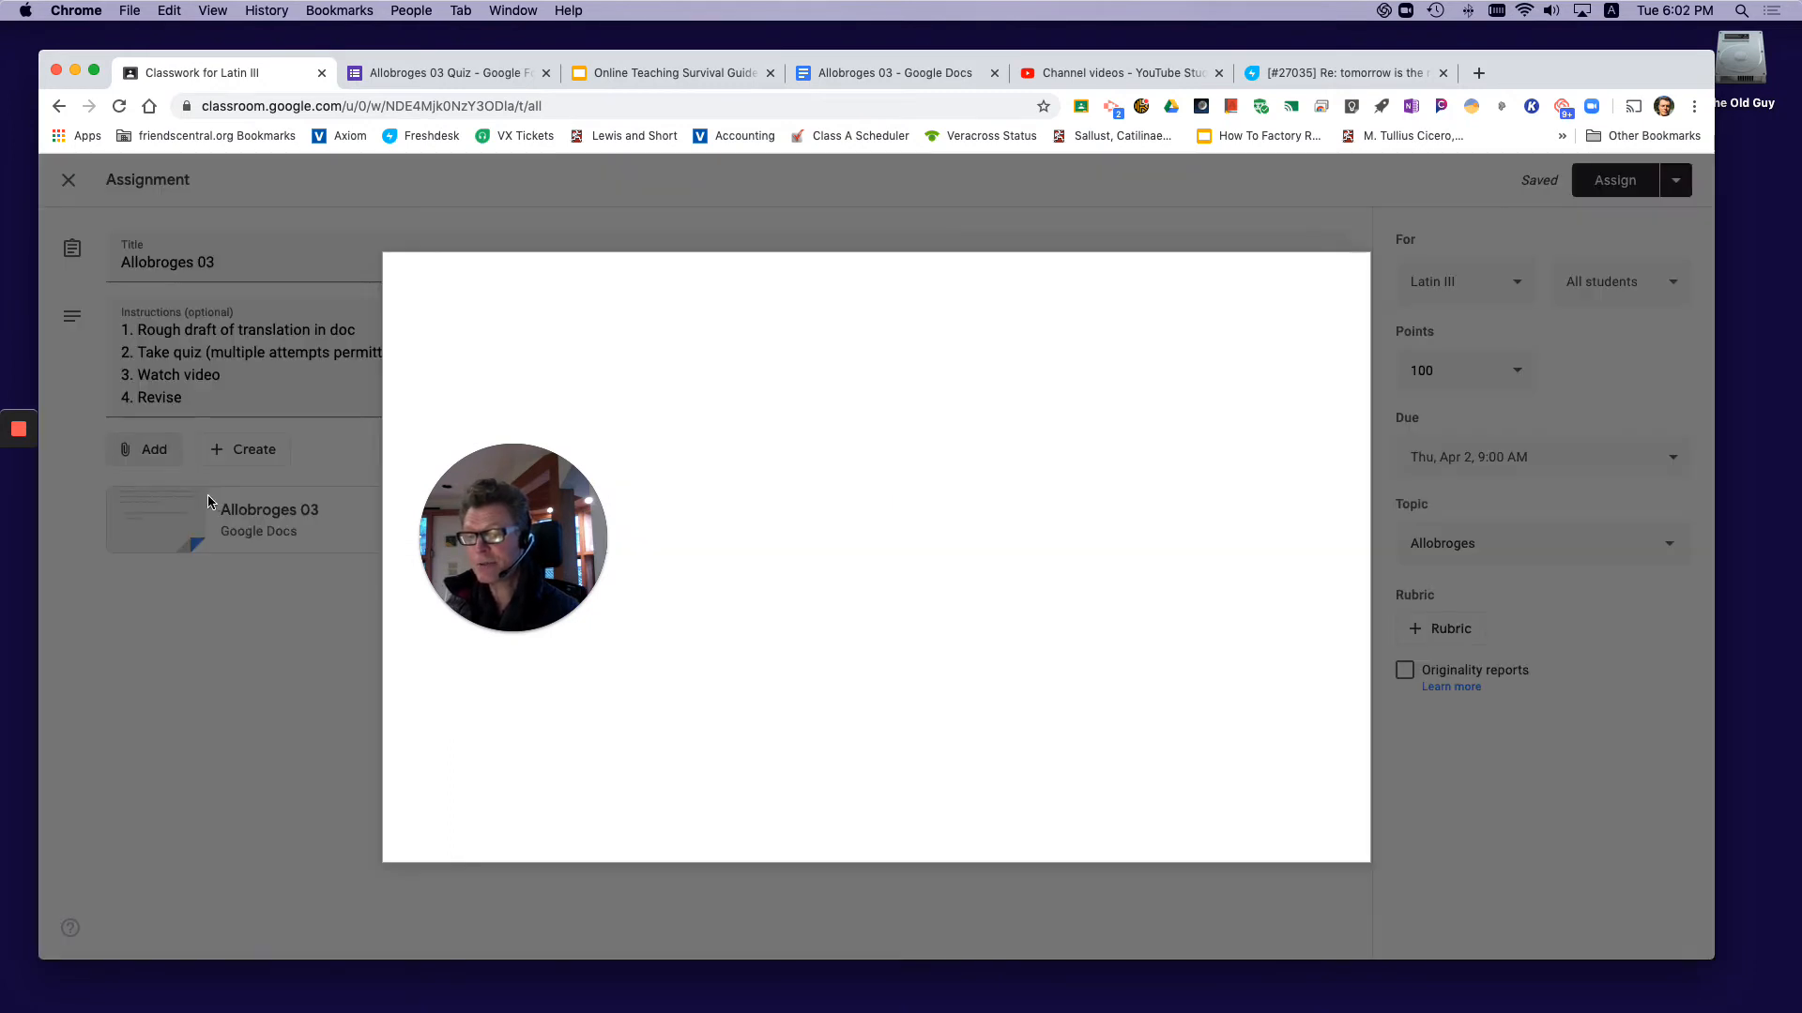
- Attach the Allobroges 03 Quiz form from Drive's Recent files
{"action": "left_click", "coordinate": [144, 449]}
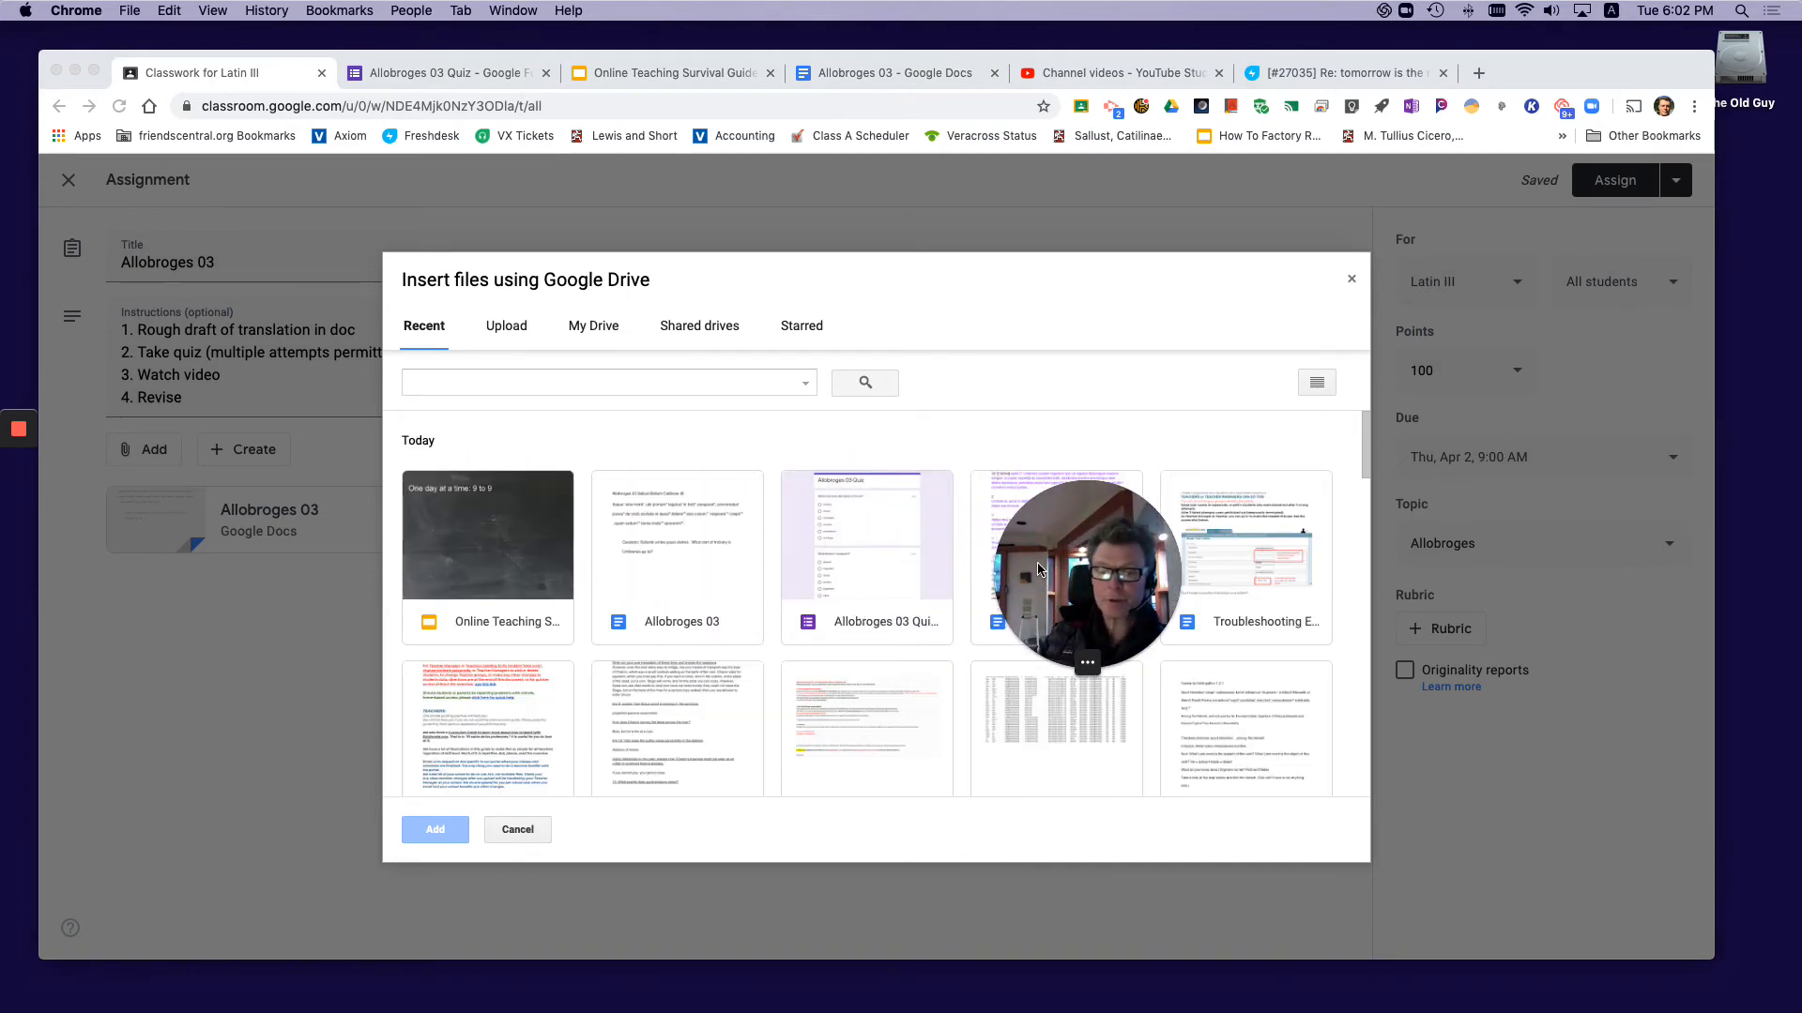
{"action": "left_click", "coordinate": [865, 534]}
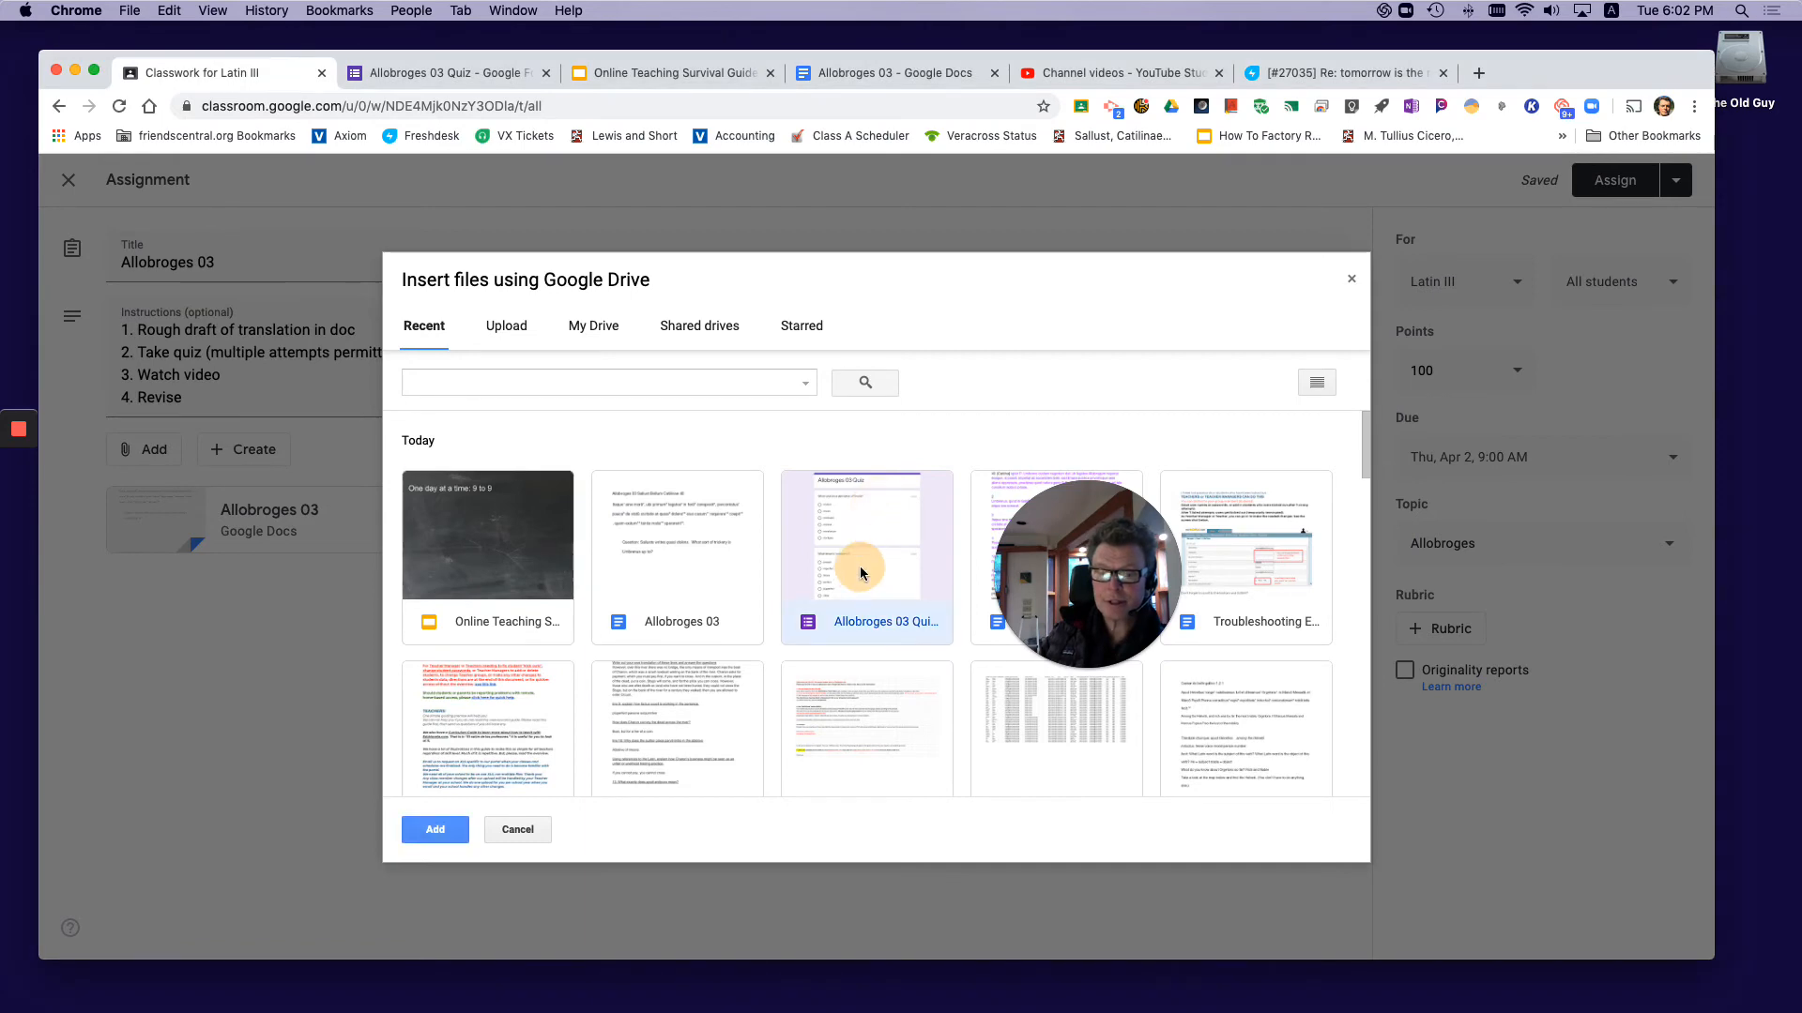
{"action": "left_click", "coordinate": [434, 830]}
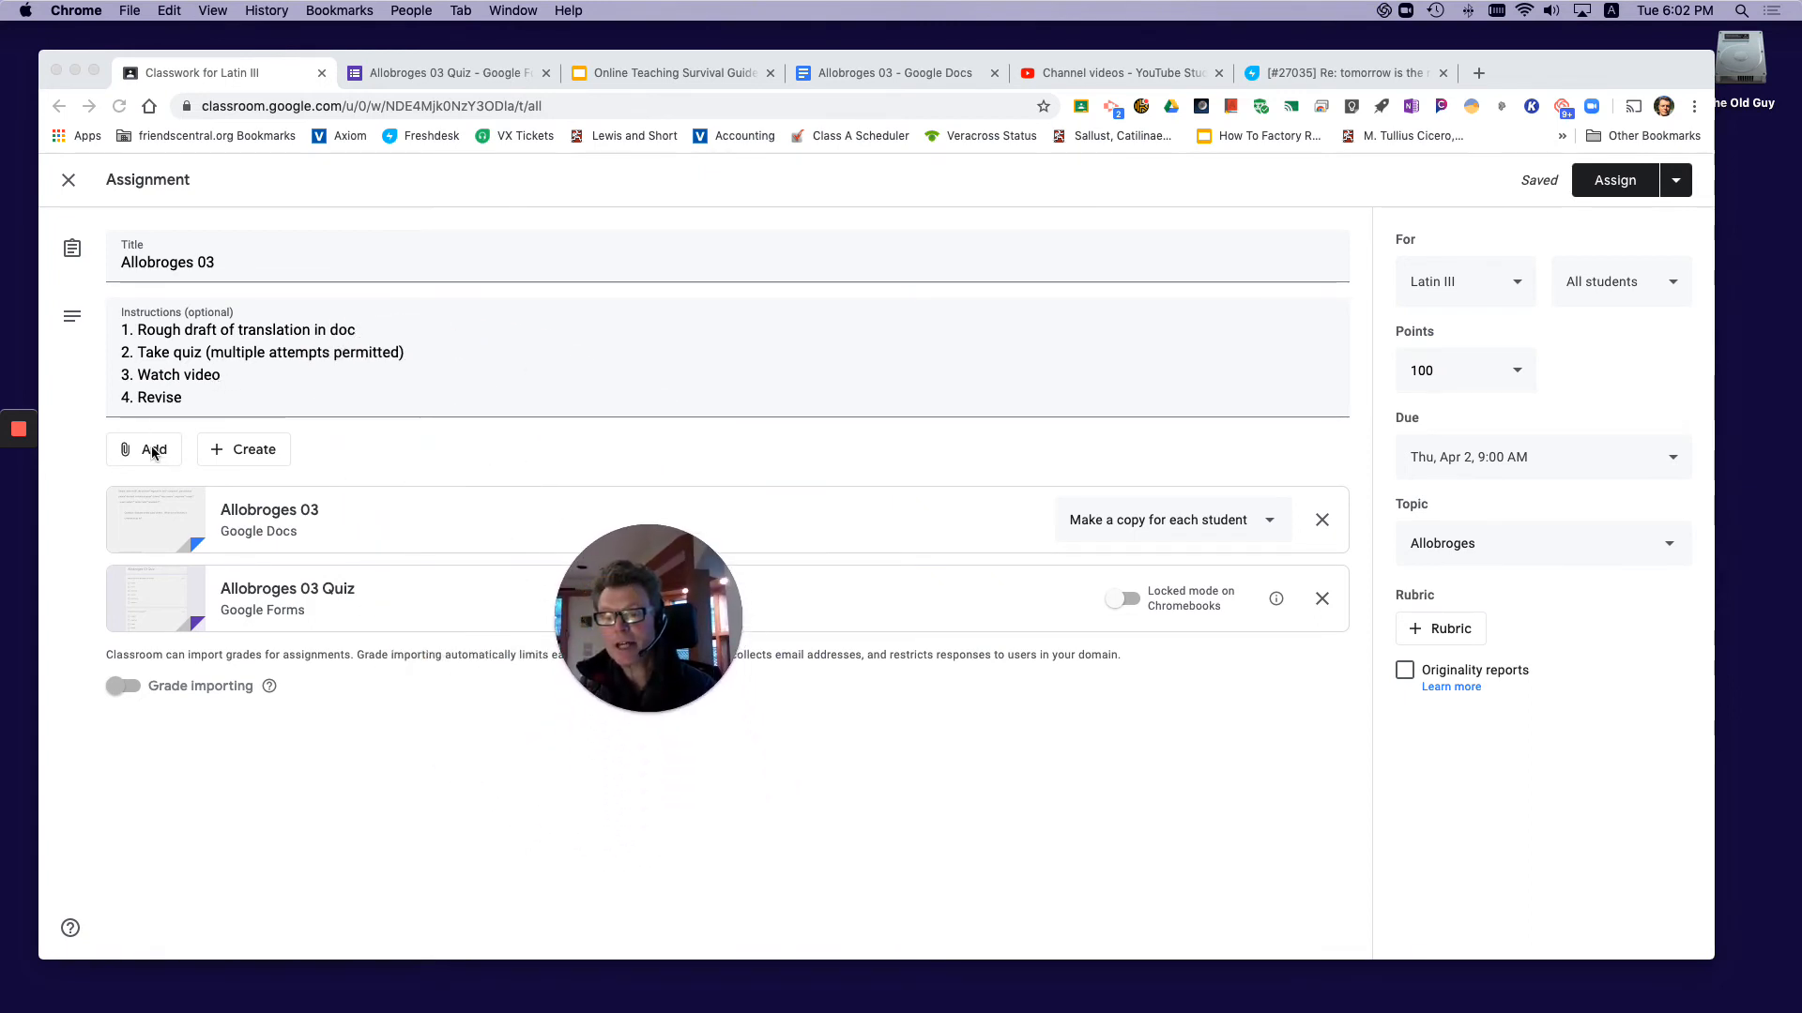
{"action": "left_click", "coordinate": [143, 449]}
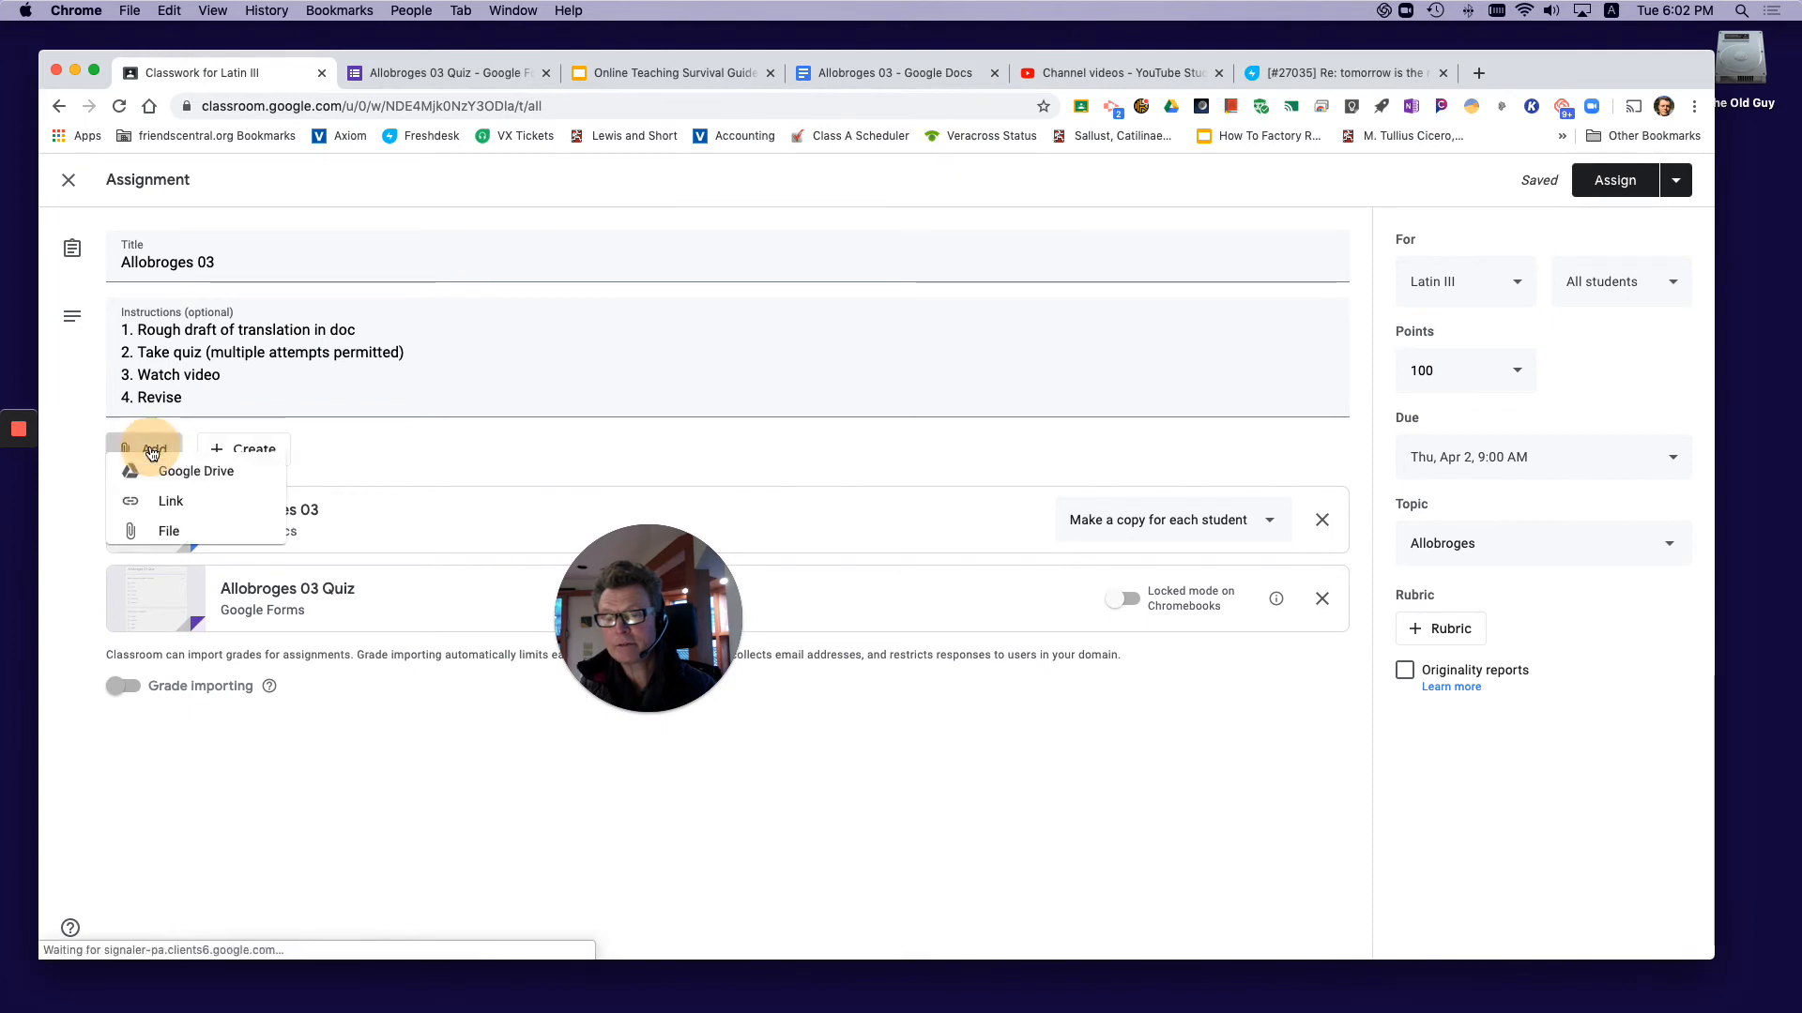
- Open the YouTube video dialog, then switch to the YouTube Studio channel videos tab
{"action": "left_click", "coordinate": [196, 471]}
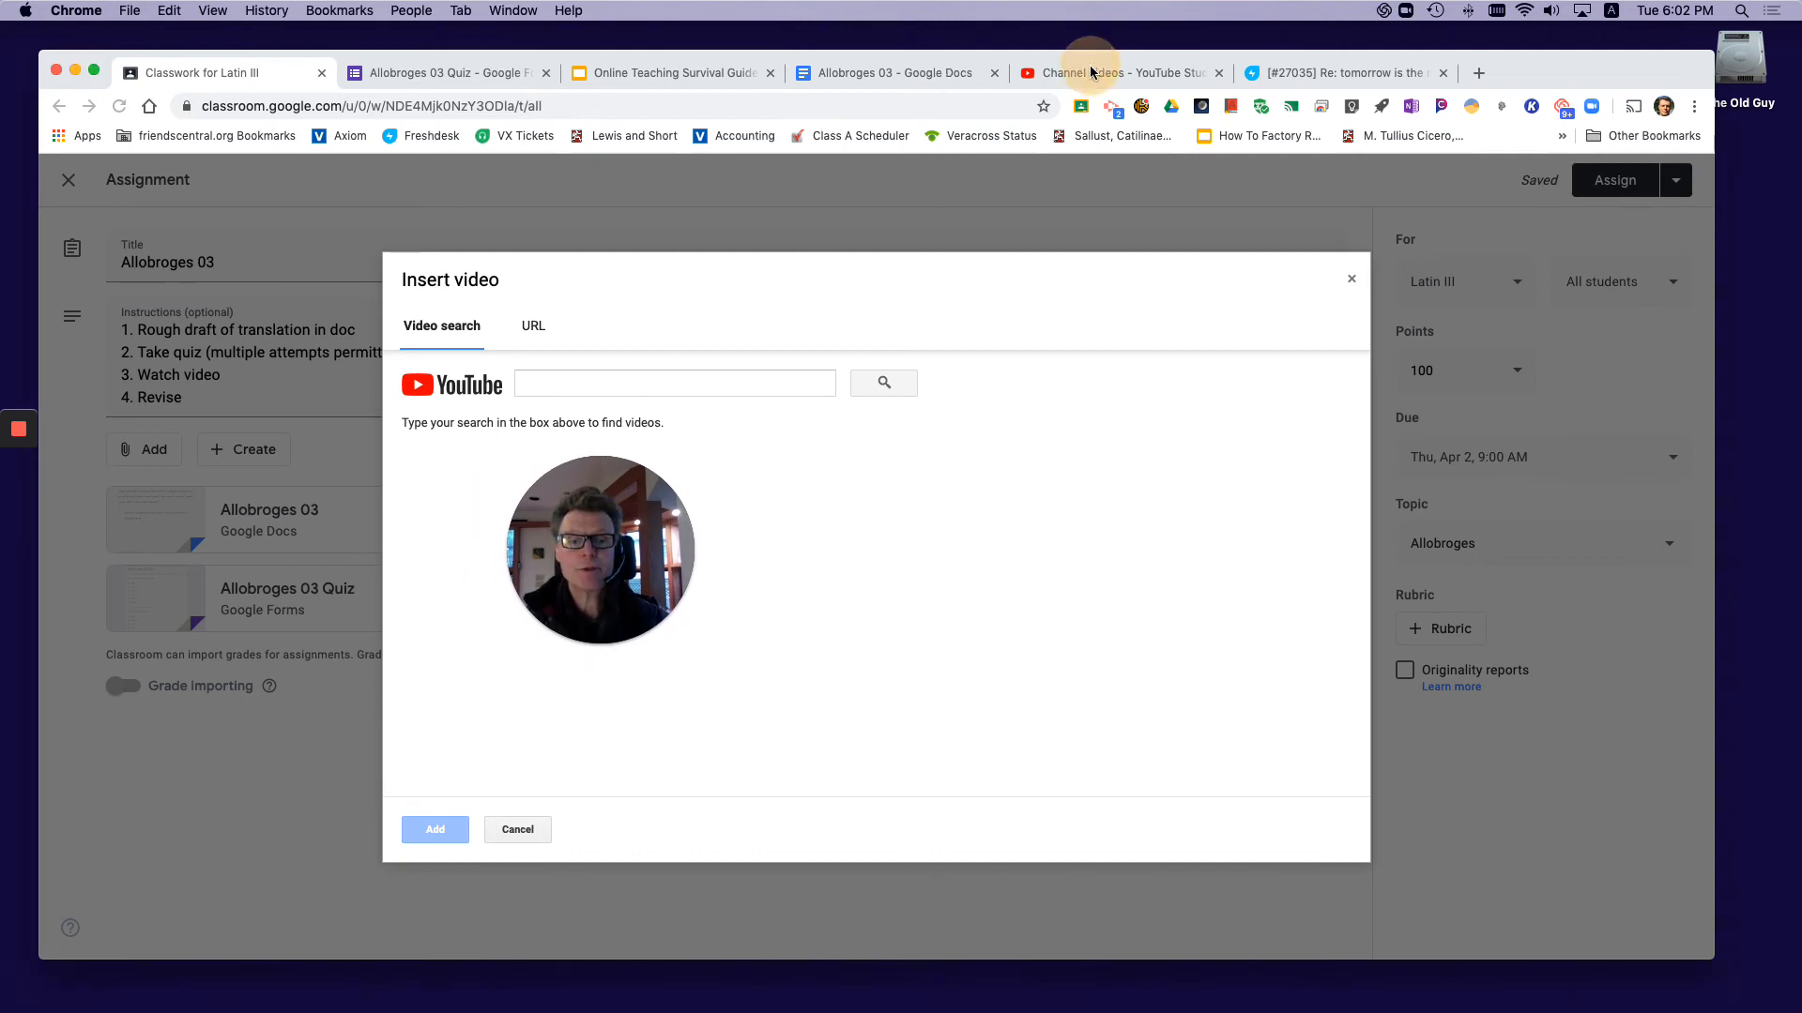
{"action": "left_click", "coordinate": [1114, 72]}
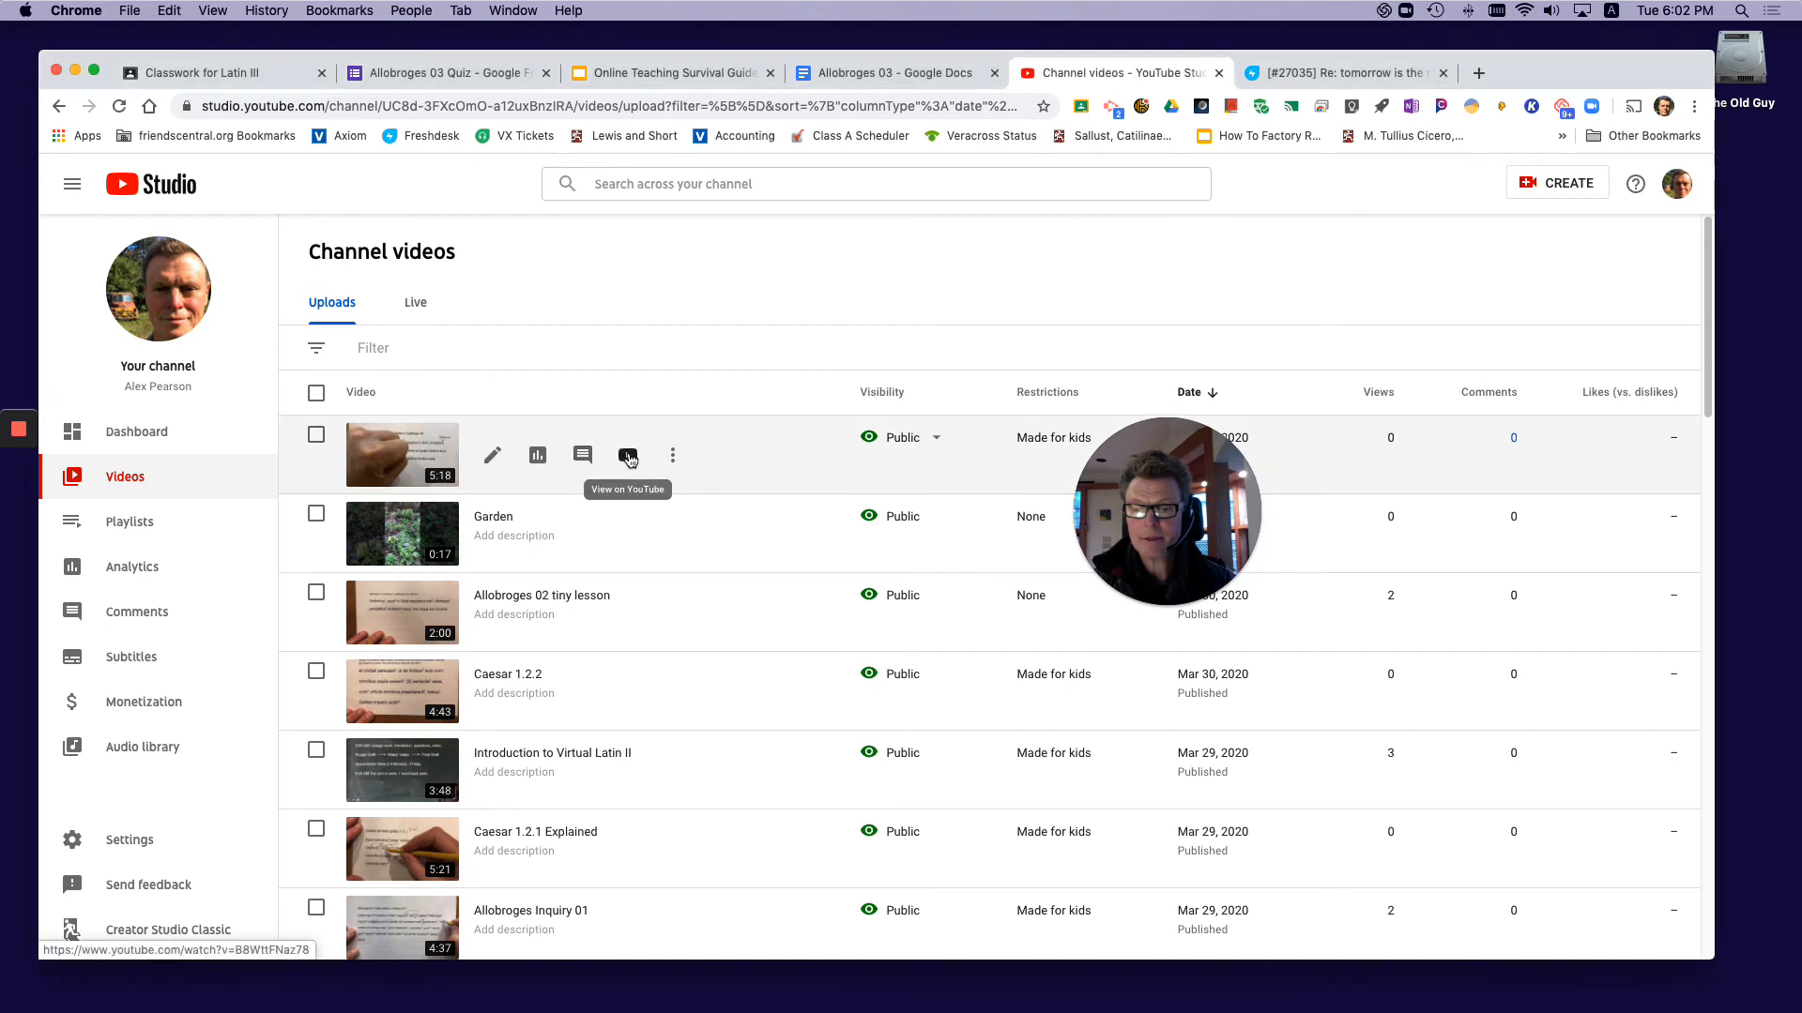
- Copy the Allobroges 03 Tiny Lesson video's shareable link and return to the assignment tab
{"action": "left_click", "coordinate": [672, 455]}
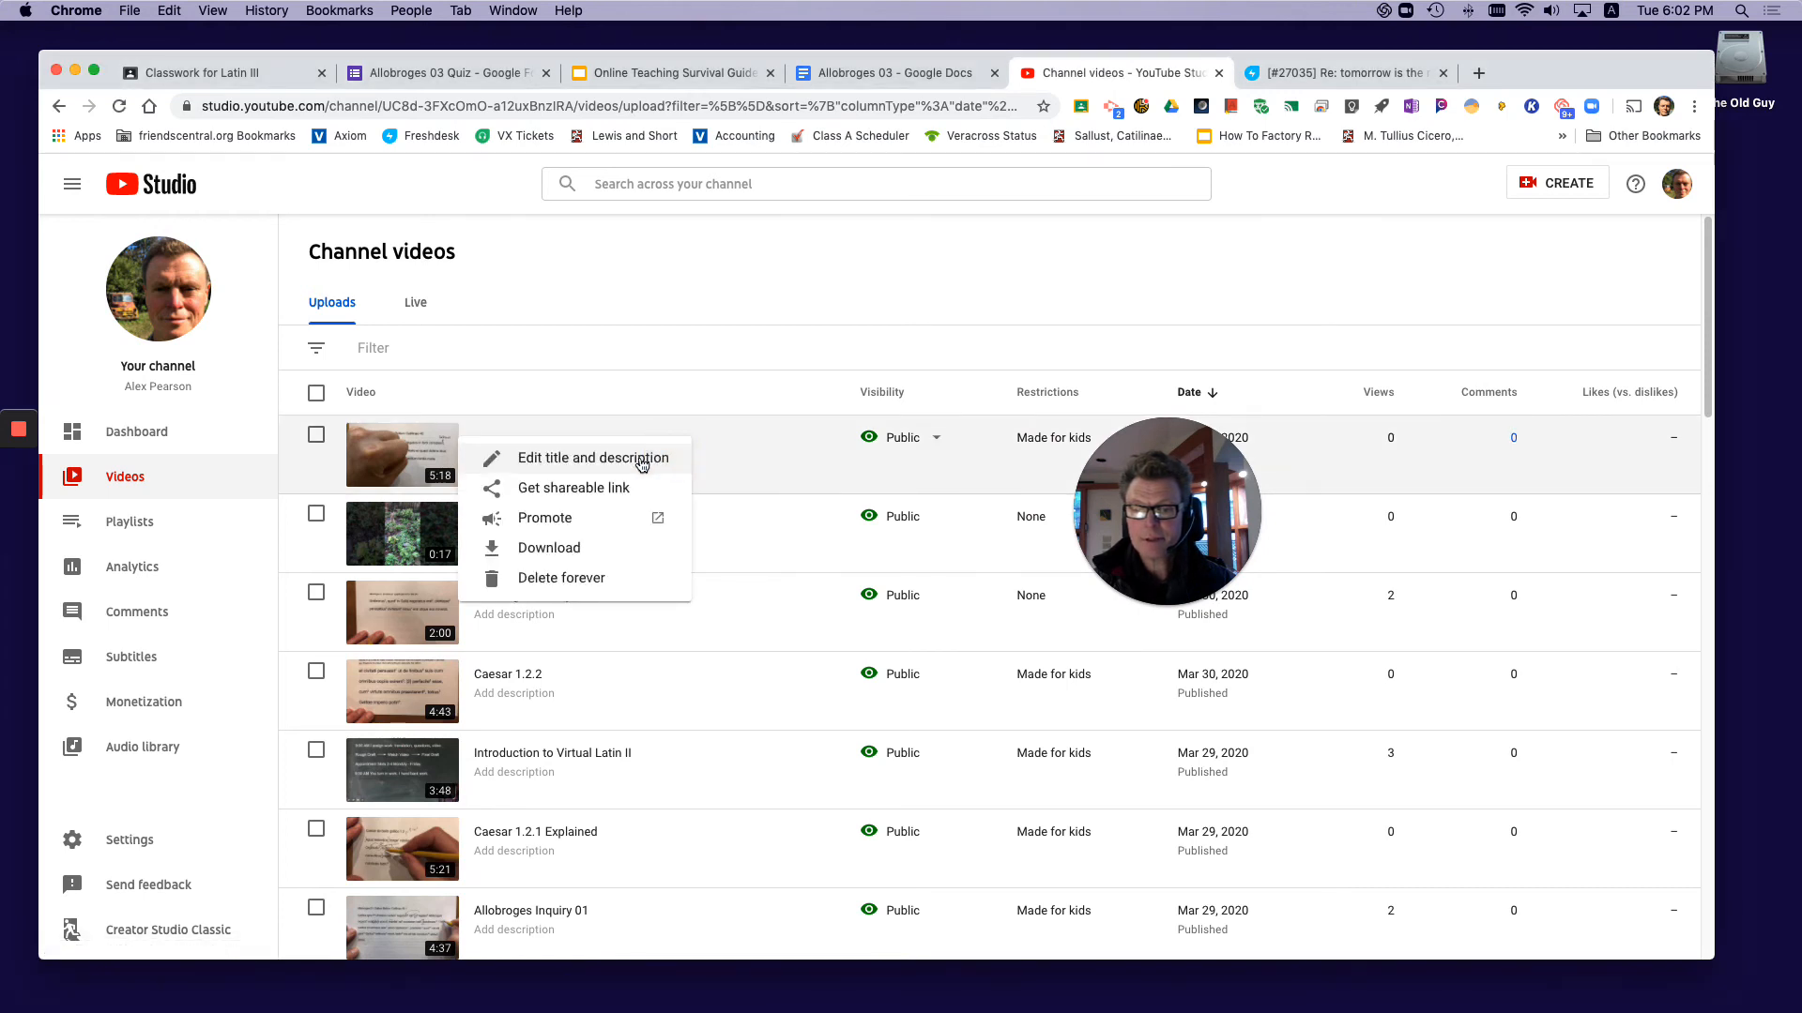
{"action": "left_click", "coordinate": [574, 487]}
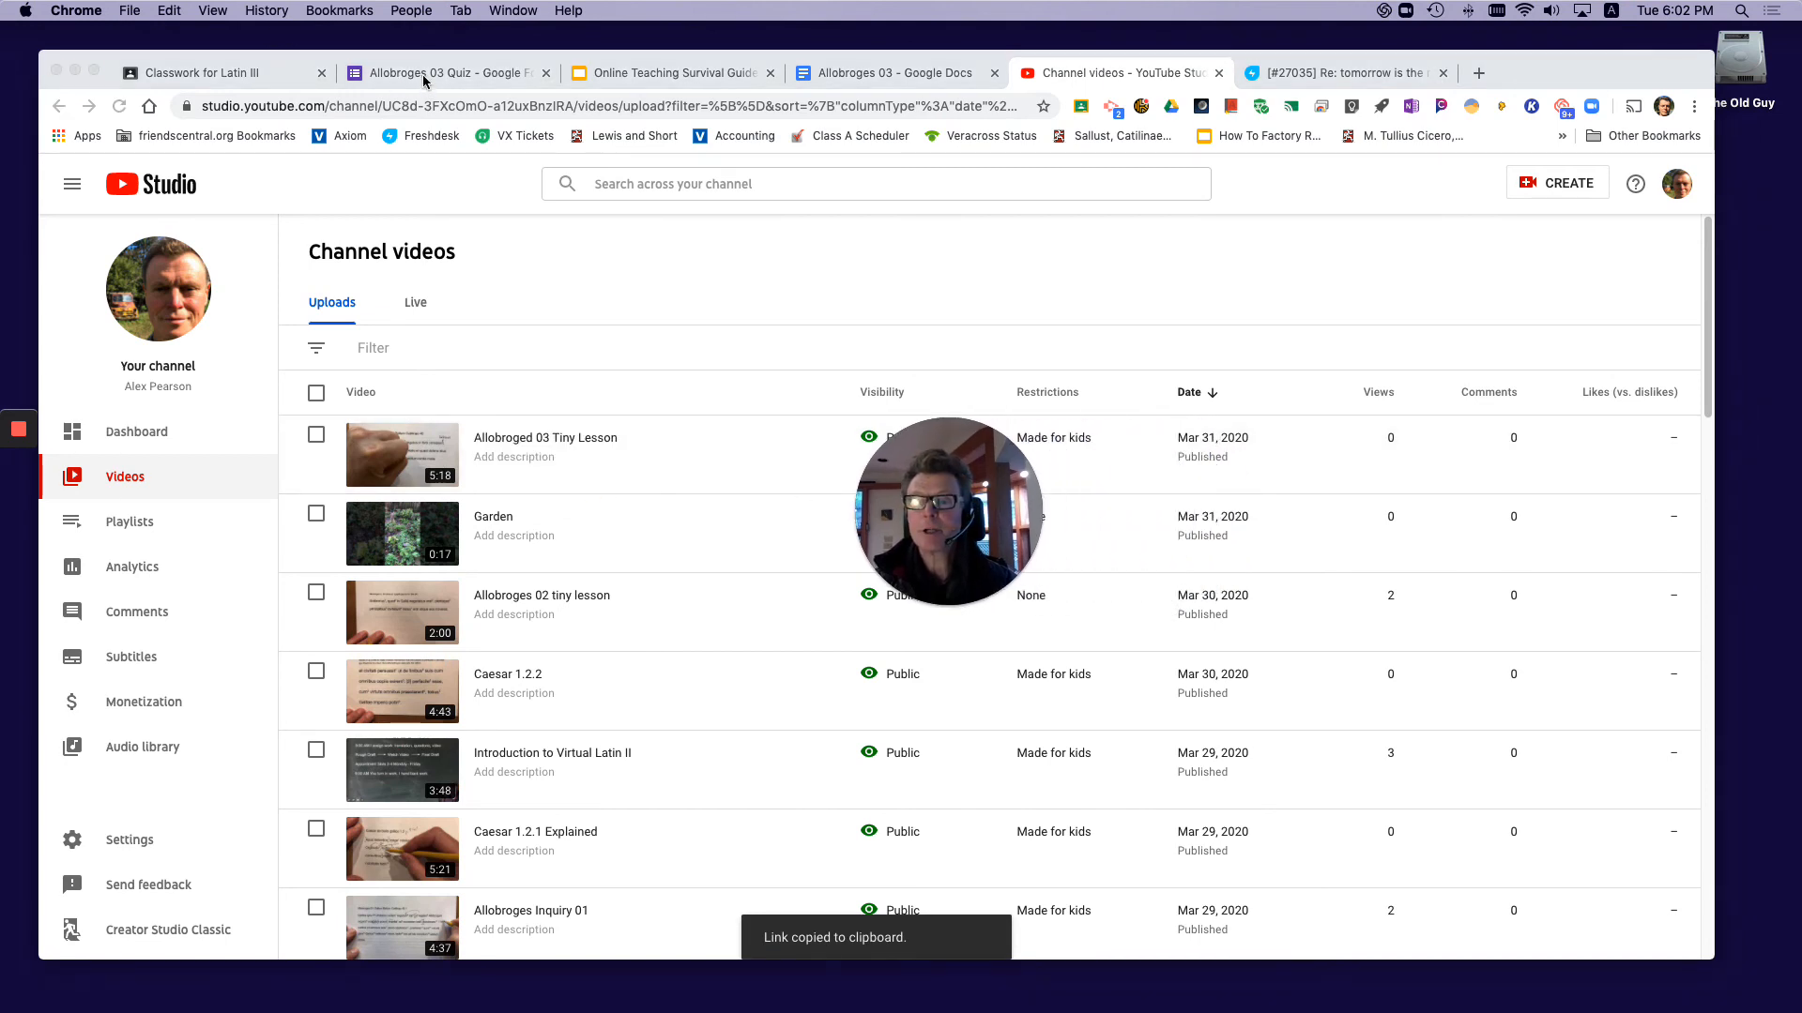
{"action": "left_click", "coordinate": [449, 72]}
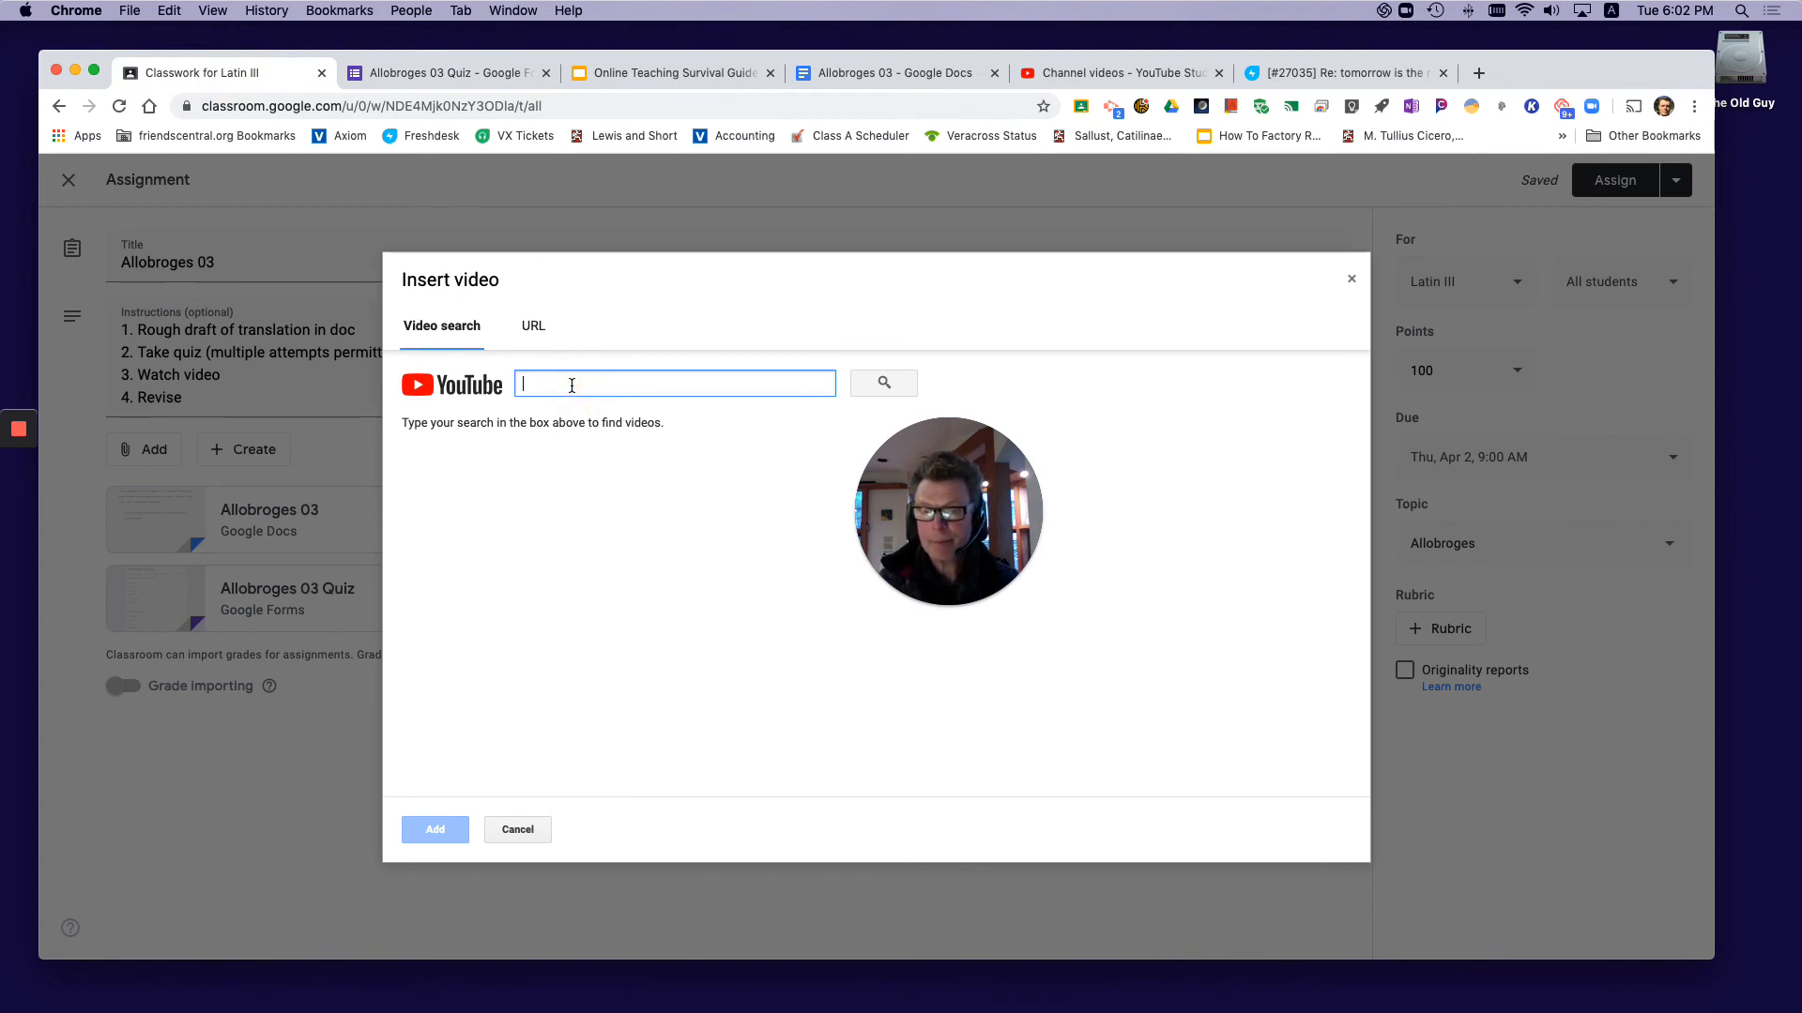
{"action": "type", "text": "https://youtu.be/B8WttFNaz78"}
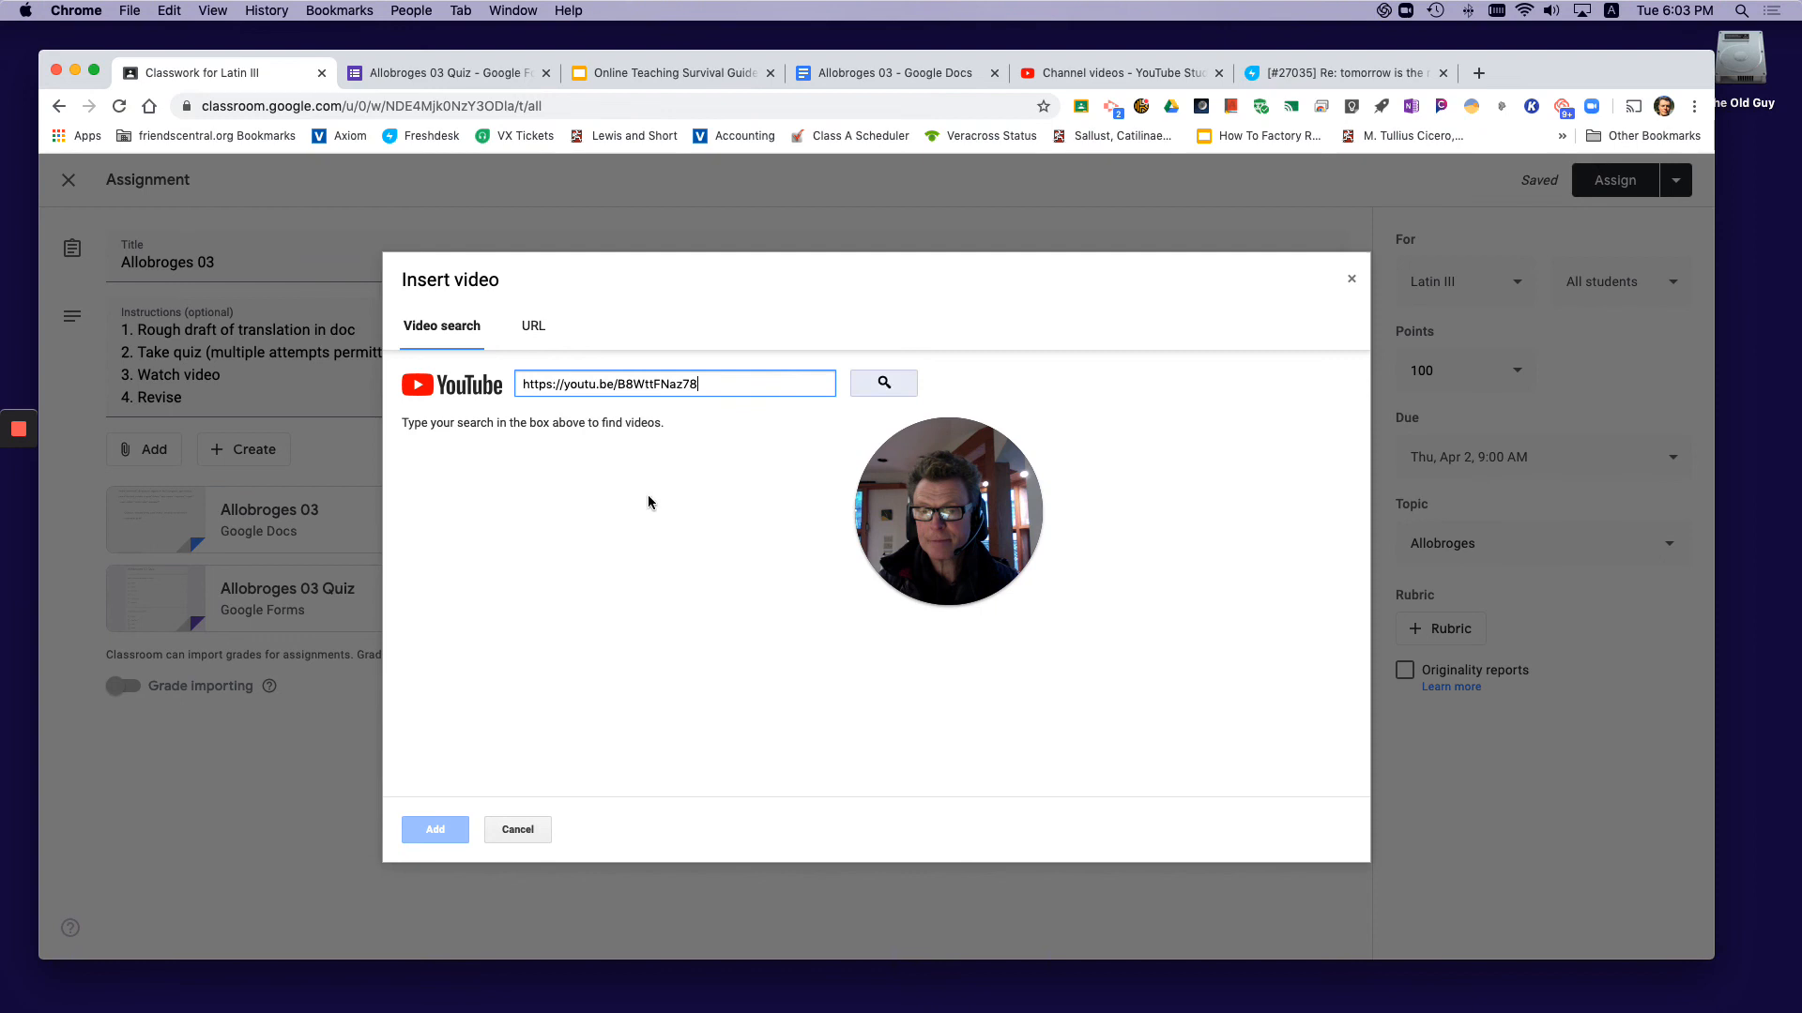
{"action": "left_click", "coordinate": [881, 383]}
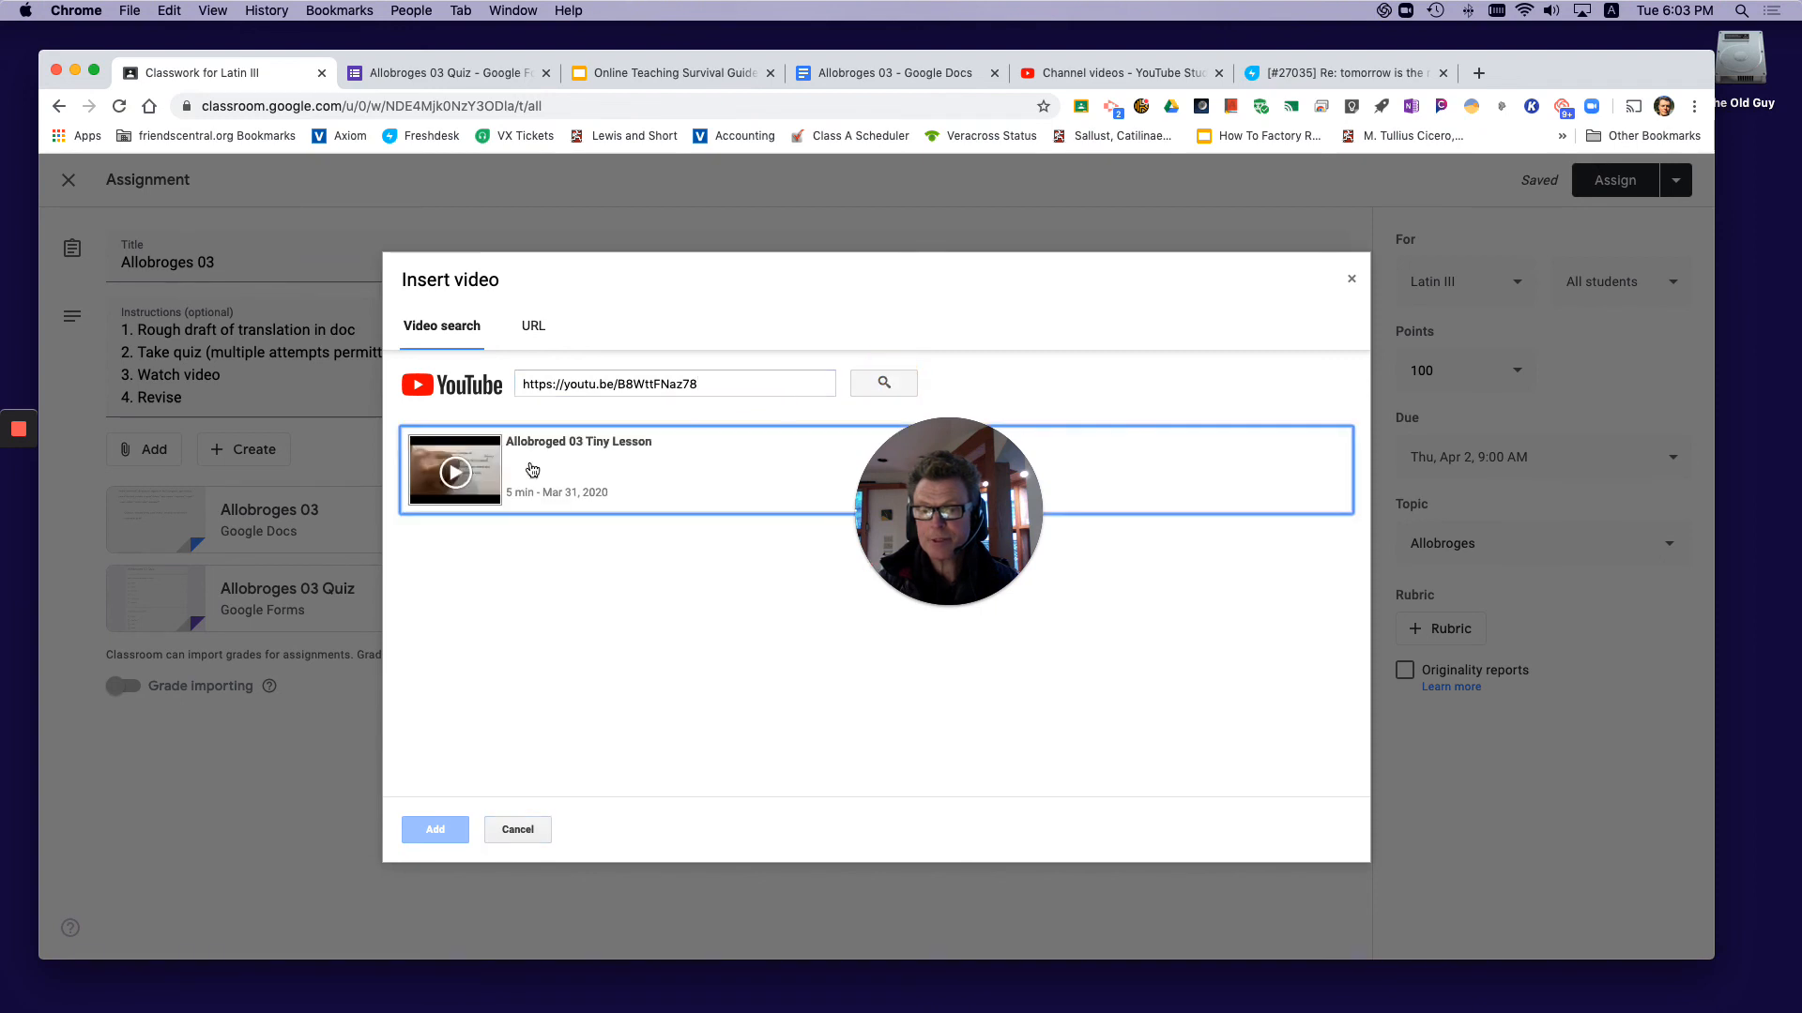
{"action": "left_click", "coordinate": [434, 830]}
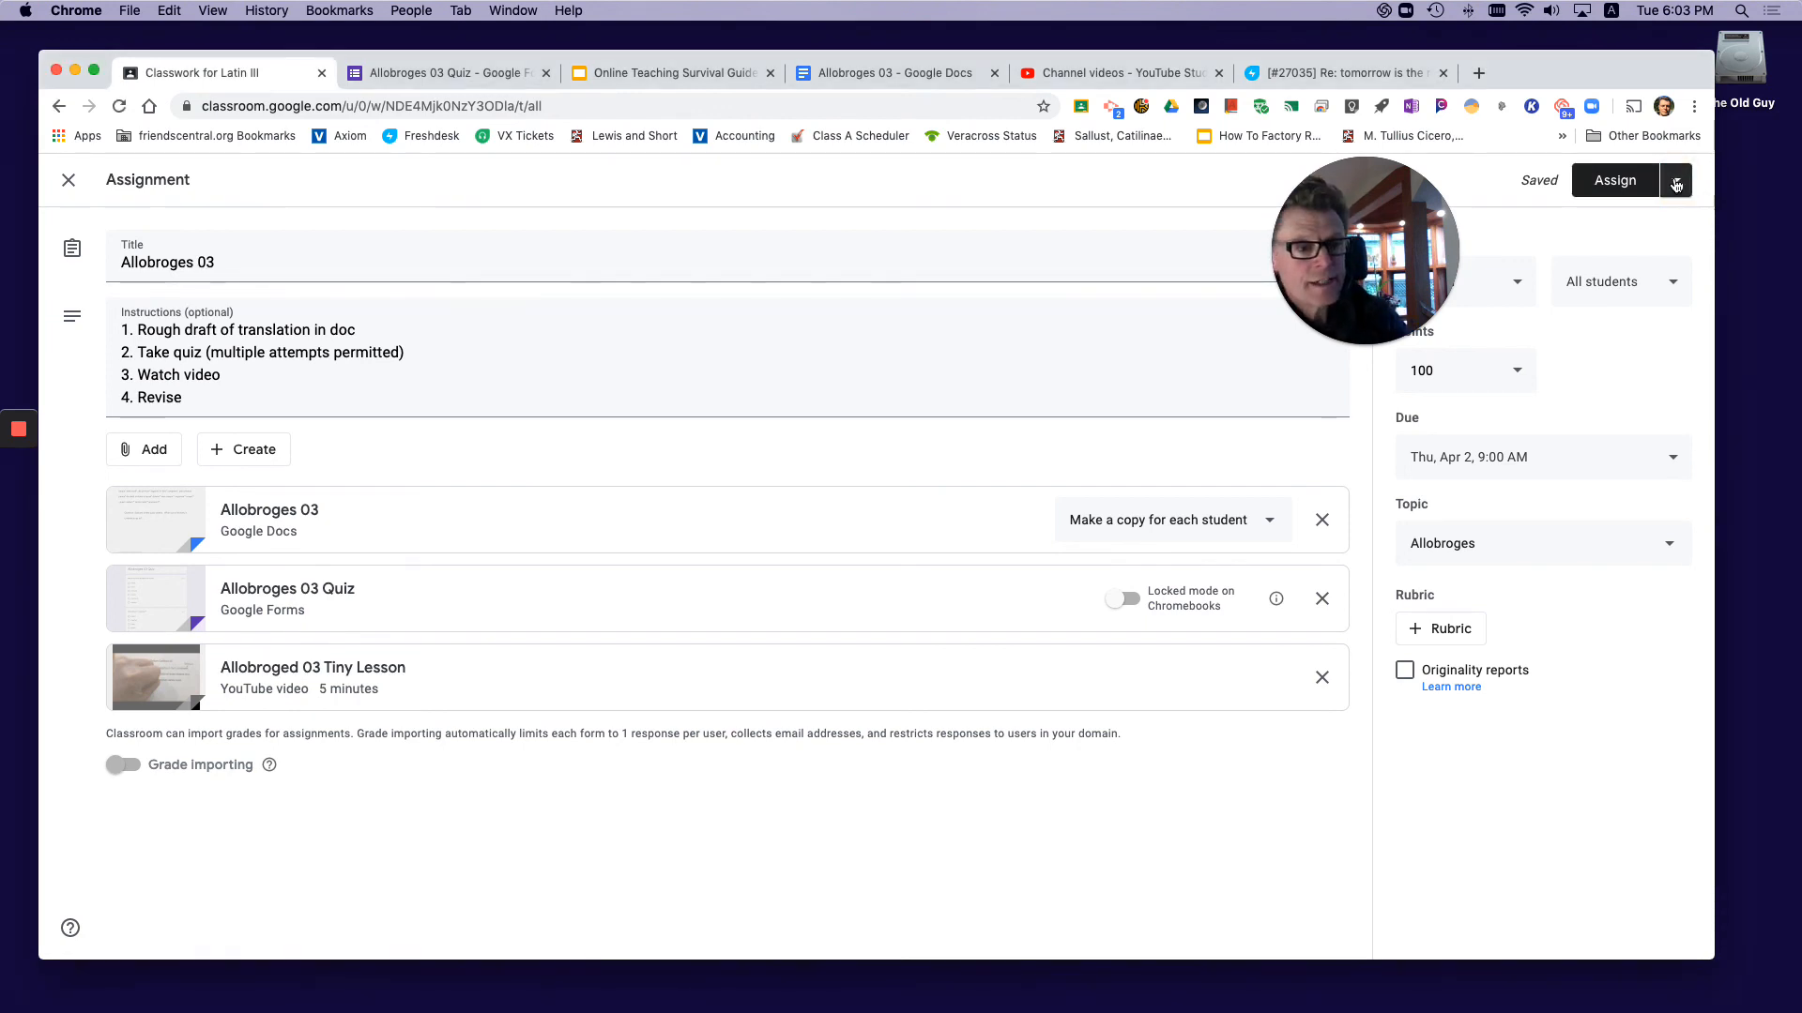
- Schedule the Allobroges 03 assignment to post on Apr 1, 2020 at 9:00 AM
{"action": "left_click", "coordinate": [1676, 180]}
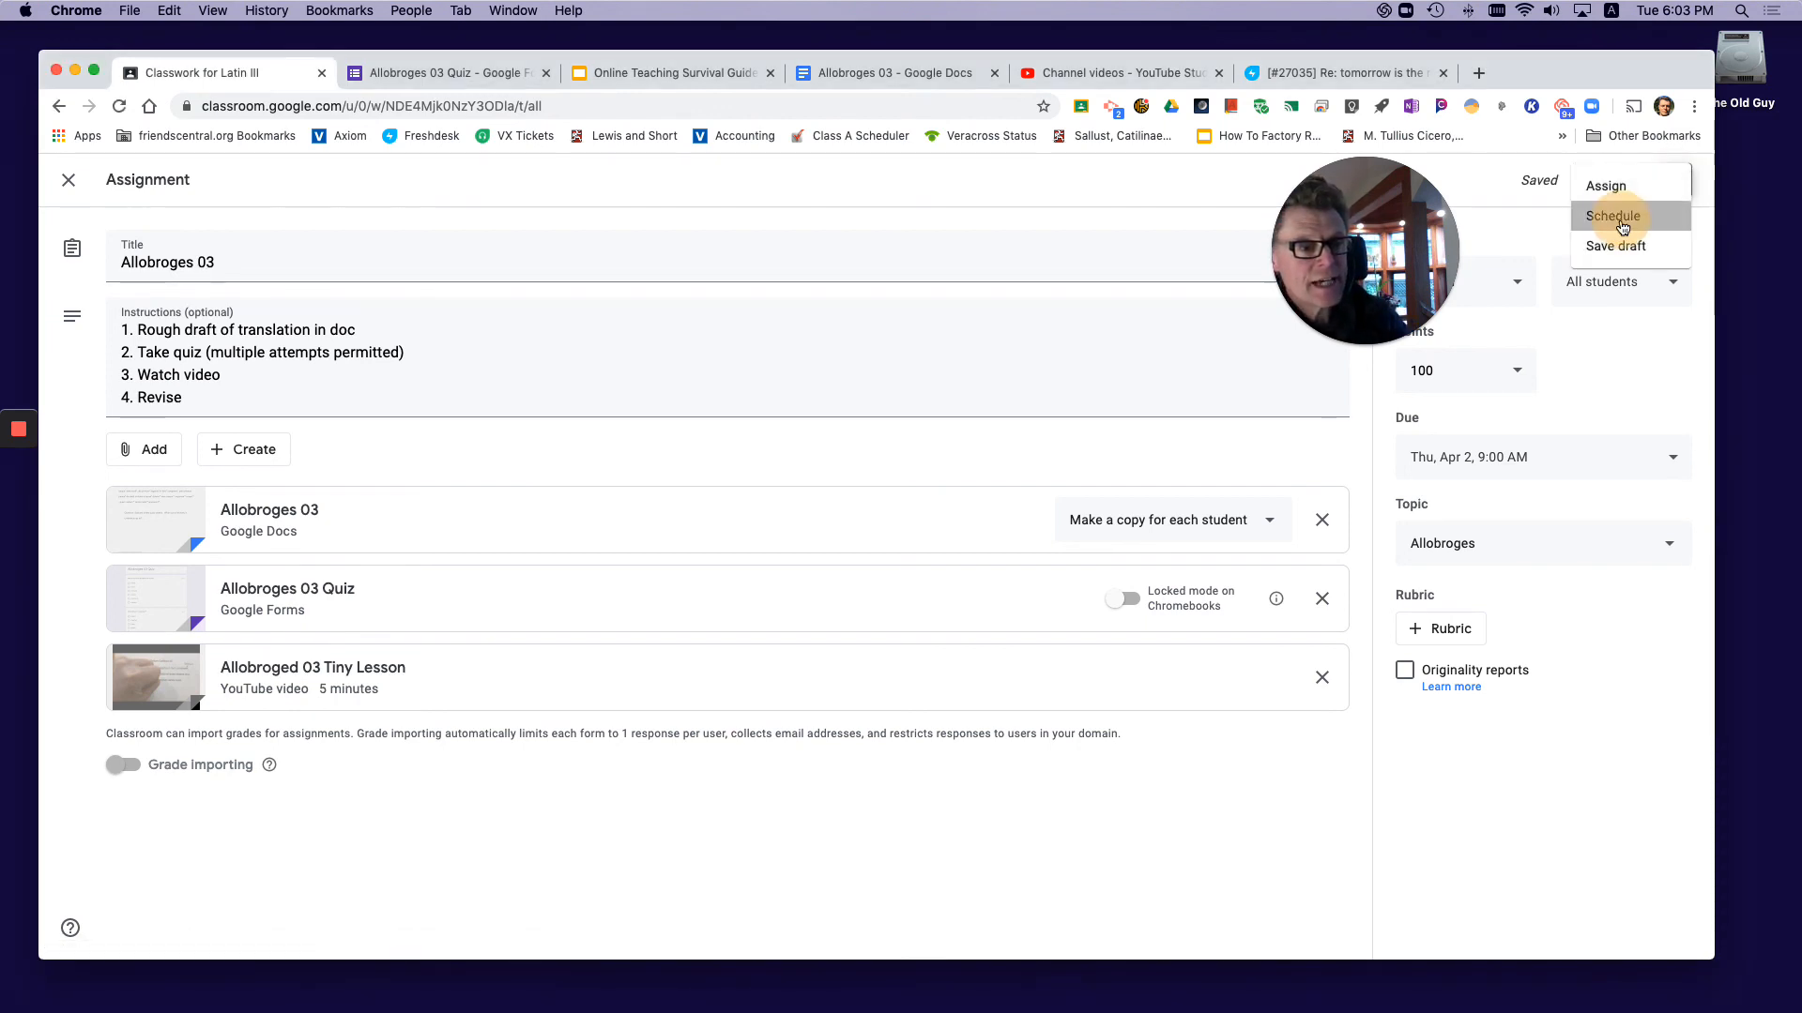
{"action": "left_click", "coordinate": [1612, 216]}
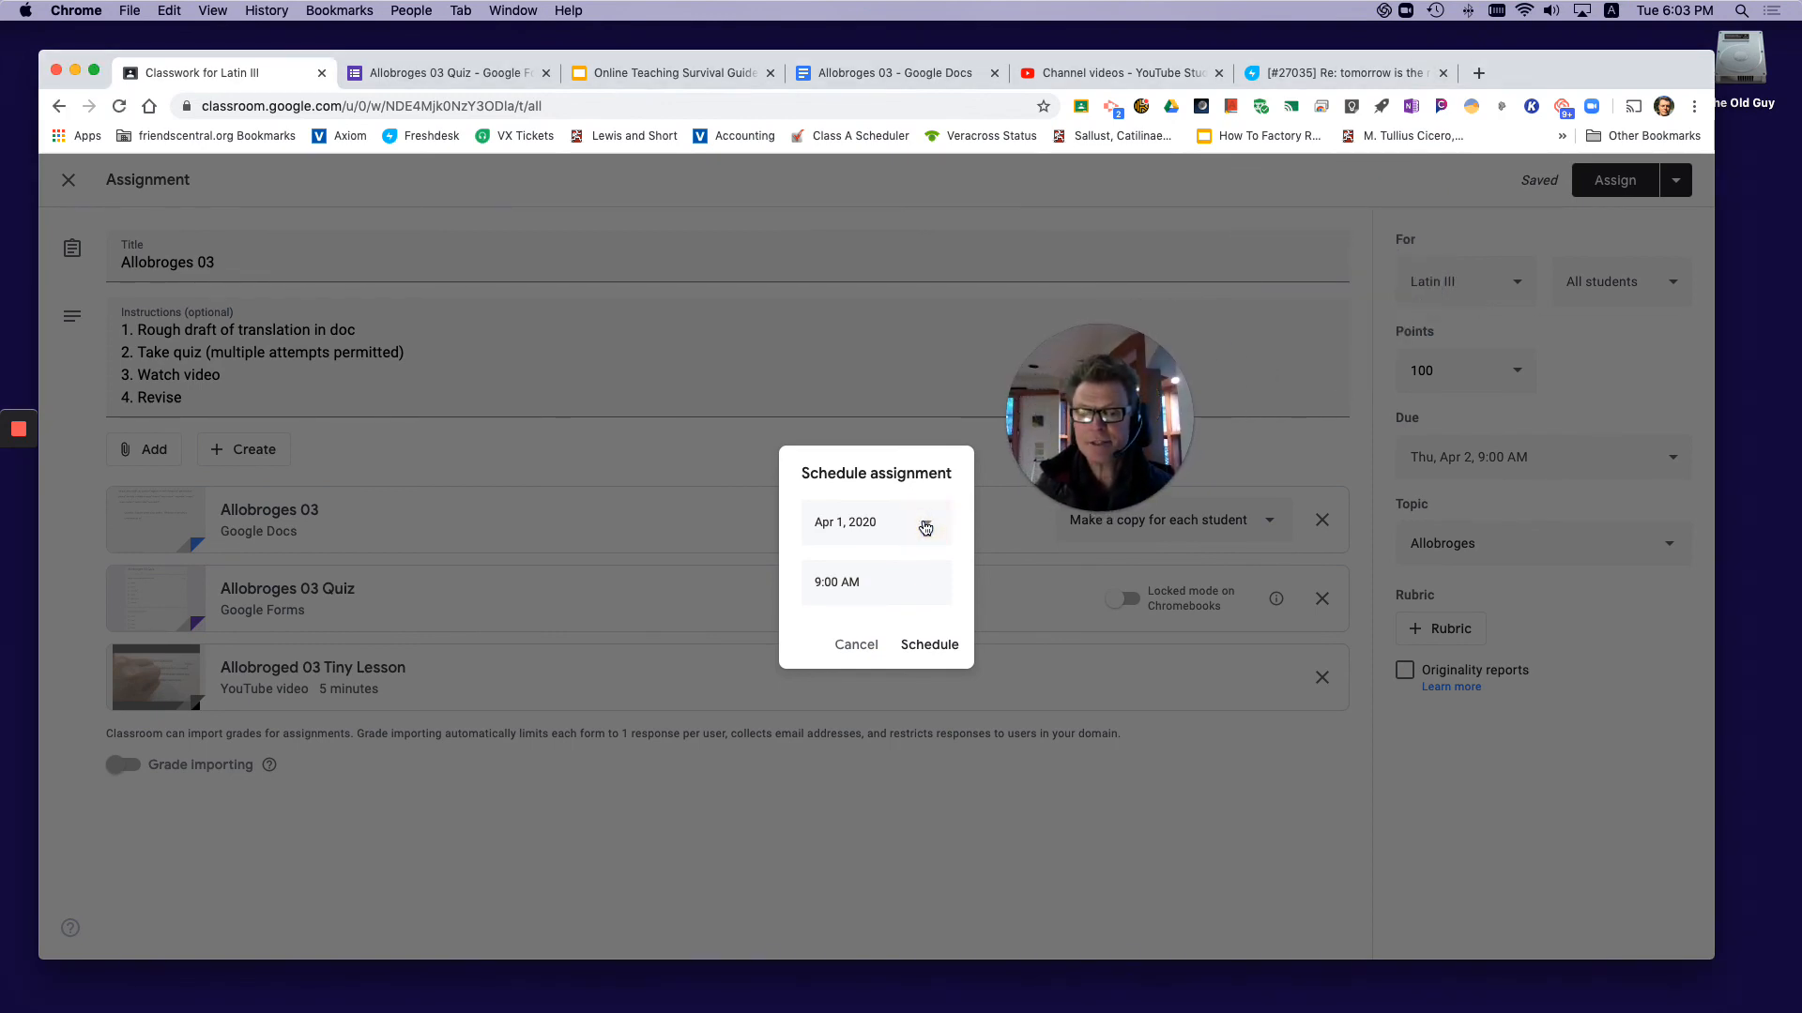
{"action": "left_click", "coordinate": [873, 521]}
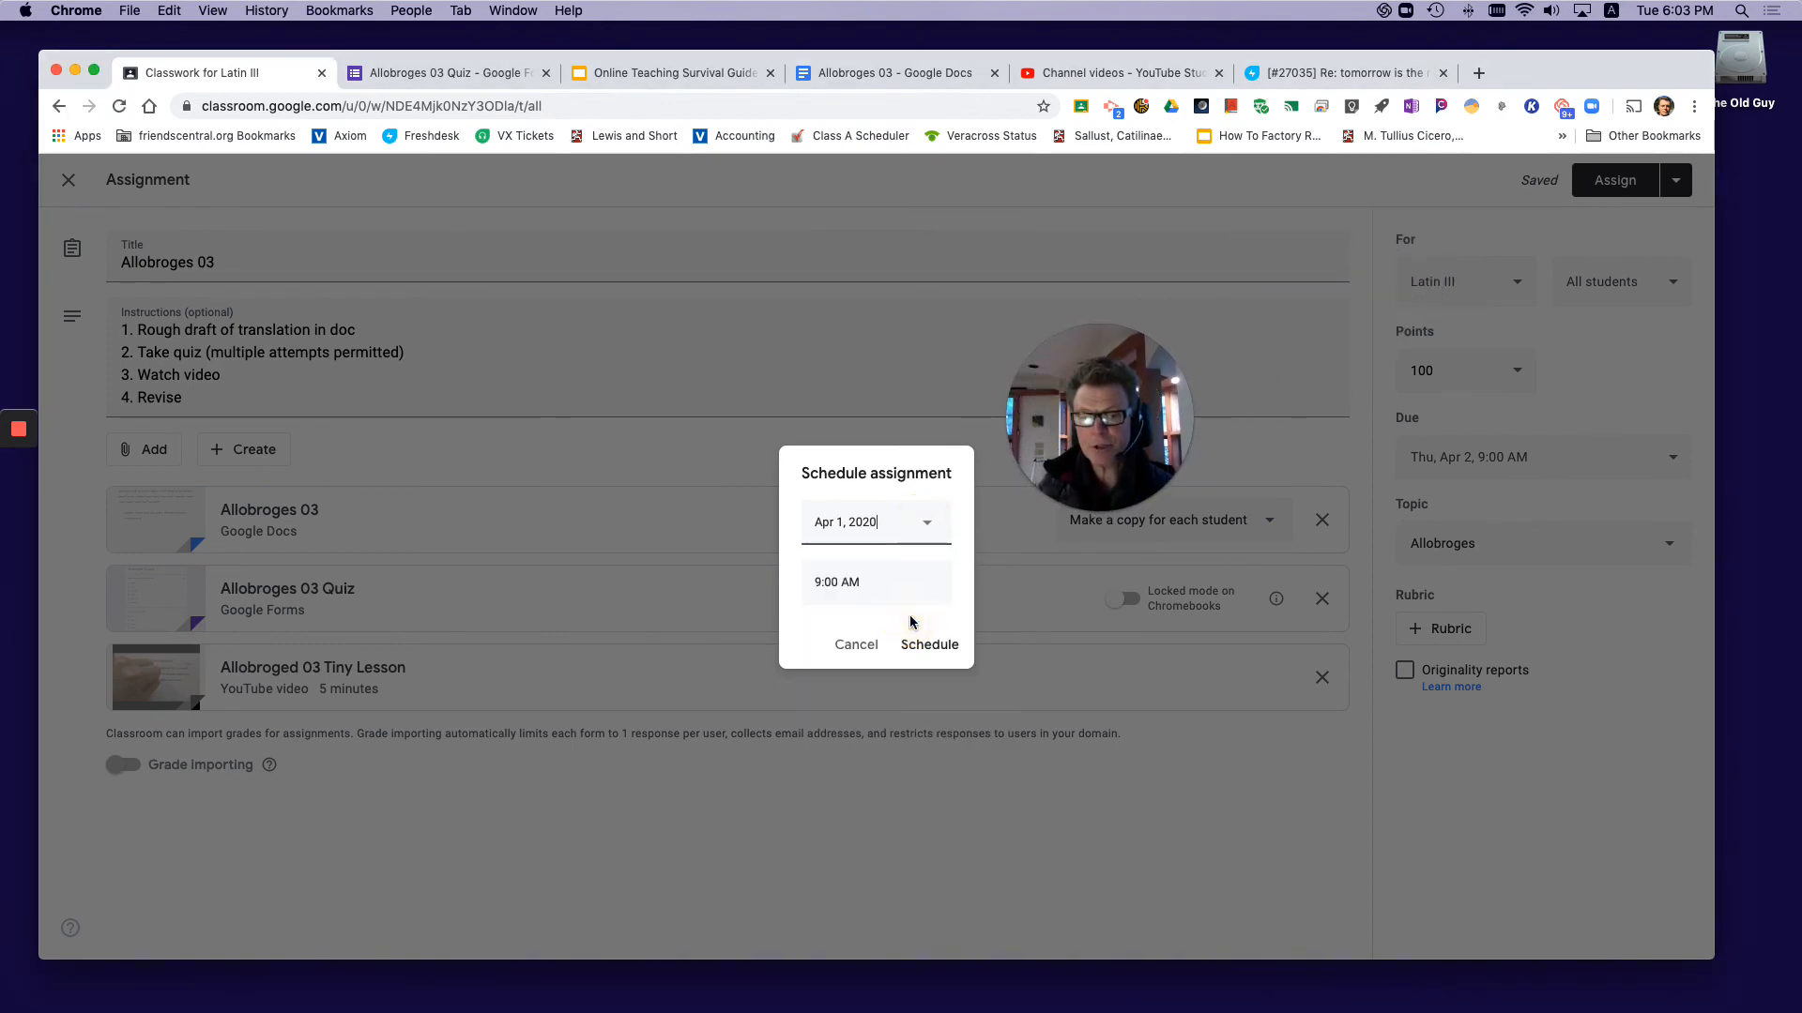
{"action": "left_click", "coordinate": [875, 582]}
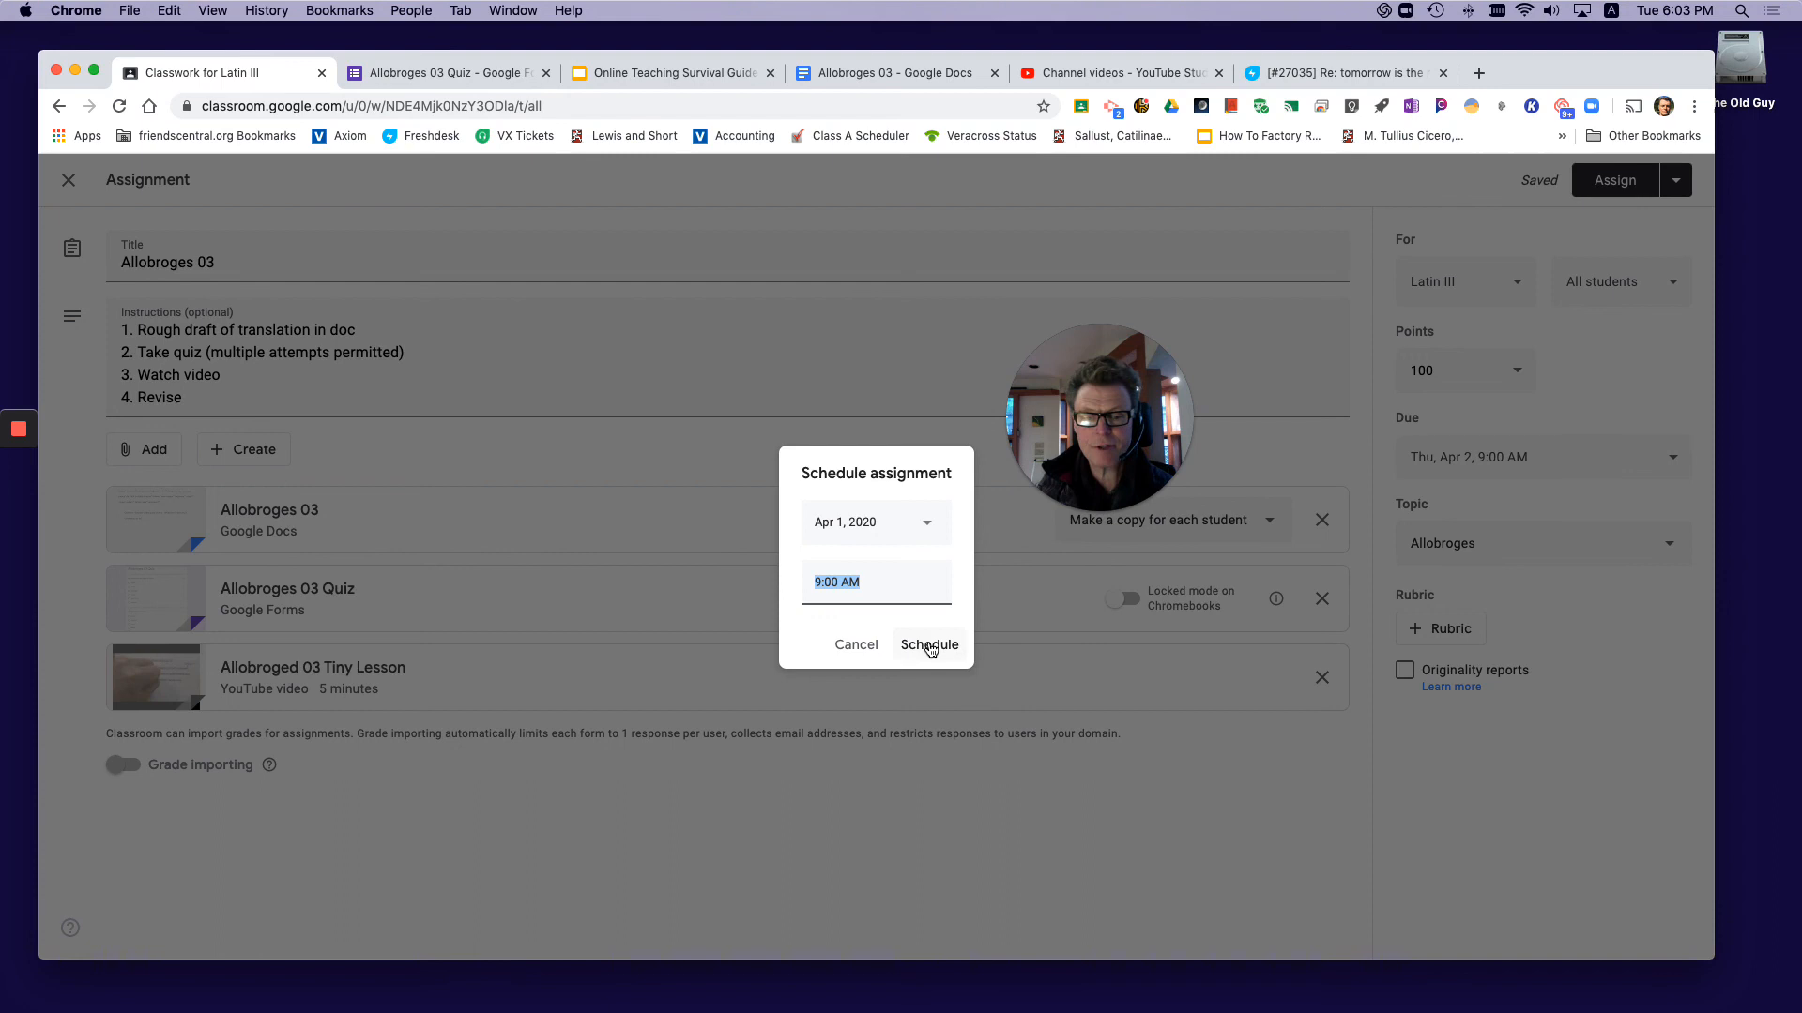
{"action": "left_click", "coordinate": [928, 645]}
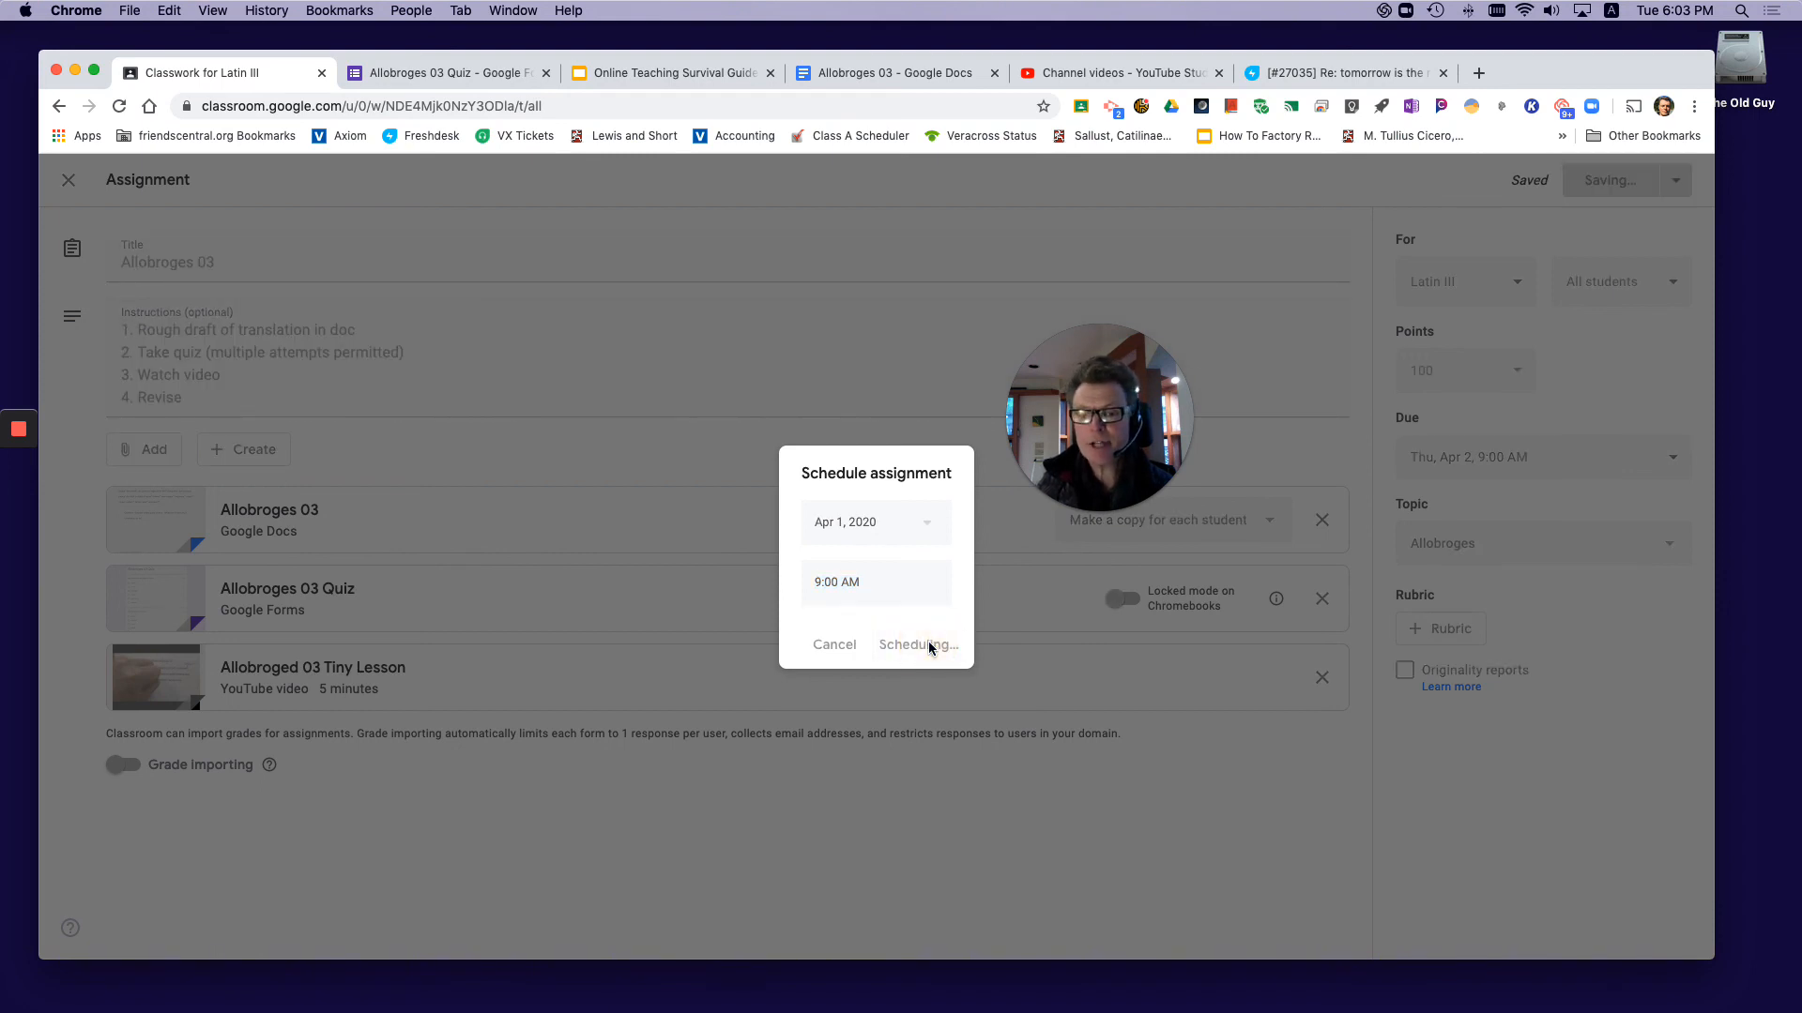
{"action": "left_click", "coordinate": [916, 645]}
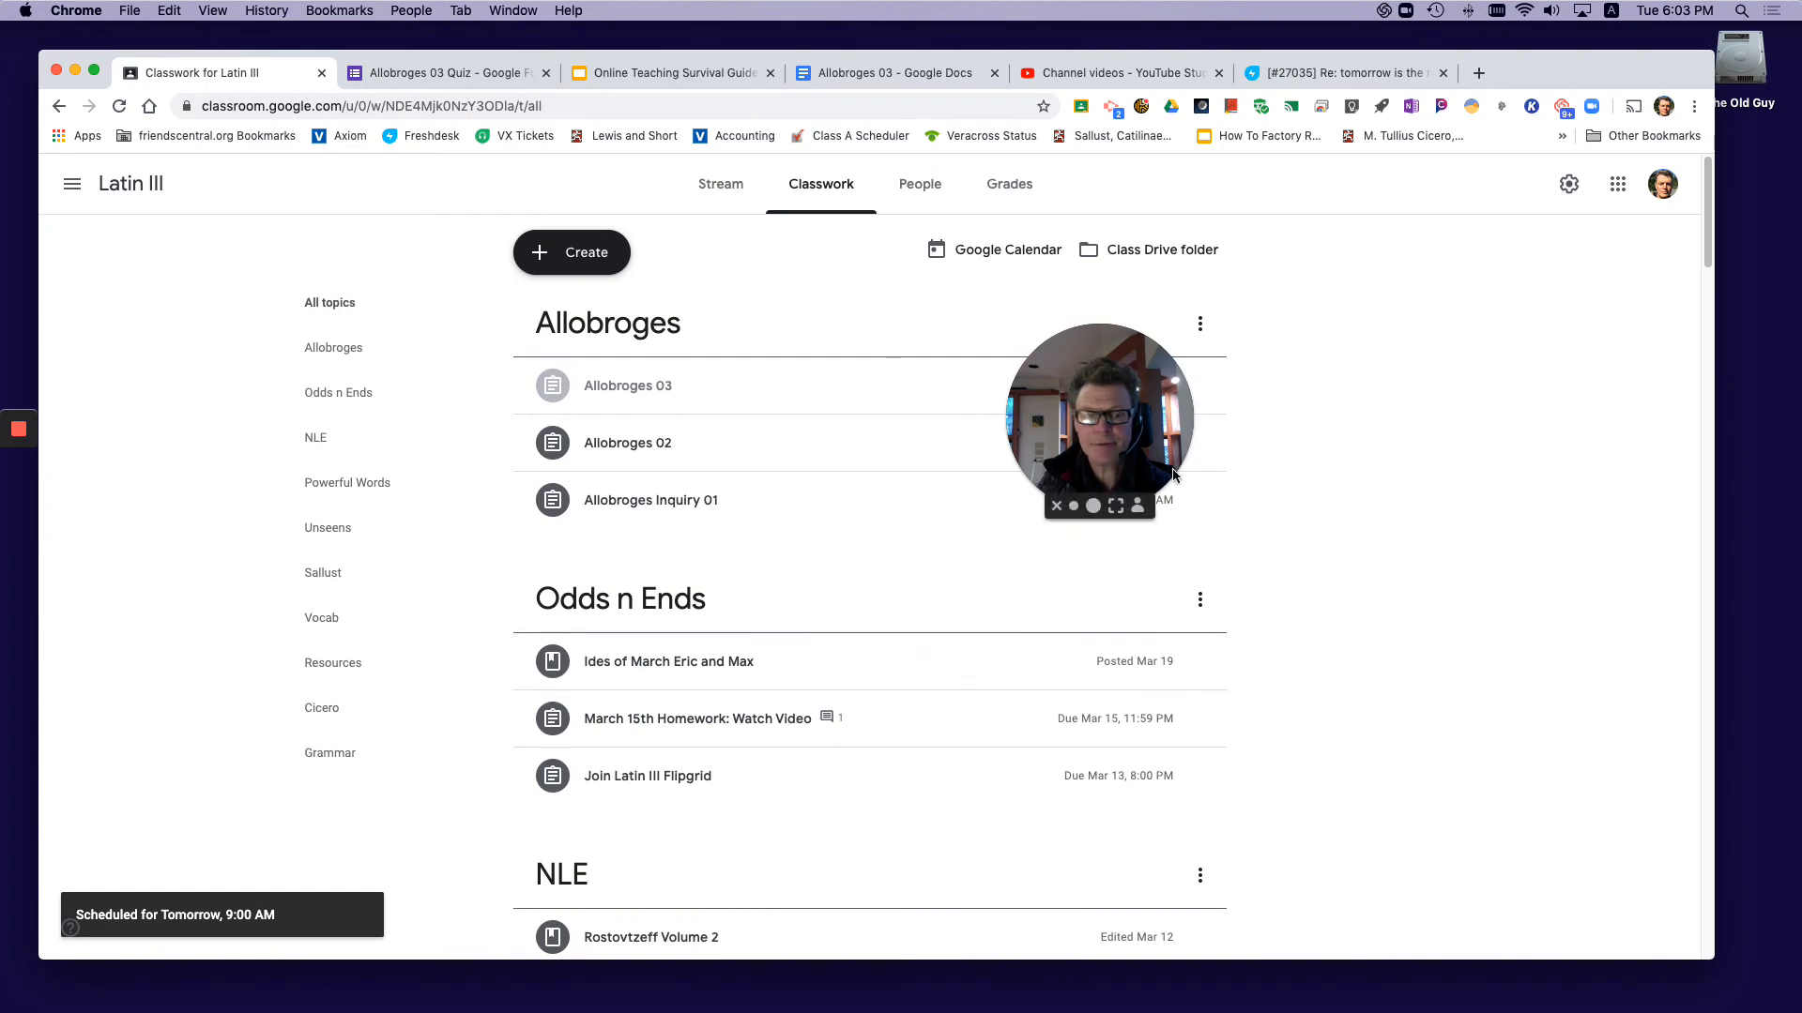